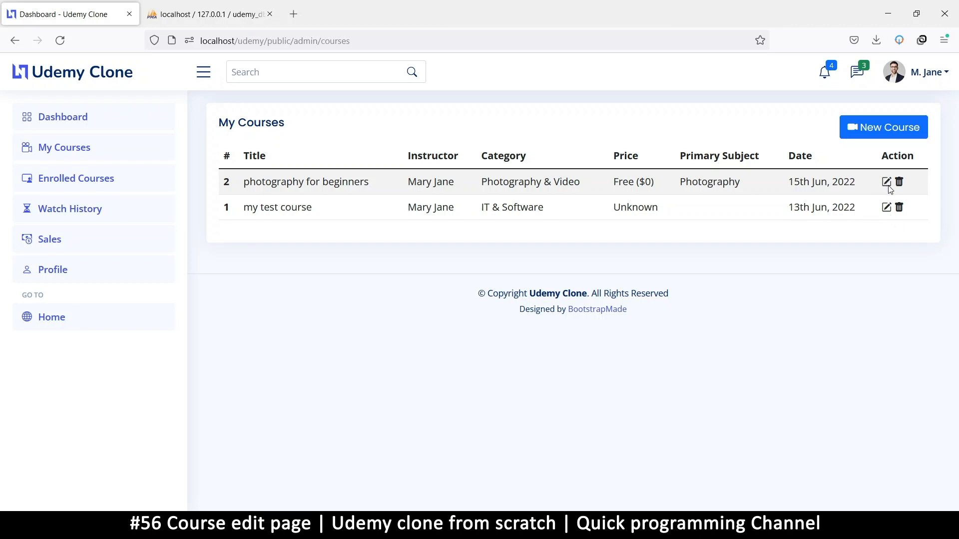
pyautogui.moveTo(656, 485)
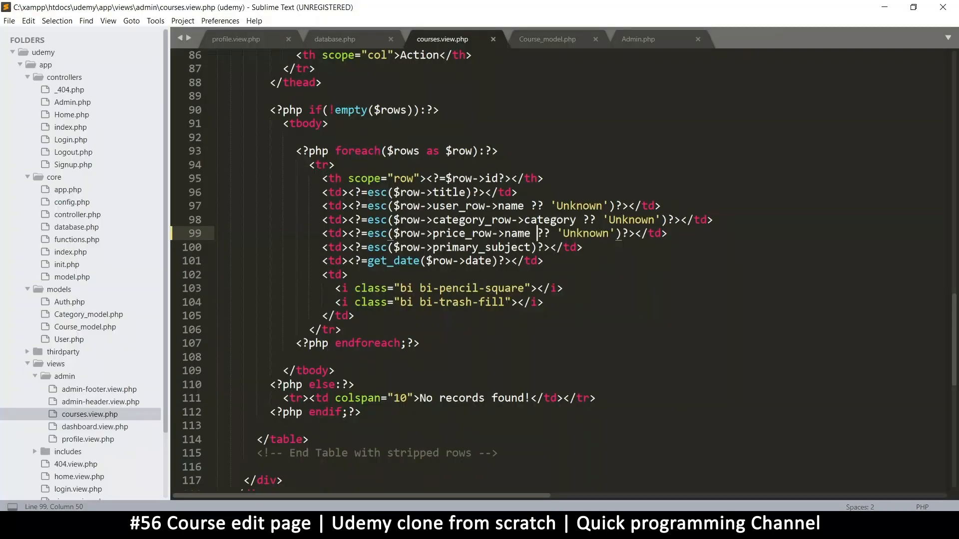
pyautogui.moveTo(498, 233)
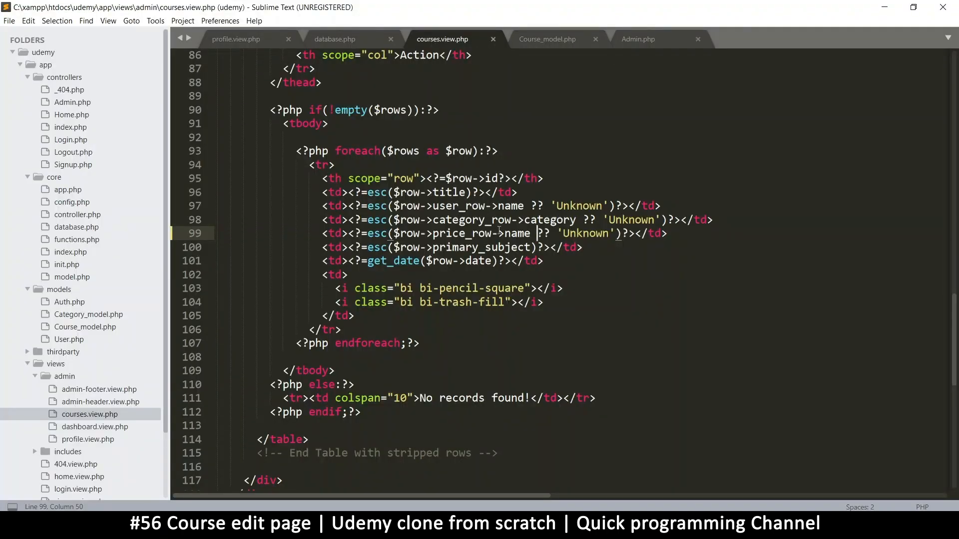
# Scroll to the foreach loop rendering the table rows with action icons
pyautogui.scroll(-3)
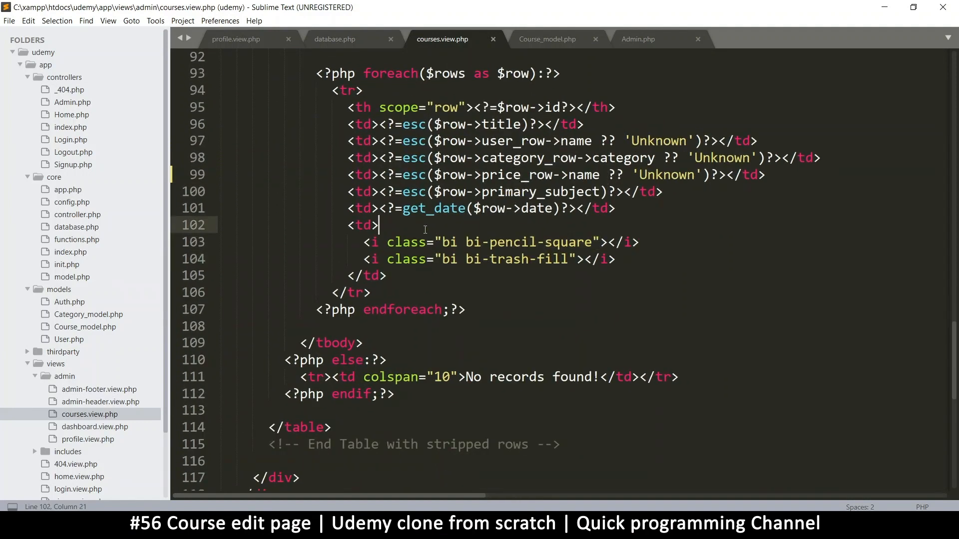
# Wrap both icons in anchors whose href starts <?=ROOT?>/admin/courses/edit/
pyautogui.write('<a href=""></a>')
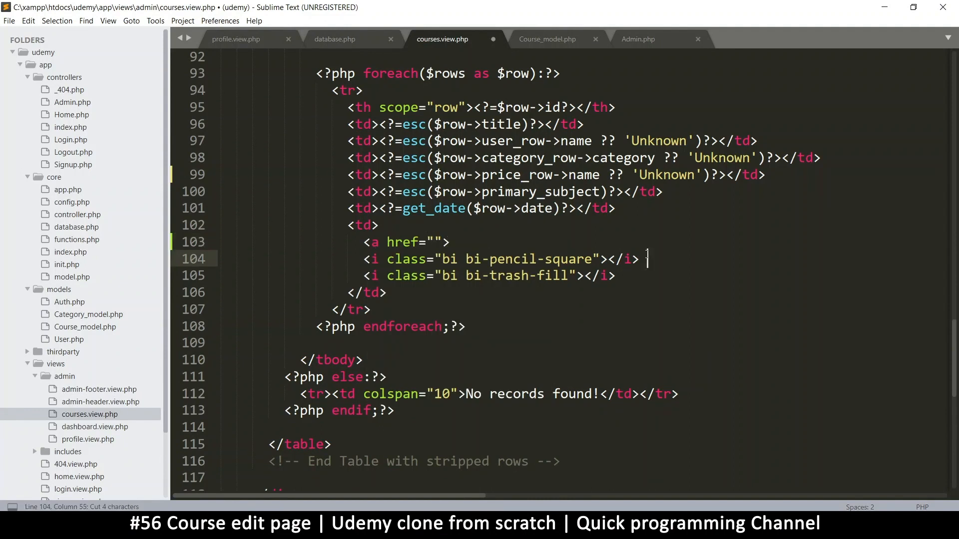
pyautogui.write('</a>')
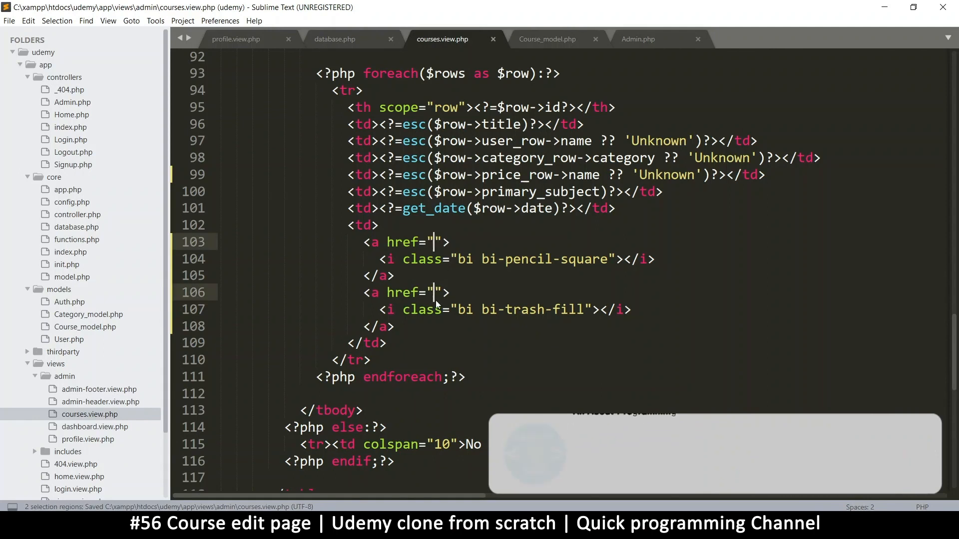
pyautogui.write('<?=R')
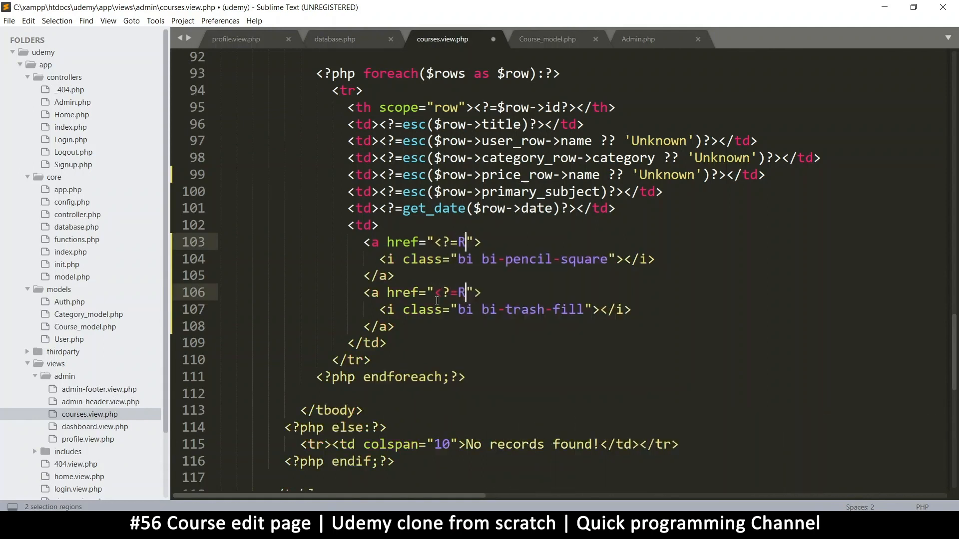
pyautogui.write('OOT?>')
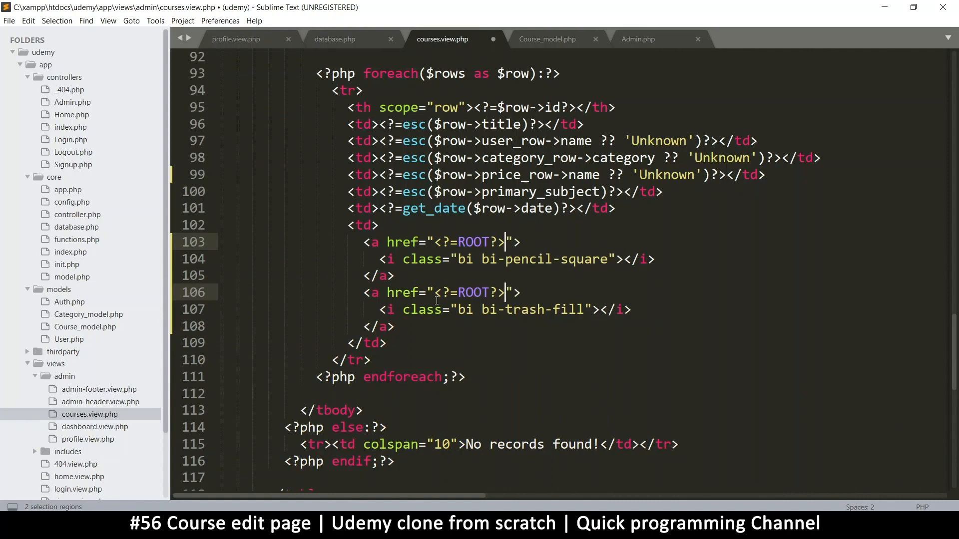
pyautogui.write('/admin/')
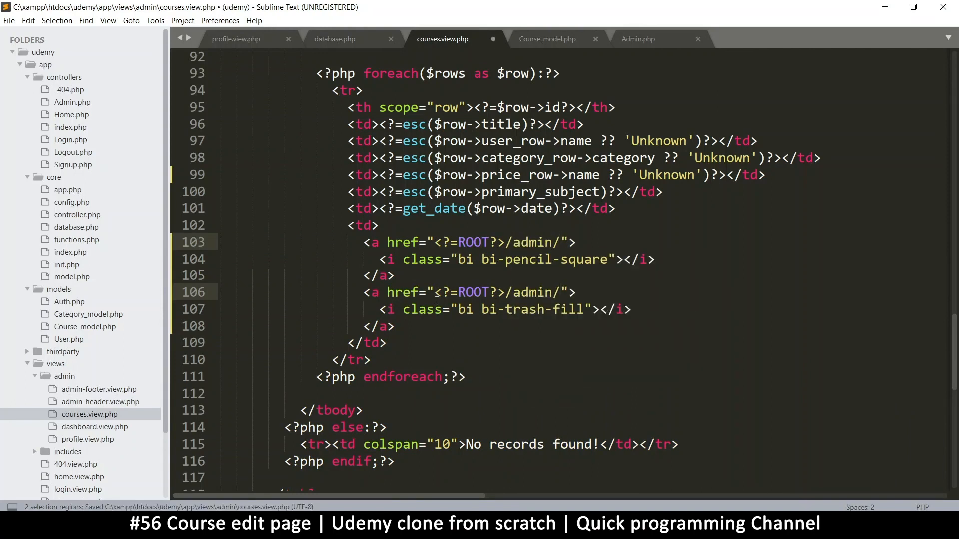
pyautogui.write('courses')
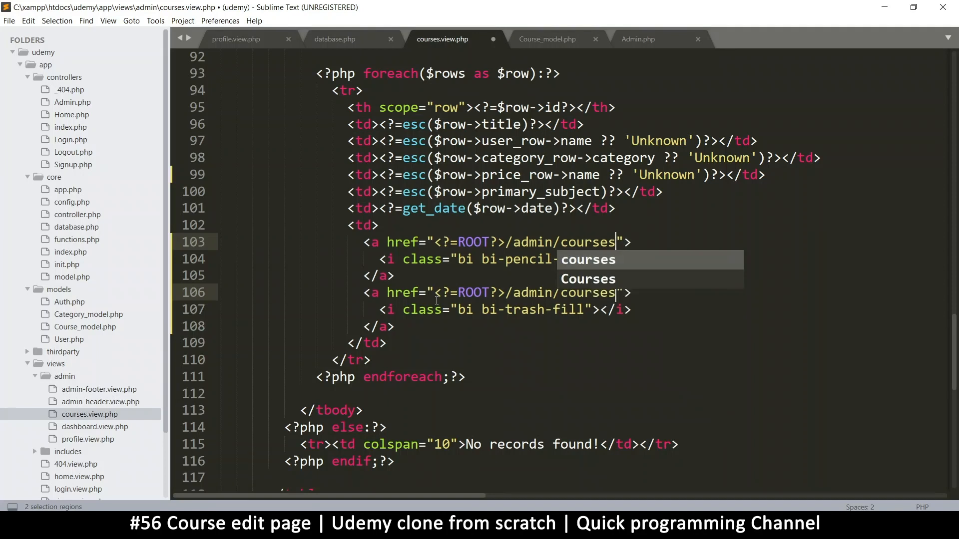
pyautogui.write('/edit')
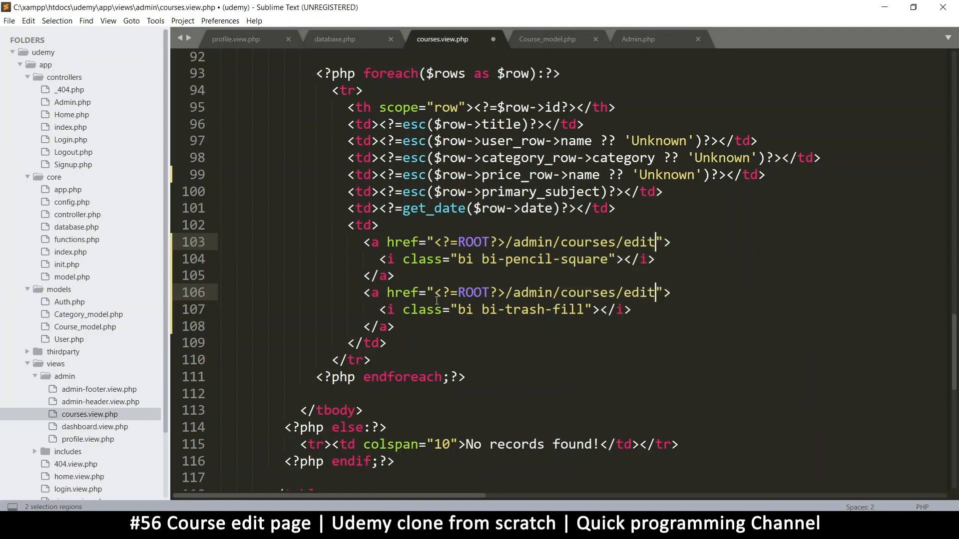
pyautogui.write('/')
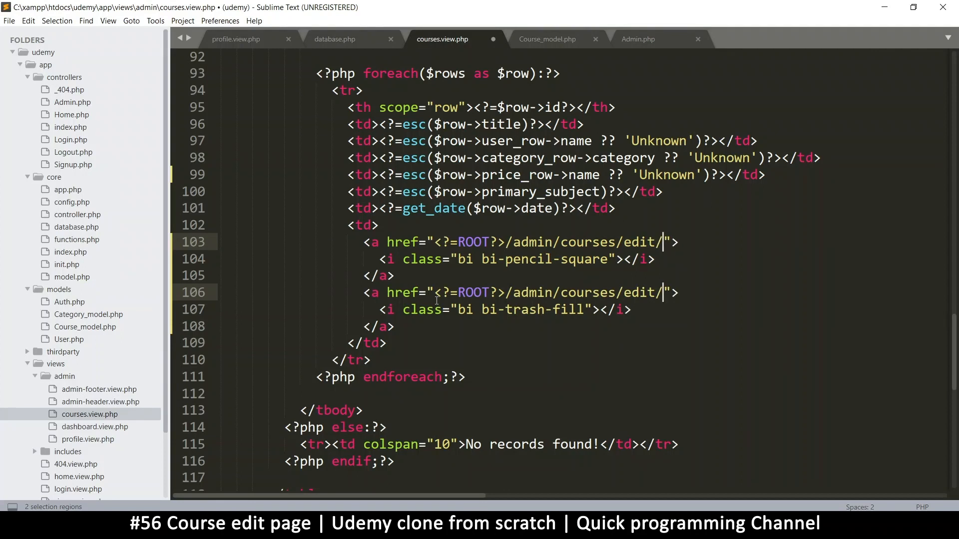
# Append <?=$row->id?> to the hrefs and make the trash icon's URL admin/courses/delete
pyautogui.write('<?=')
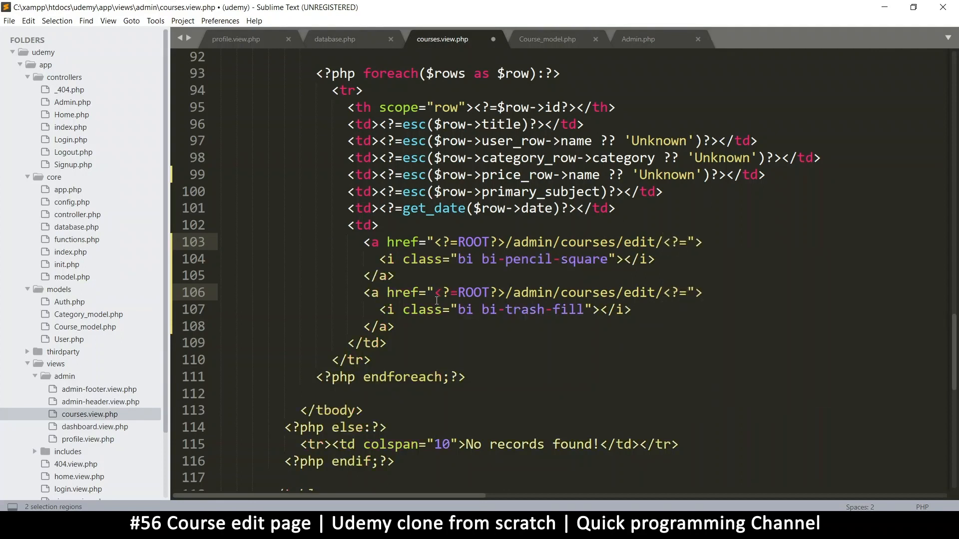
pyautogui.write('$row')
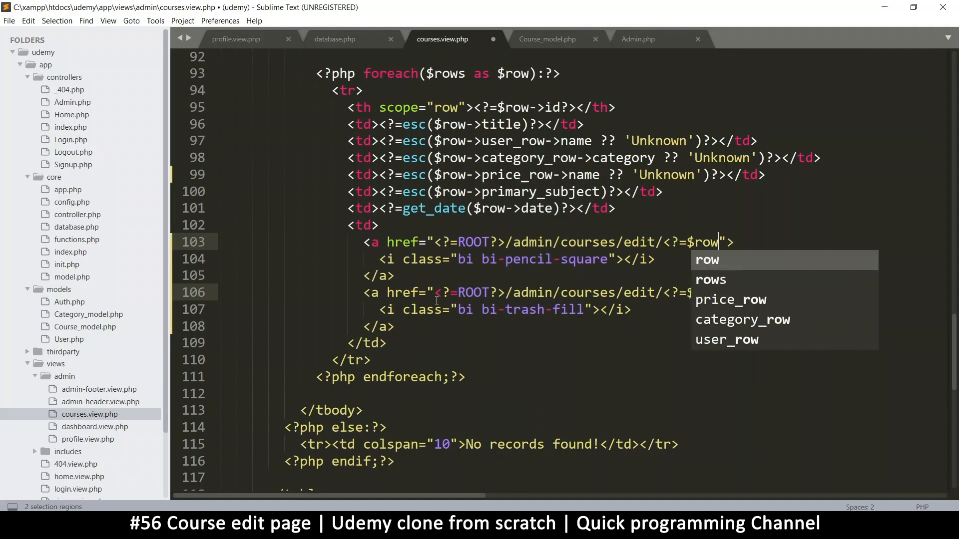
pyautogui.write('->')
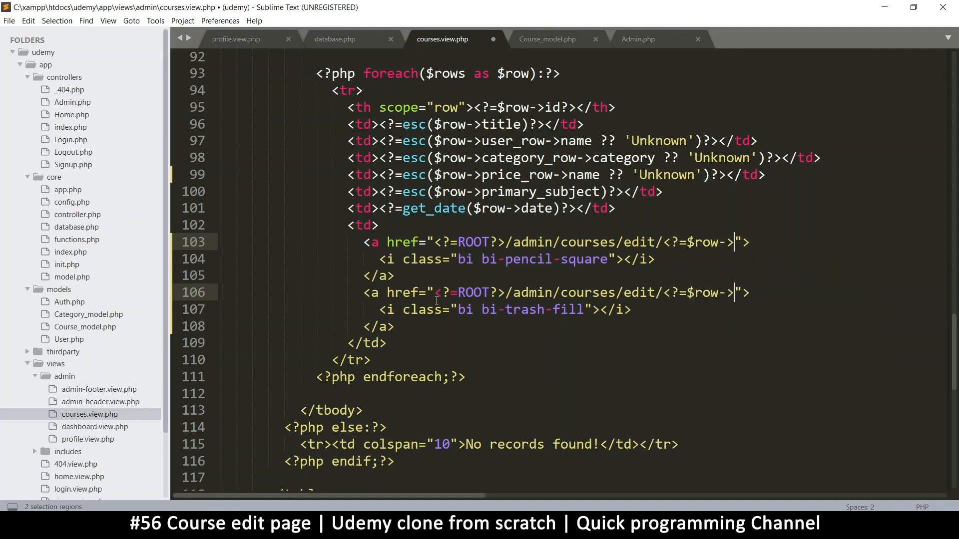
pyautogui.write('id?>')
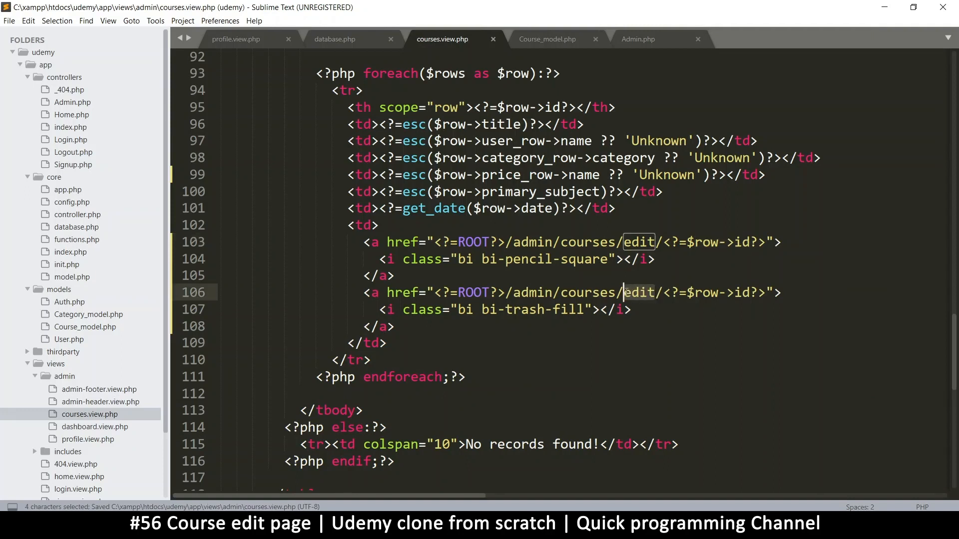
pyautogui.write('delete')
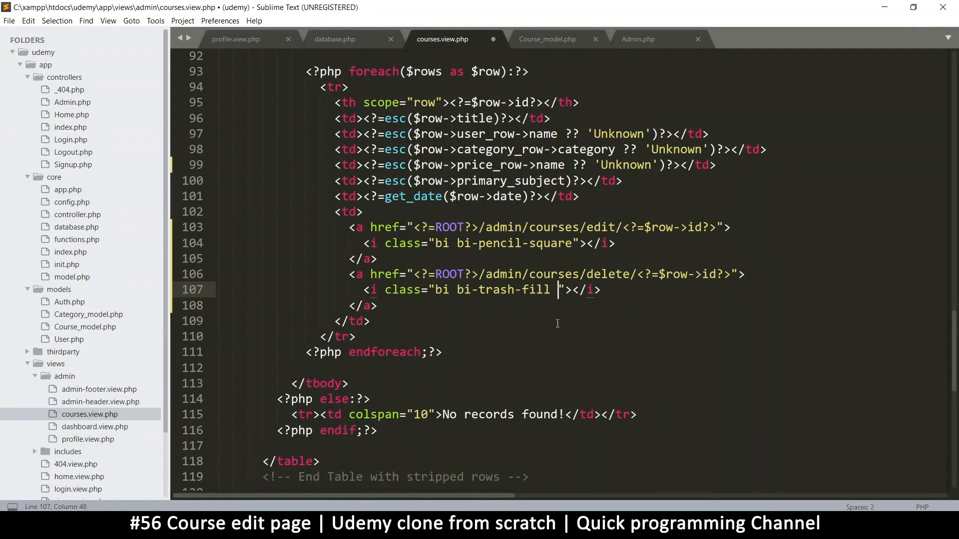
# Add the text-danger class to the bi-trash-fill icon and save courses.view.php
pyautogui.write('text-')
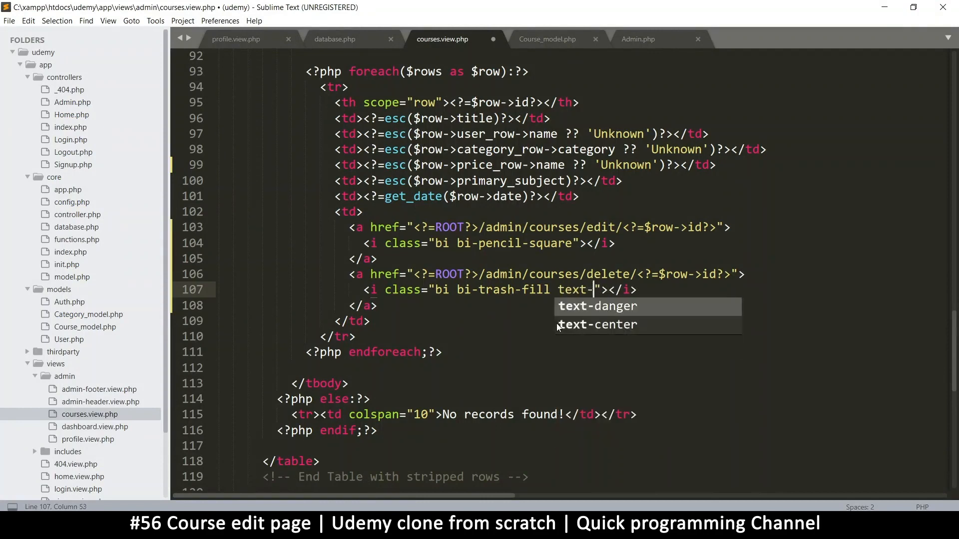
pyautogui.write('pr')
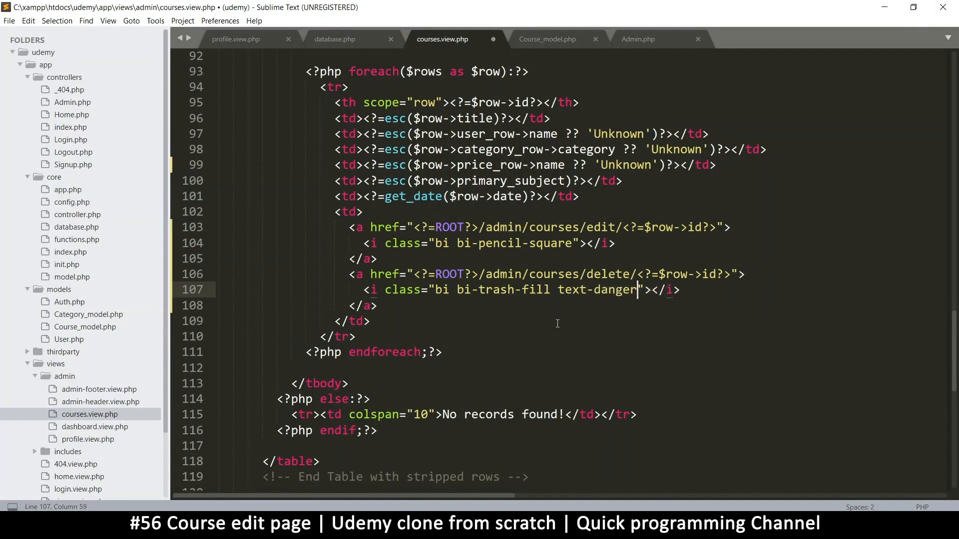
pyautogui.press('ctrl+s')
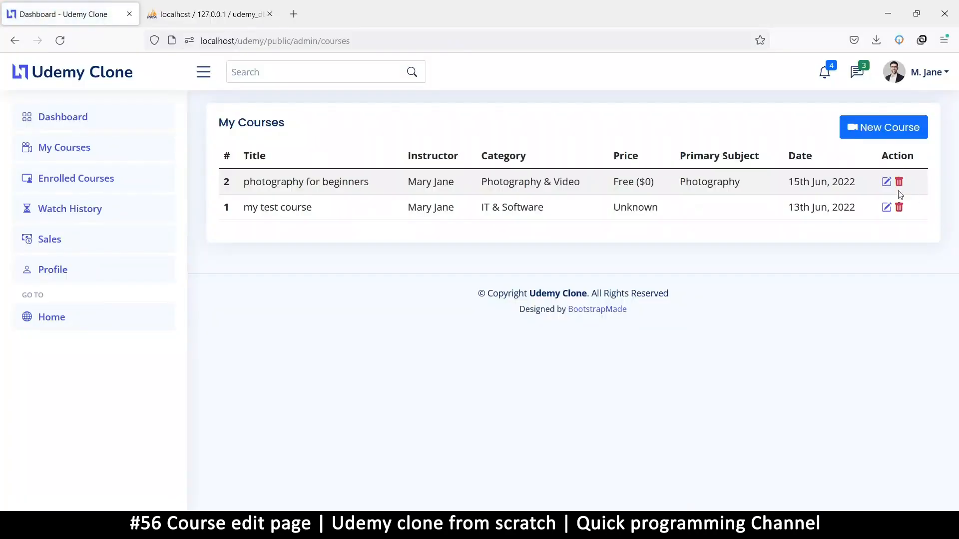
pyautogui.moveTo(882, 189)
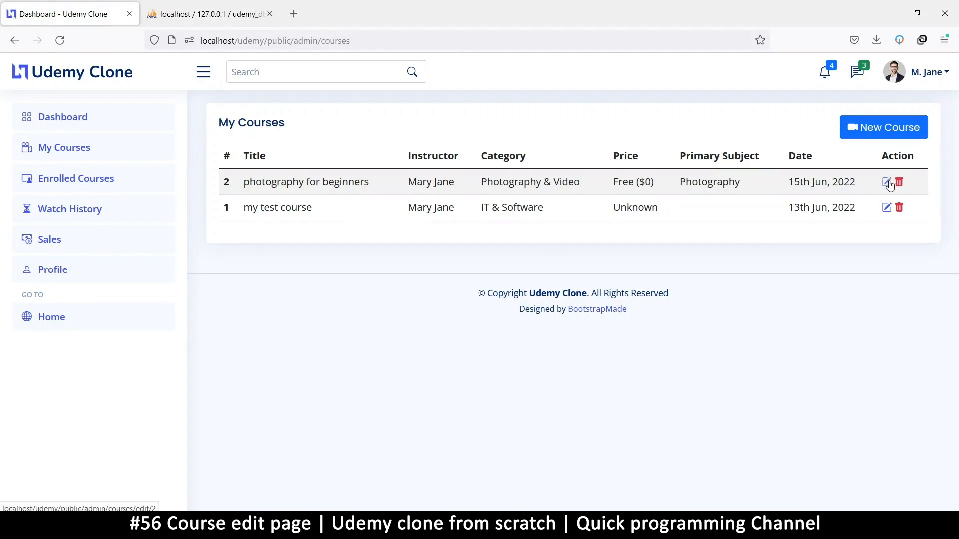
# Follow the edit link for Photography for Beginners to admin/courses/edit/2
pyautogui.click(886, 182)
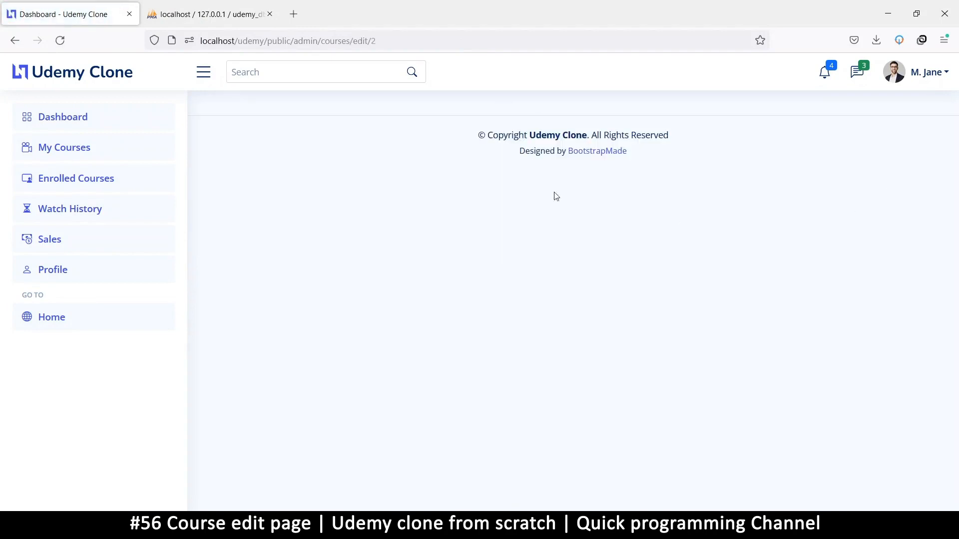
pyautogui.moveTo(620, 174)
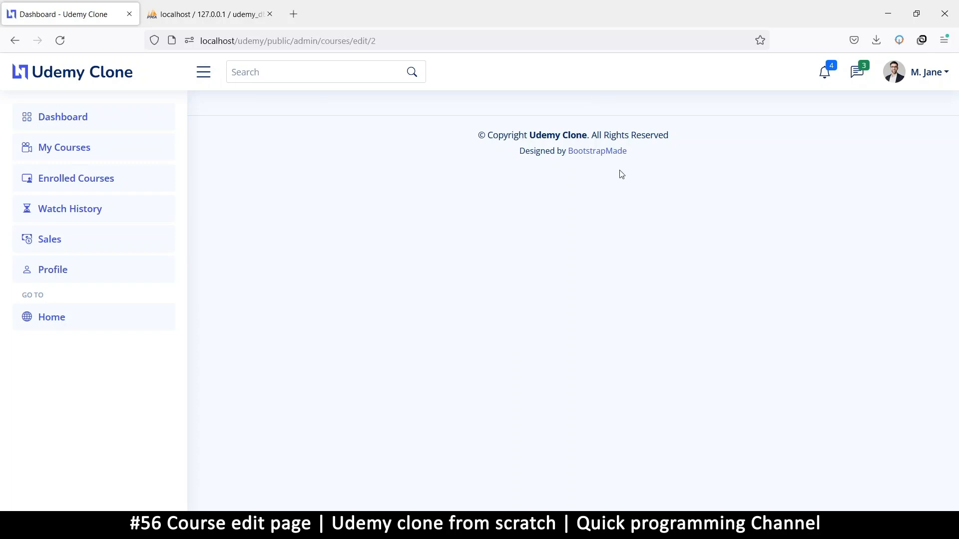
pyautogui.moveTo(470, 157)
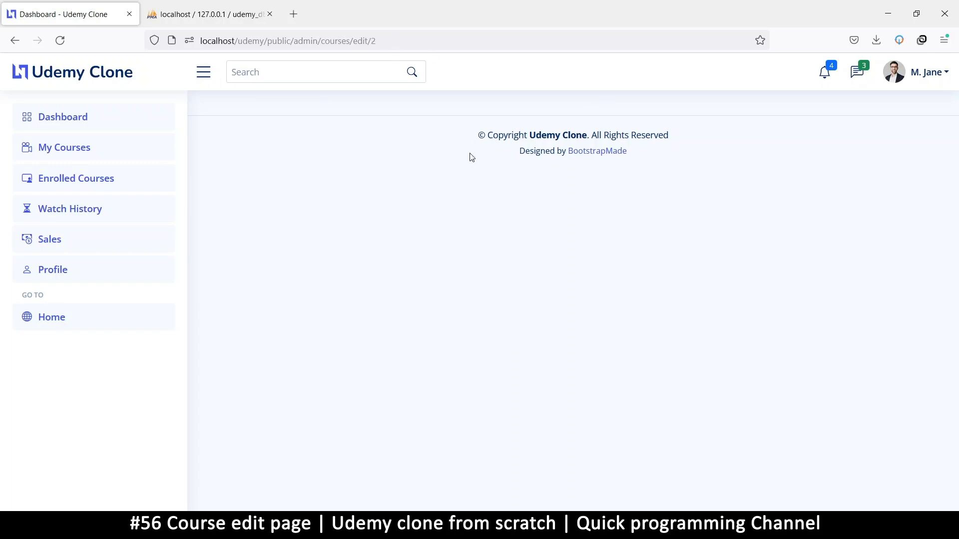
pyautogui.moveTo(341, 224)
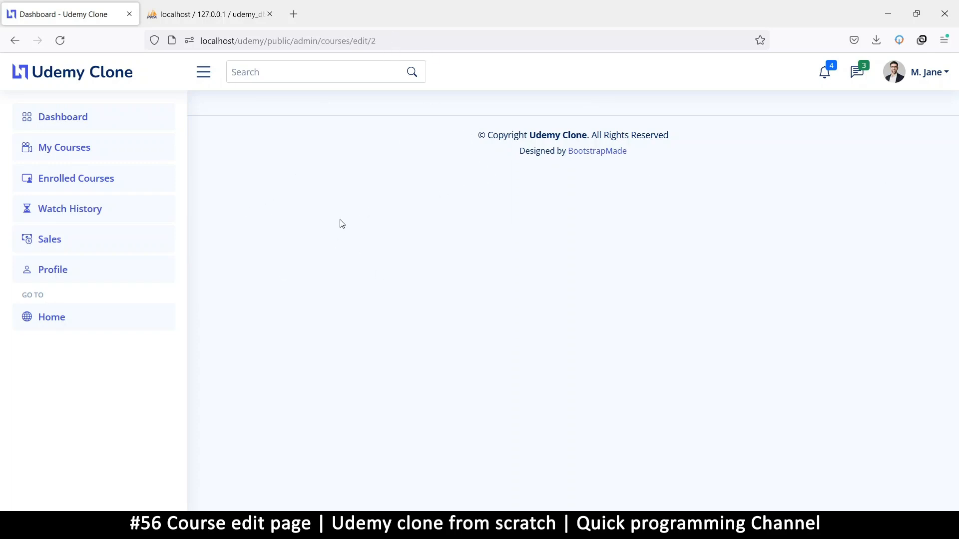
pyautogui.moveTo(827, 130)
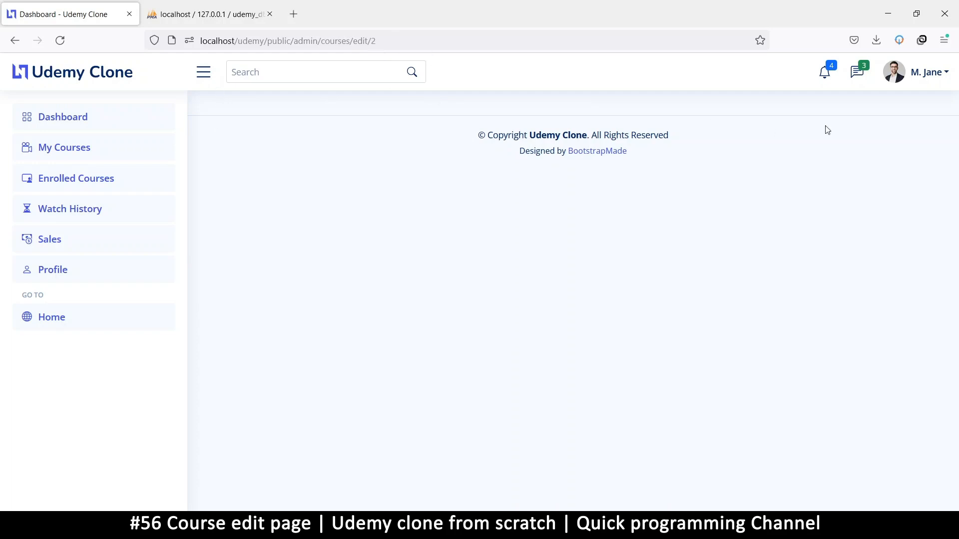
pyautogui.moveTo(579, 292)
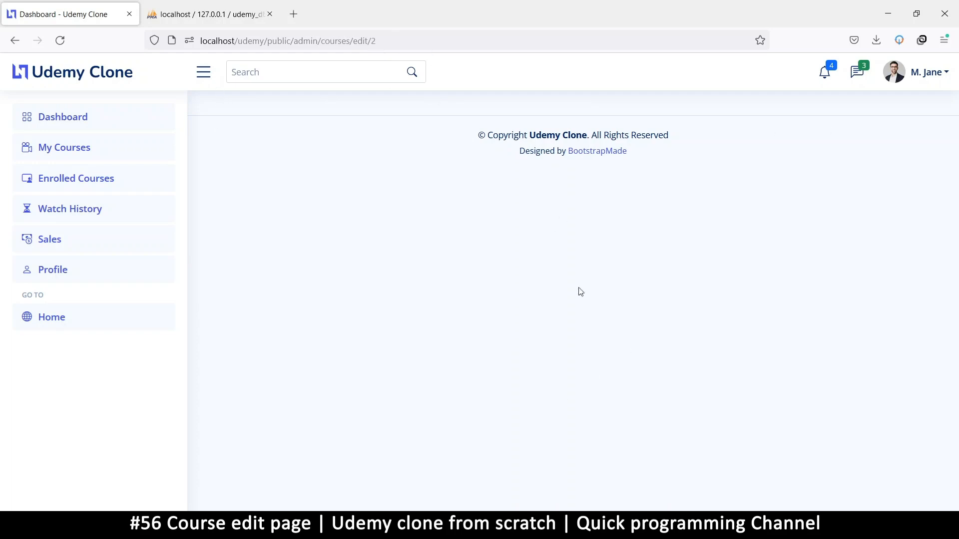
pyautogui.moveTo(519, 334)
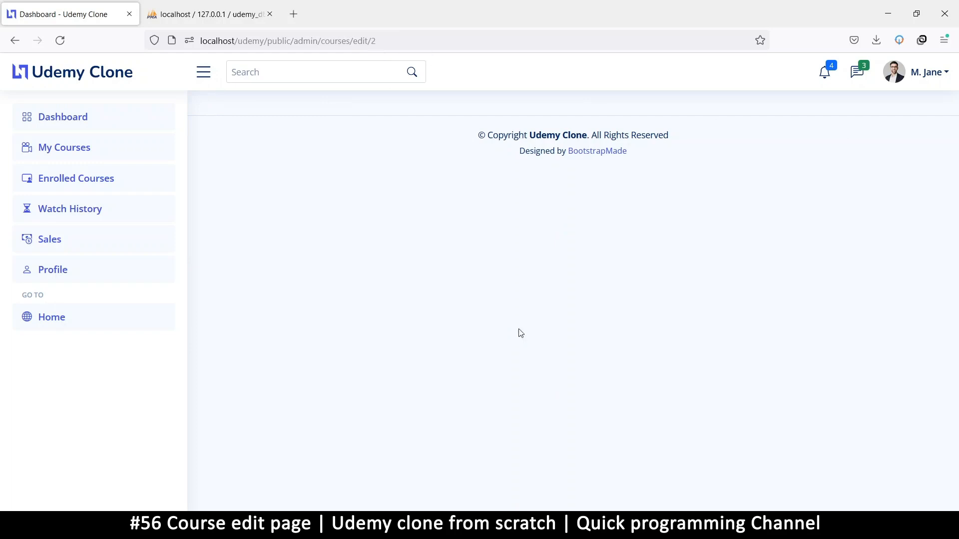
pyautogui.moveTo(518, 338)
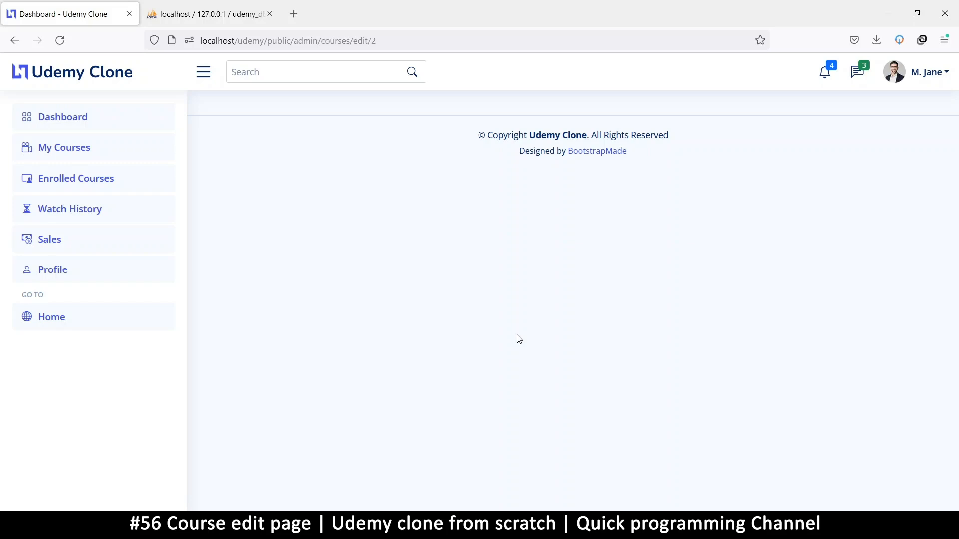
pyautogui.moveTo(274, 72)
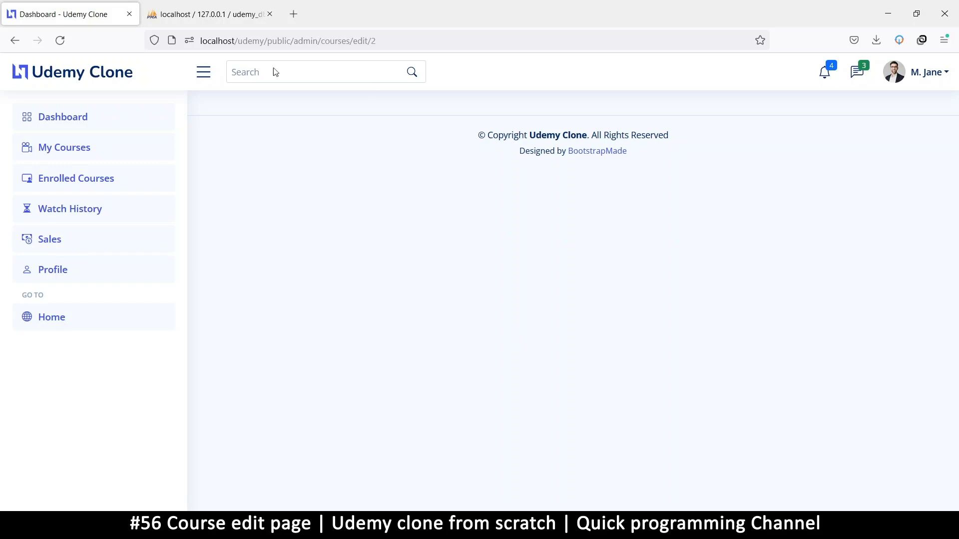
pyautogui.moveTo(454, 321)
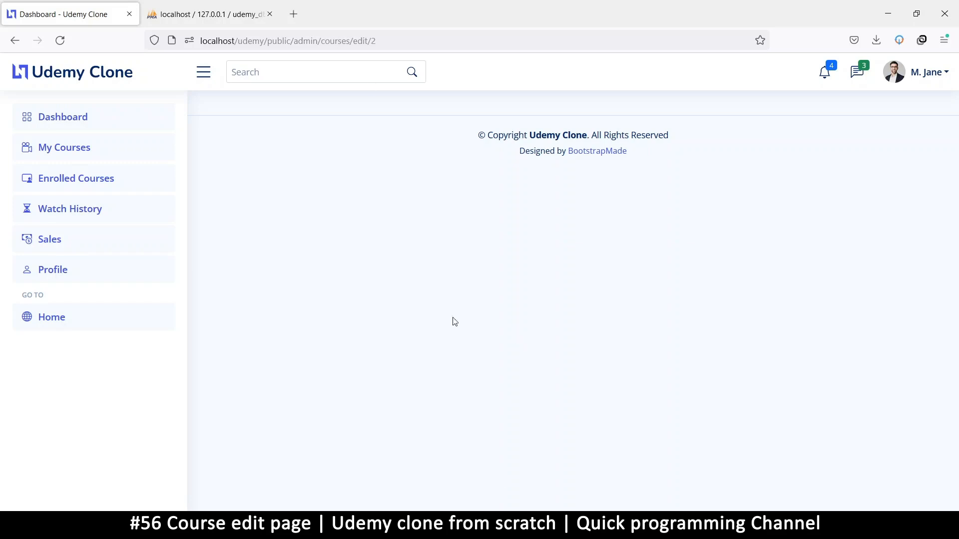
pyautogui.moveTo(557, 299)
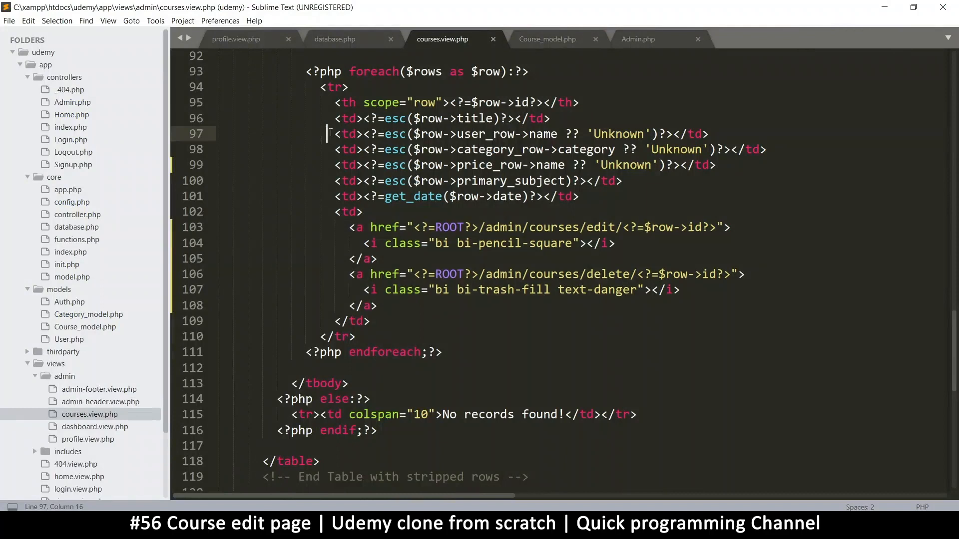
pyautogui.press('ctrl+s')
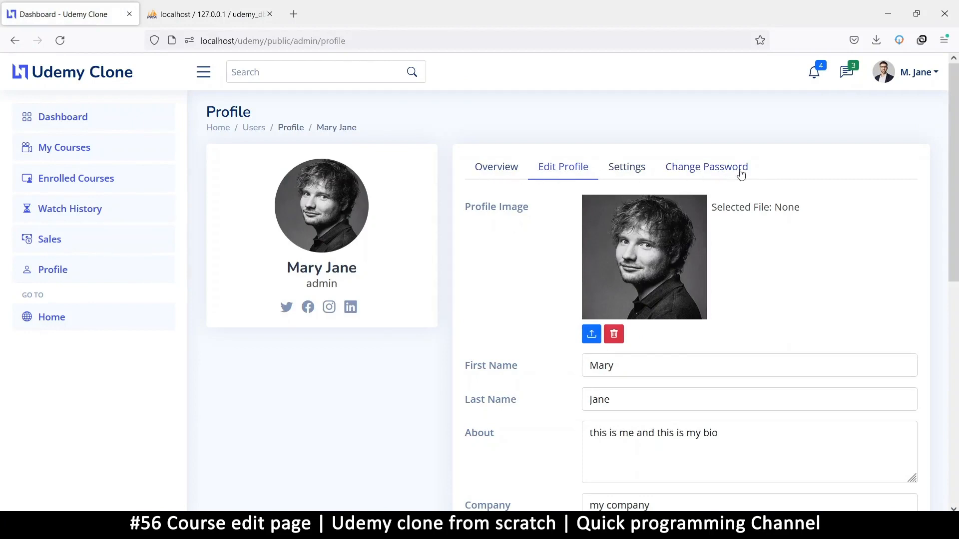
pyautogui.scroll(-3)
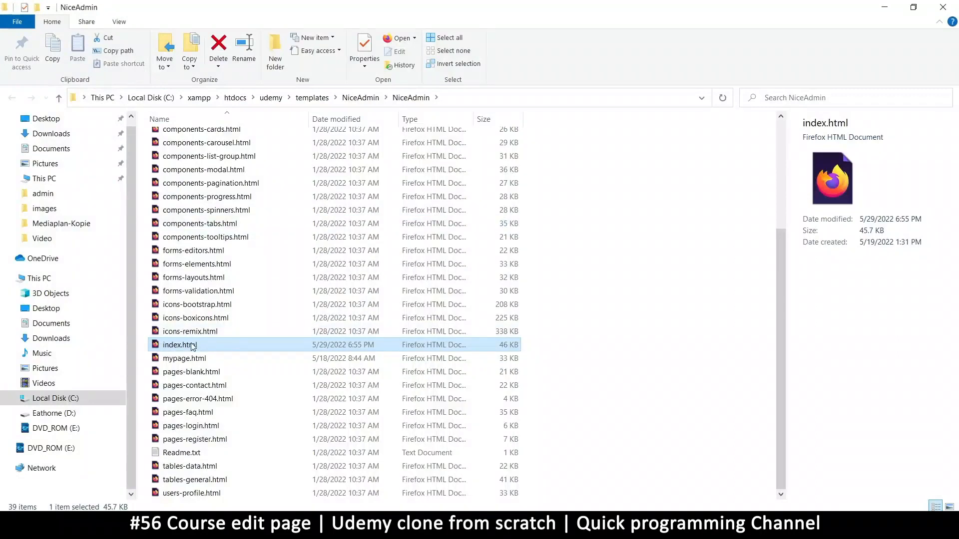
# Open the NiceAdmin template's index.html in a new browser tab
pyautogui.doubleClick(178, 344)
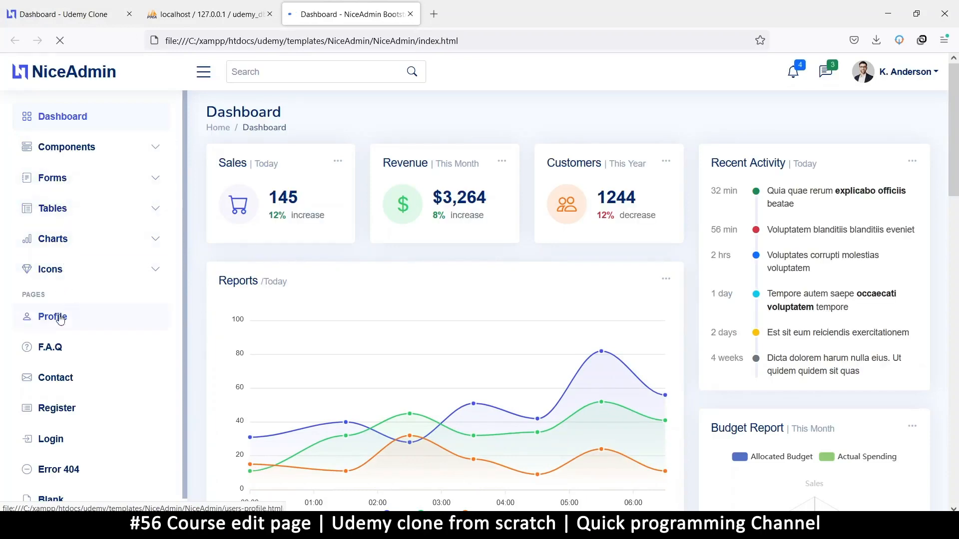
# Expand Components in the sidebar and browse the Tabs demo's tab style examples
pyautogui.click(67, 146)
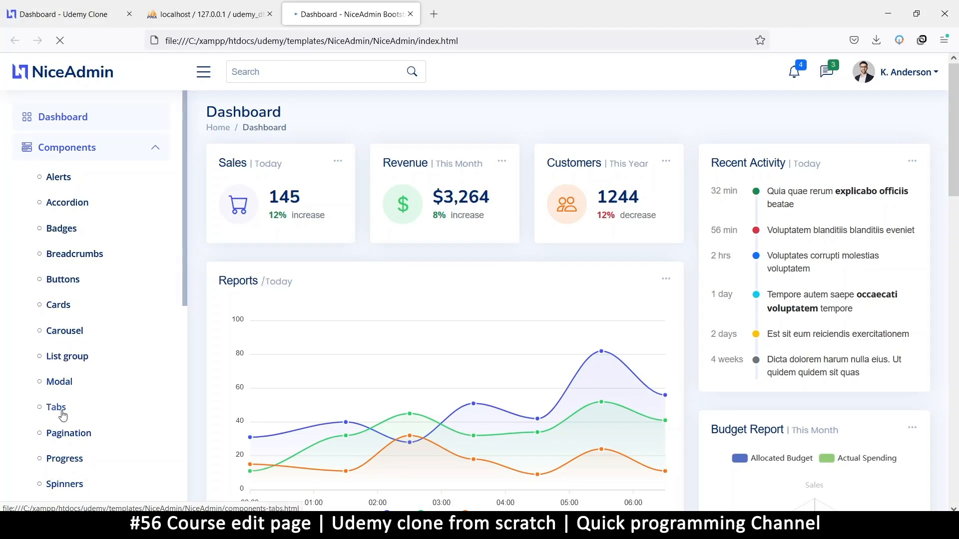
pyautogui.click(56, 407)
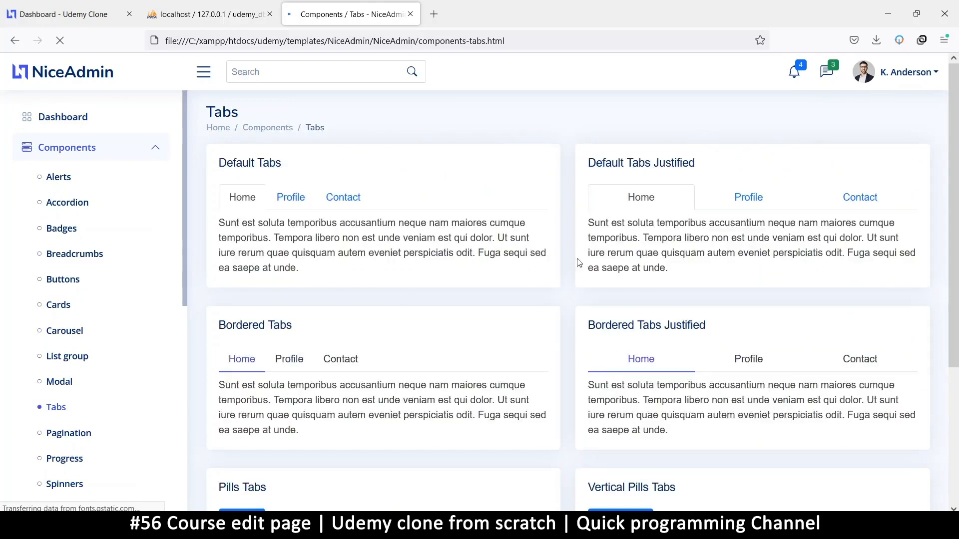
pyautogui.scroll(-3)
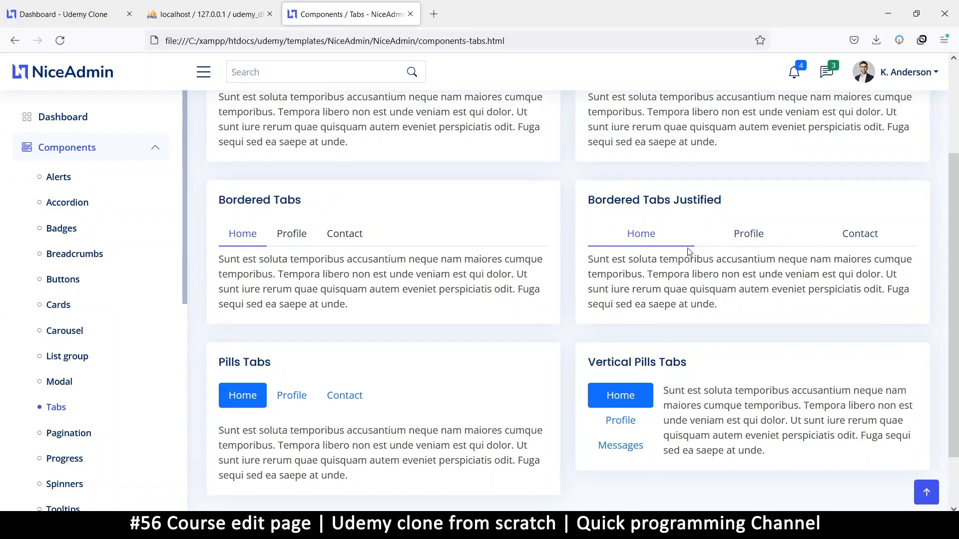
pyautogui.scroll(-3)
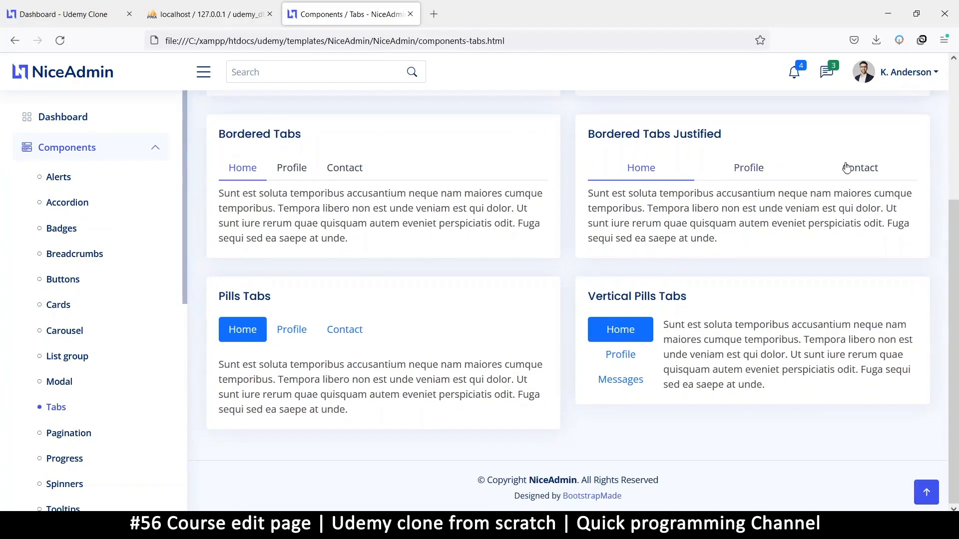
pyautogui.moveTo(585, 304)
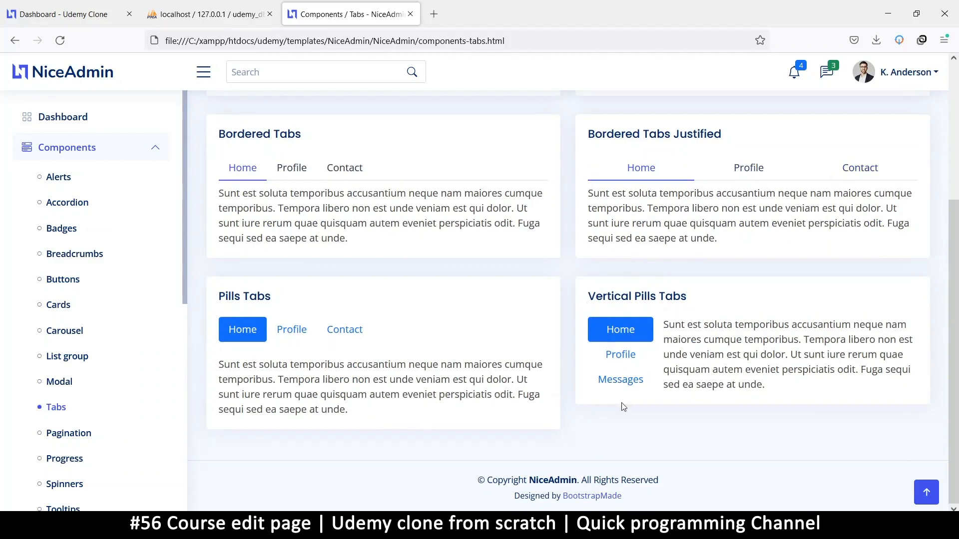
pyautogui.moveTo(638, 396)
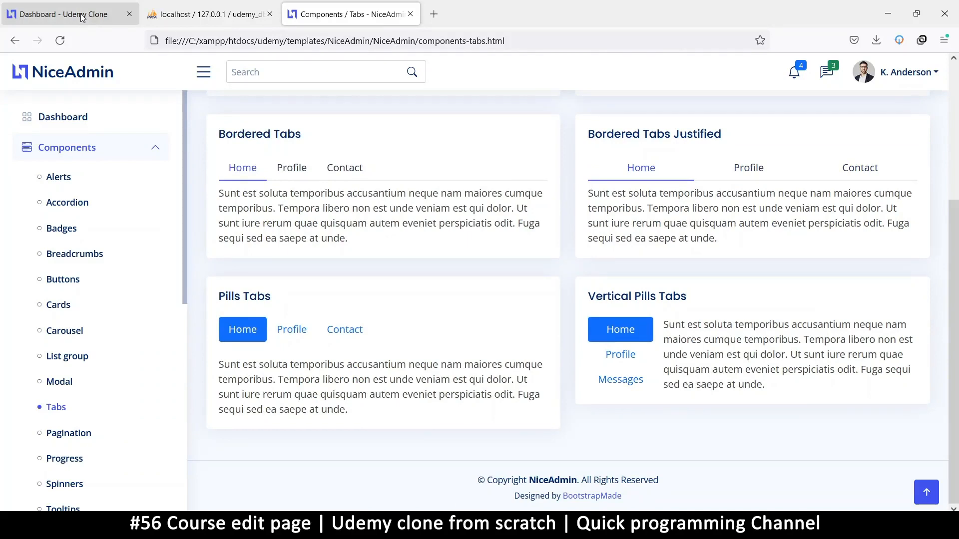
pyautogui.moveTo(80, 13)
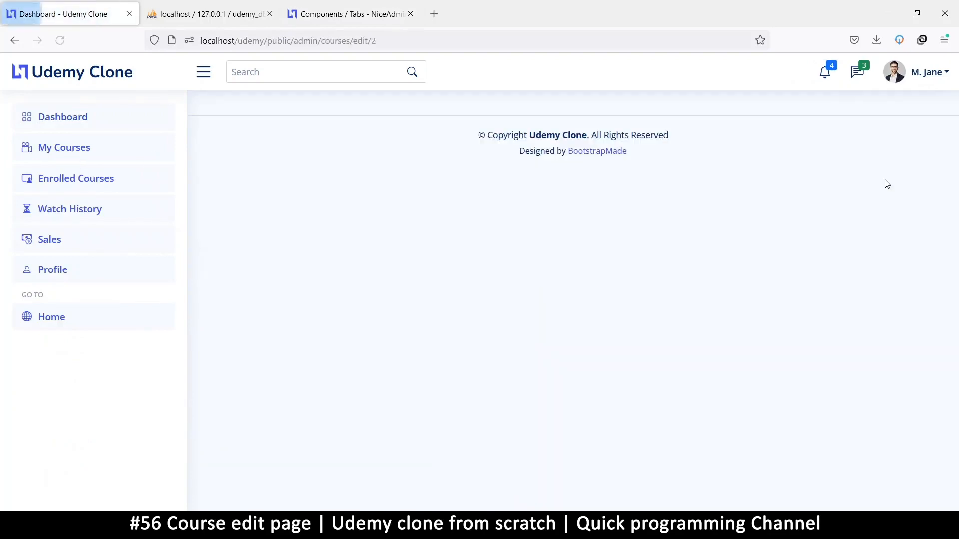
pyautogui.moveTo(293, 320)
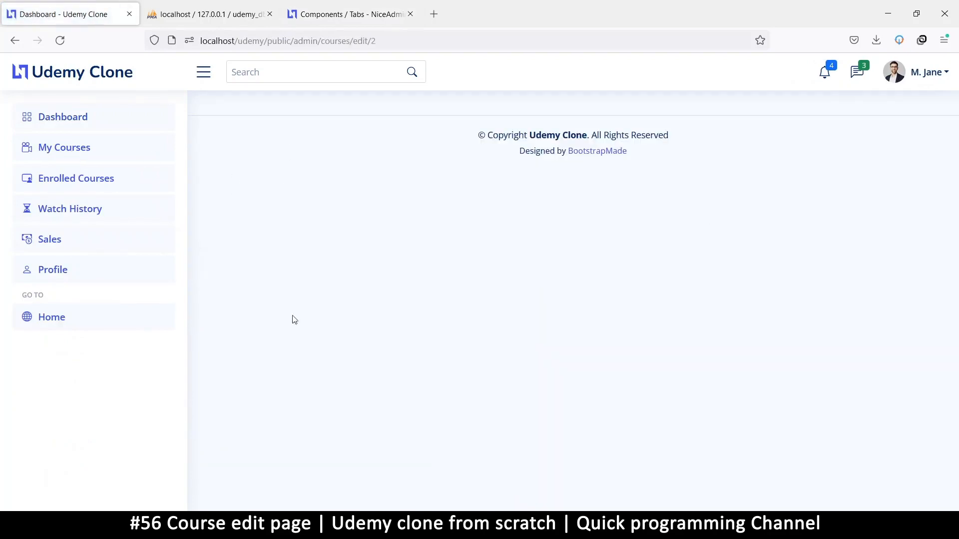
pyautogui.moveTo(340, 170)
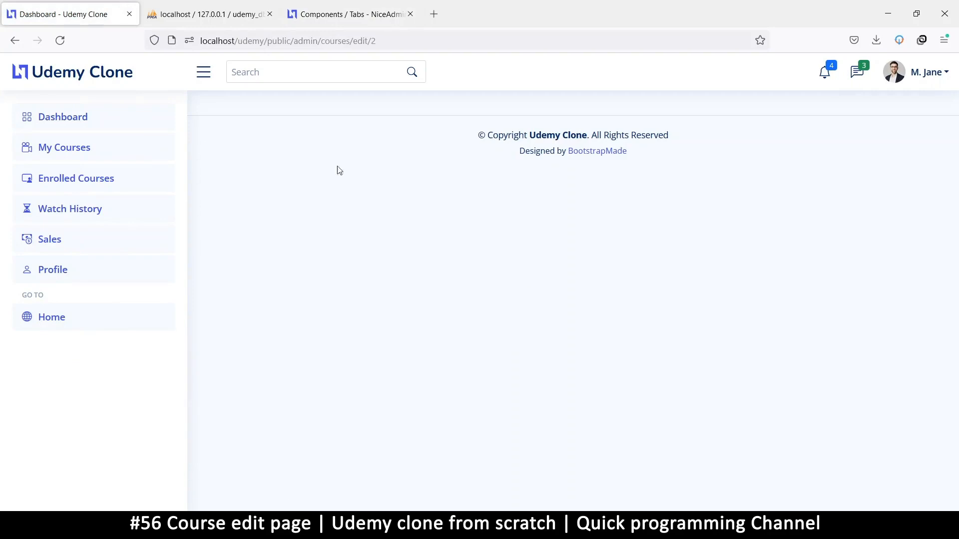
pyautogui.moveTo(321, 146)
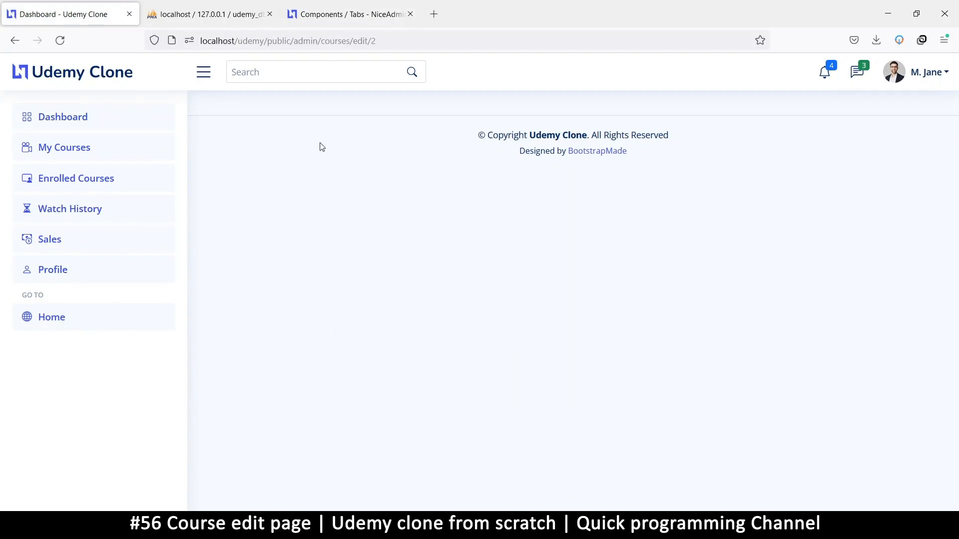
pyautogui.moveTo(750, 137)
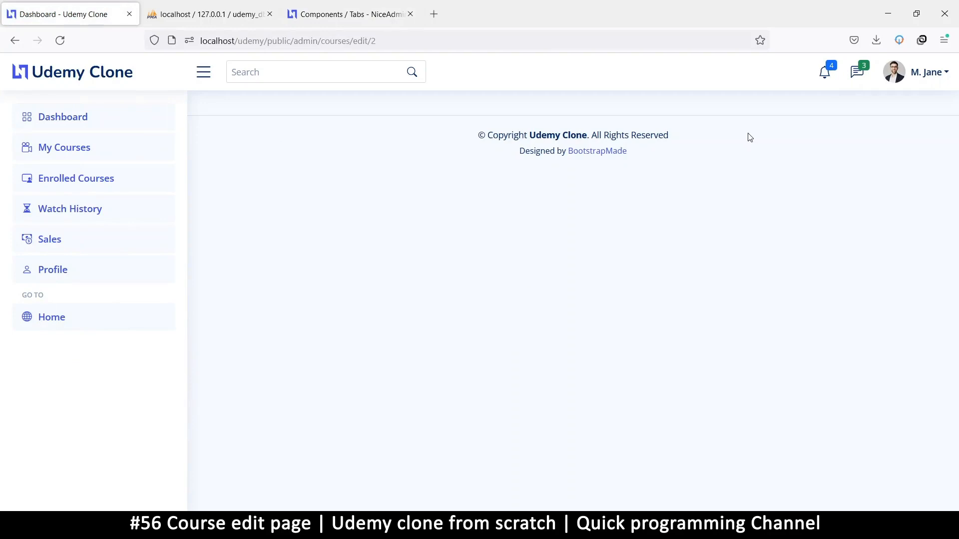
pyautogui.moveTo(324, 193)
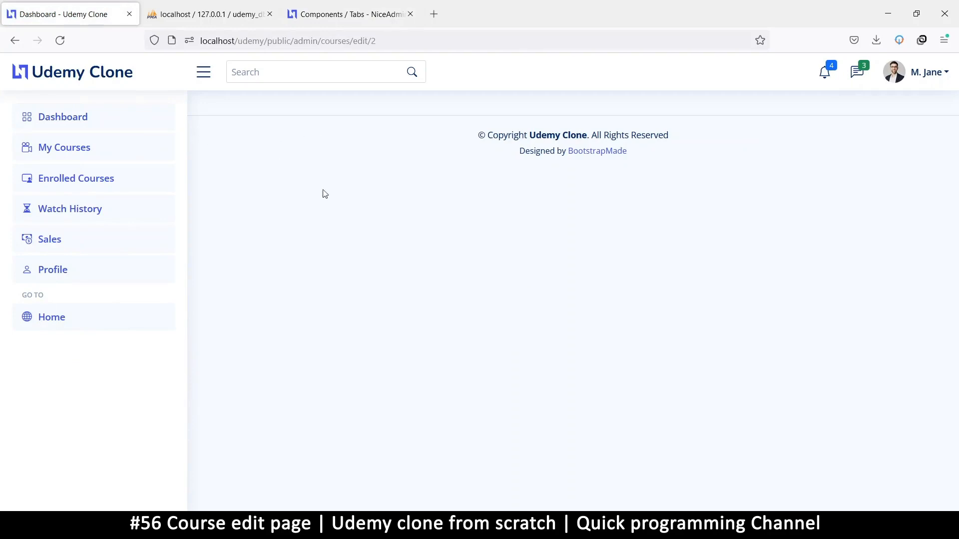
pyautogui.moveTo(357, 369)
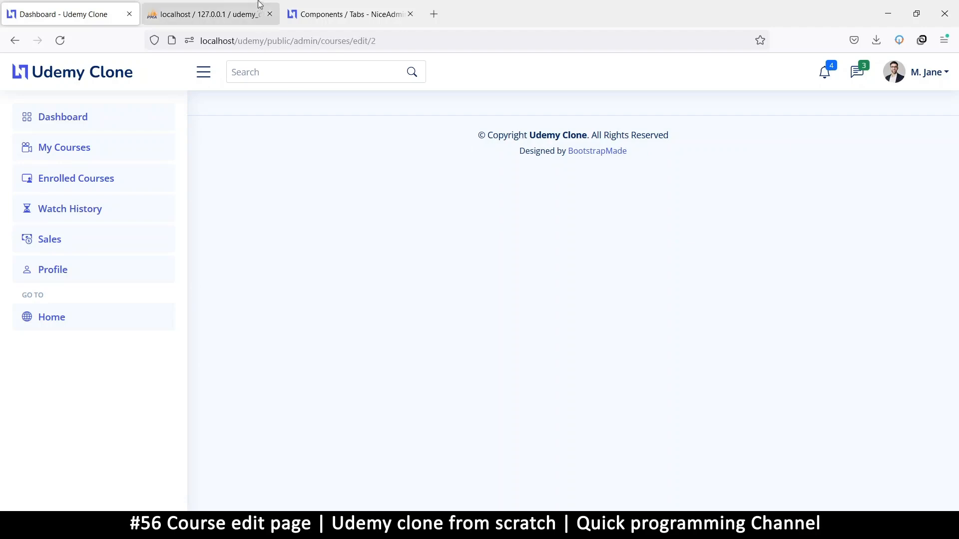
# Return to the Tabs demo and inspect the Bordered Tabs Justified title's markup
pyautogui.click(345, 13)
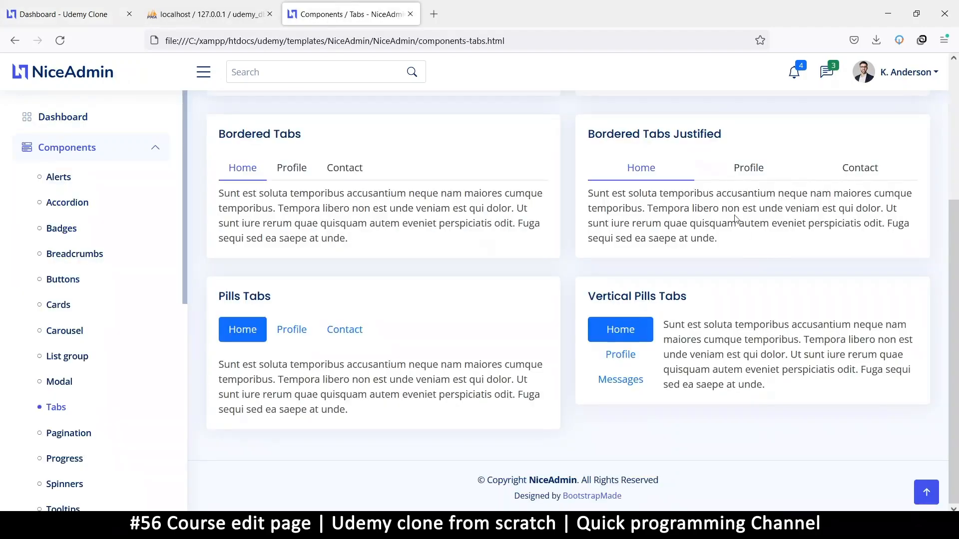
pyautogui.scroll(3)
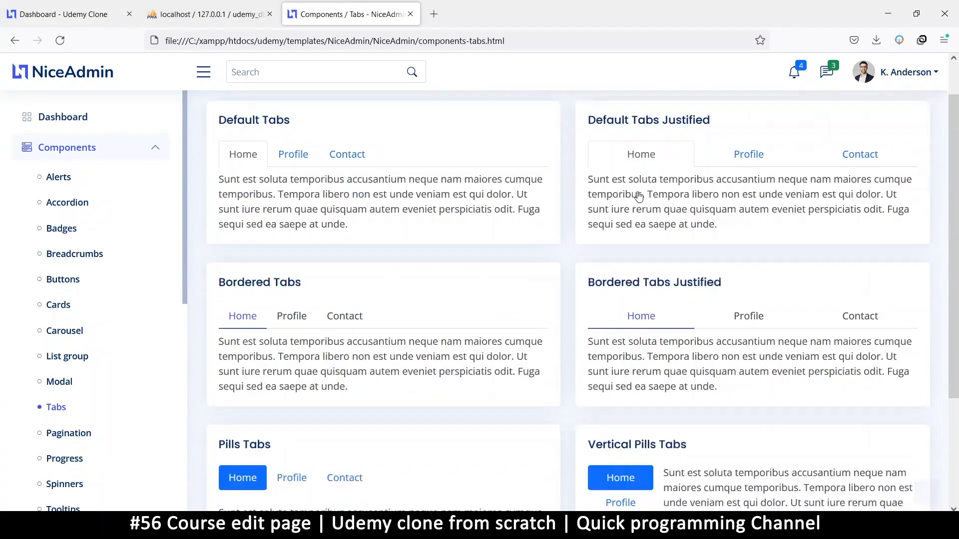
pyautogui.scroll(-3)
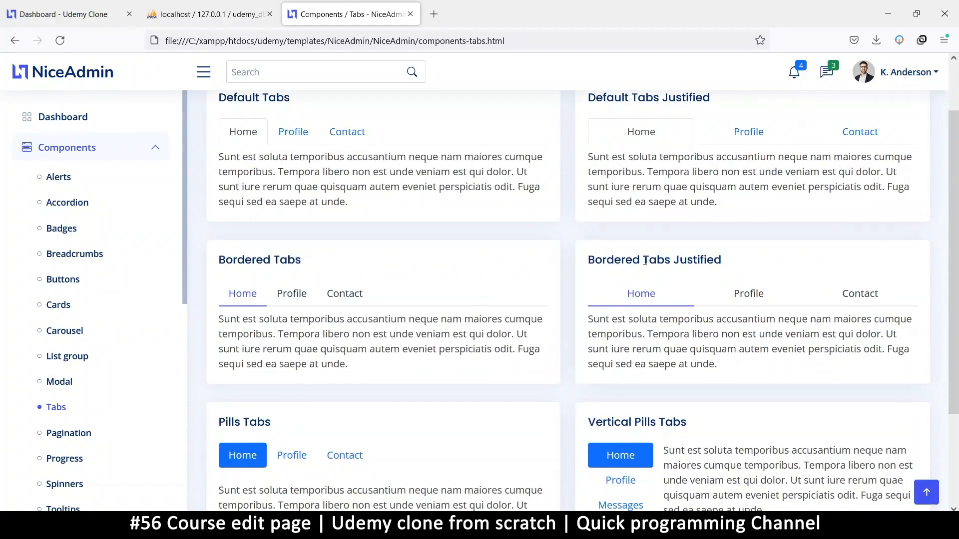
pyautogui.rightClick(644, 260)
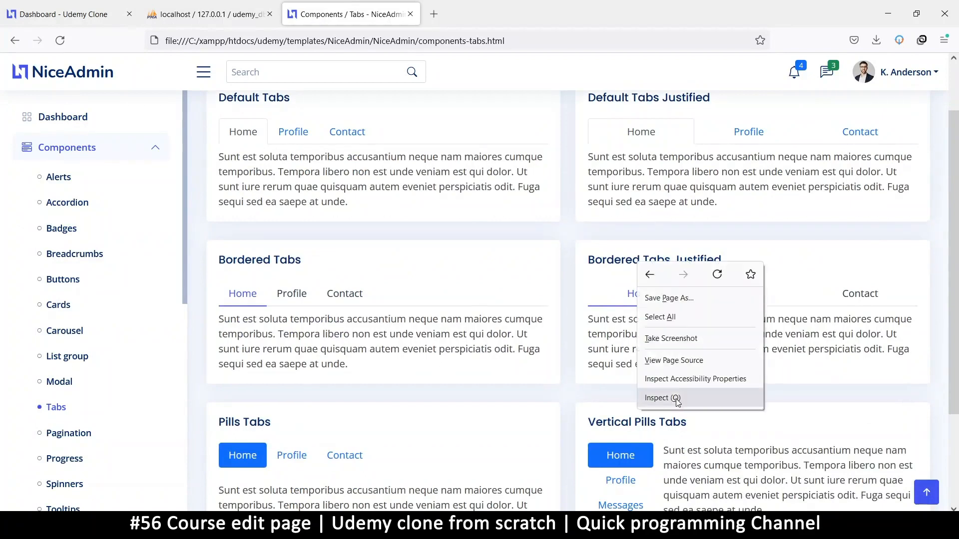
pyautogui.click(657, 398)
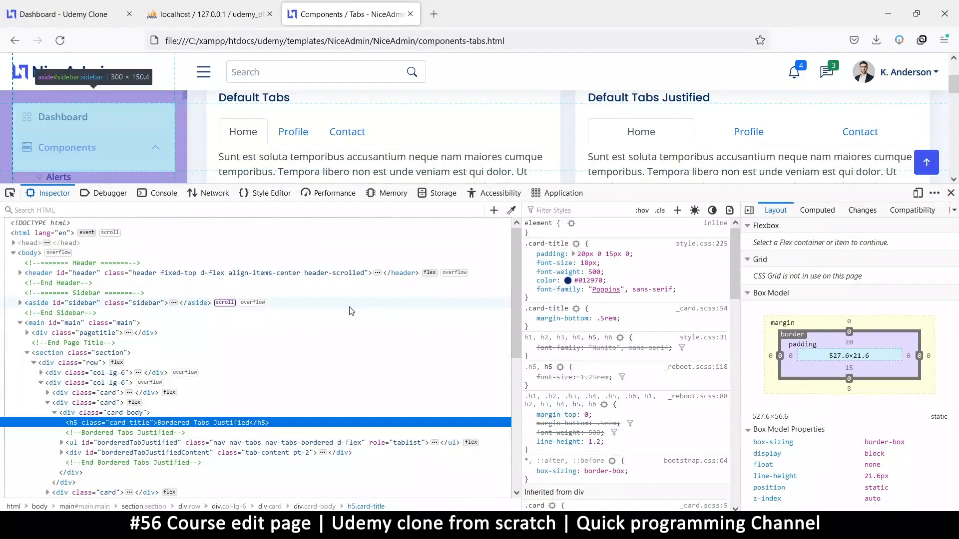
pyautogui.moveTo(594, 168)
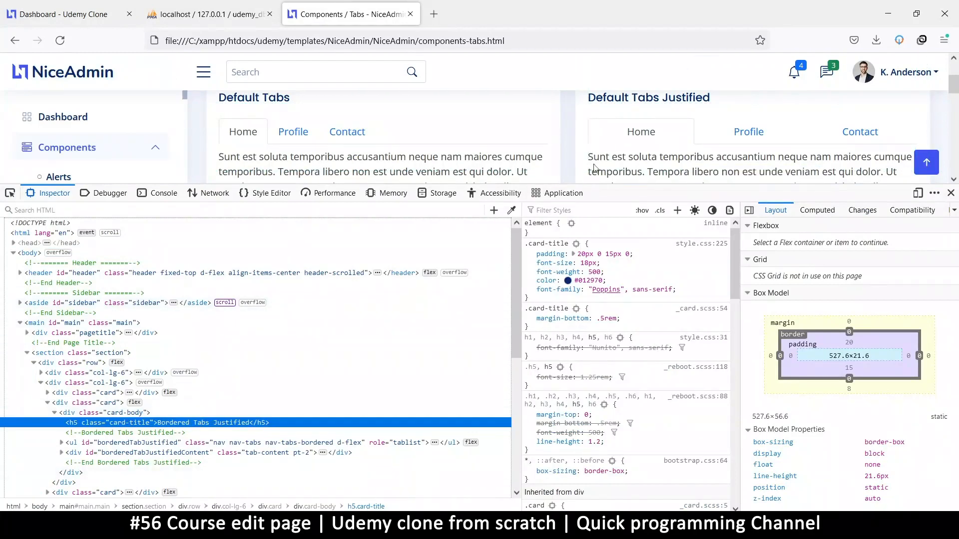
# Select the parent div.card node in the inspector and bring up its copy options
pyautogui.scroll(-3)
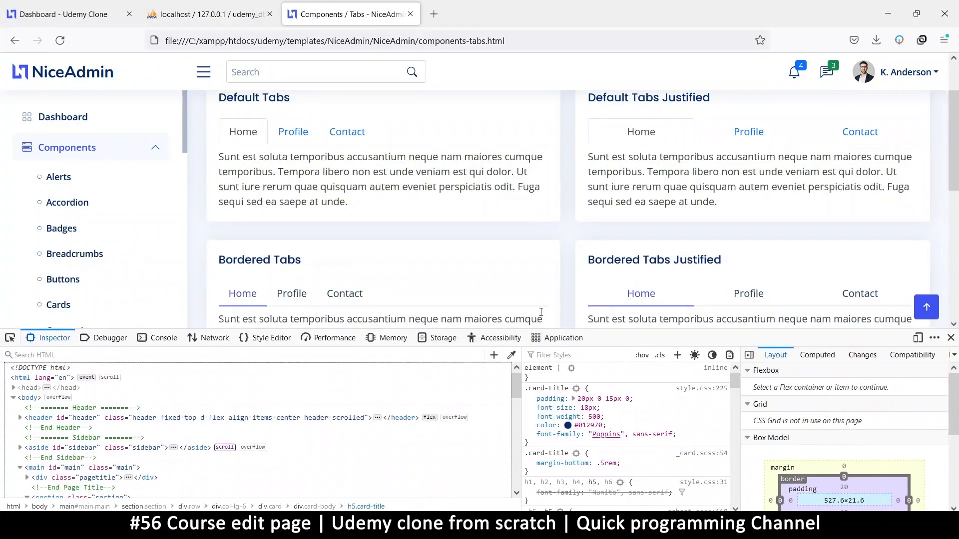
pyautogui.scroll(-3)
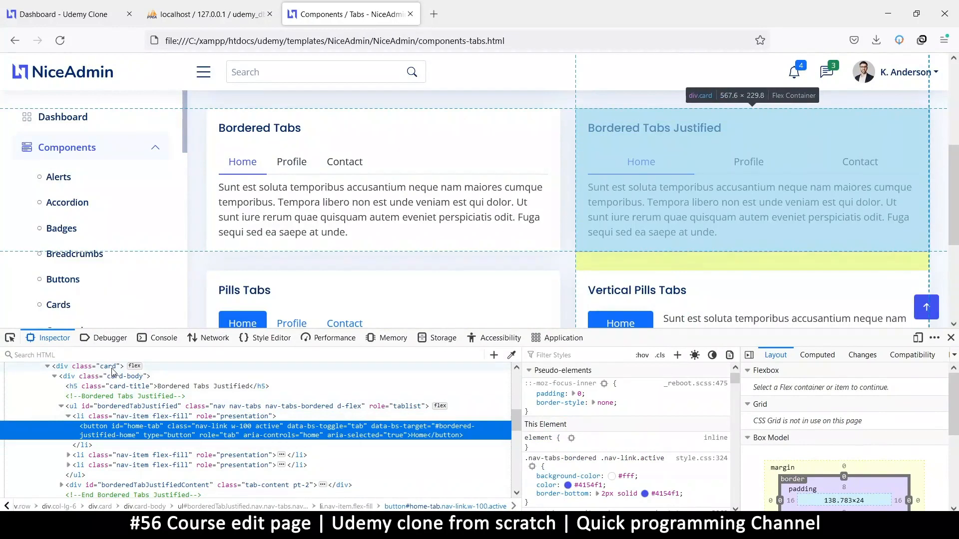
pyautogui.click(89, 366)
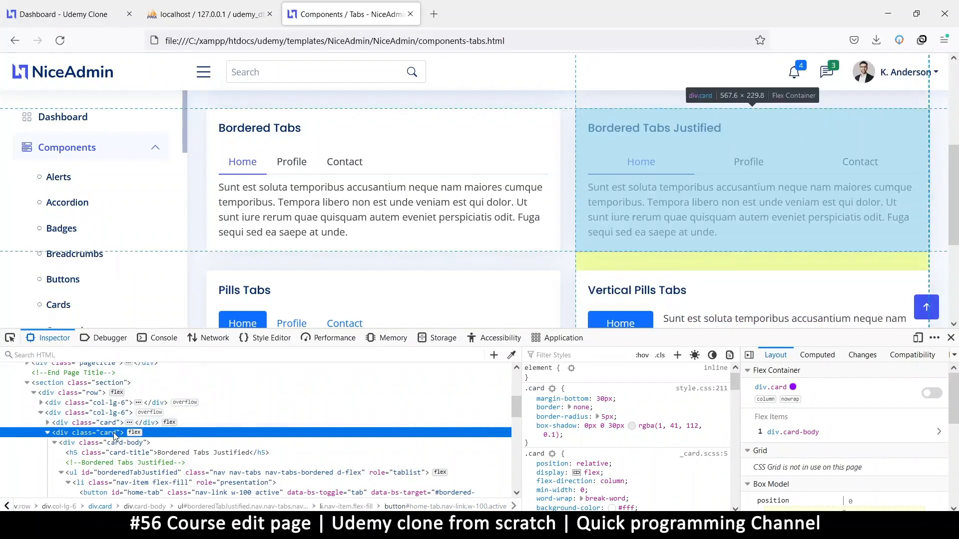
pyautogui.rightClick(112, 432)
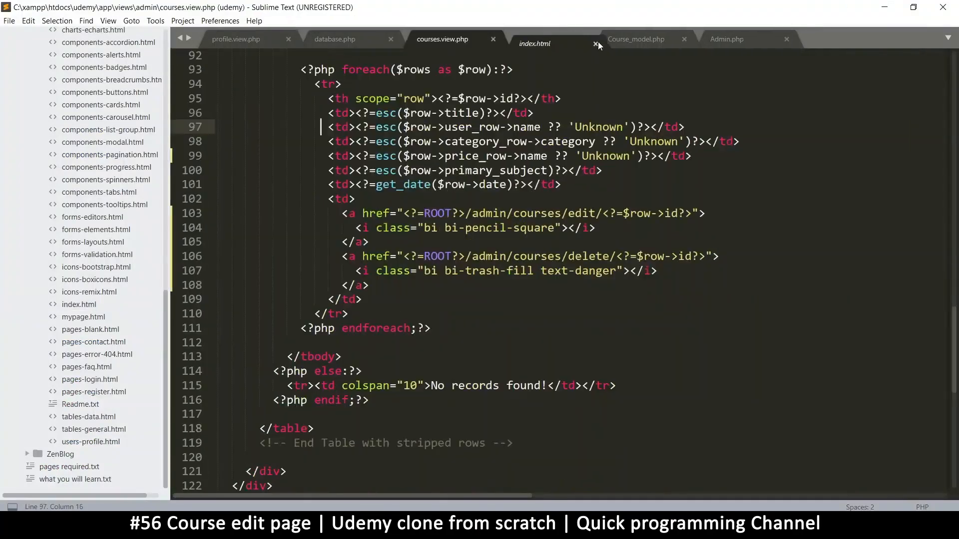
# In courses.view.php replace the pasted card's h5 title 'Bordered Tabs Justified' with 'Edit Course'
pyautogui.click(597, 45)
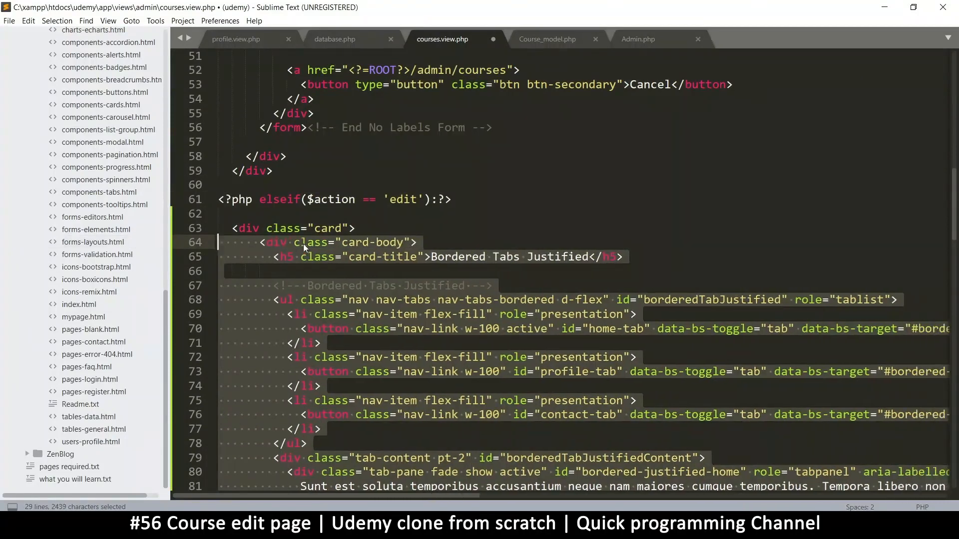
pyautogui.scroll(-3)
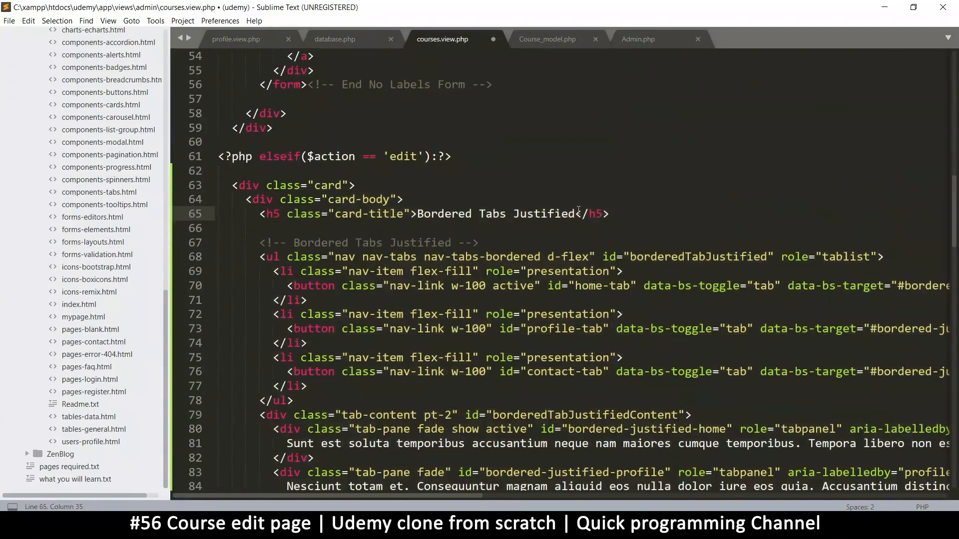
pyautogui.moveTo(417, 214); pyautogui.dragTo(573, 214)
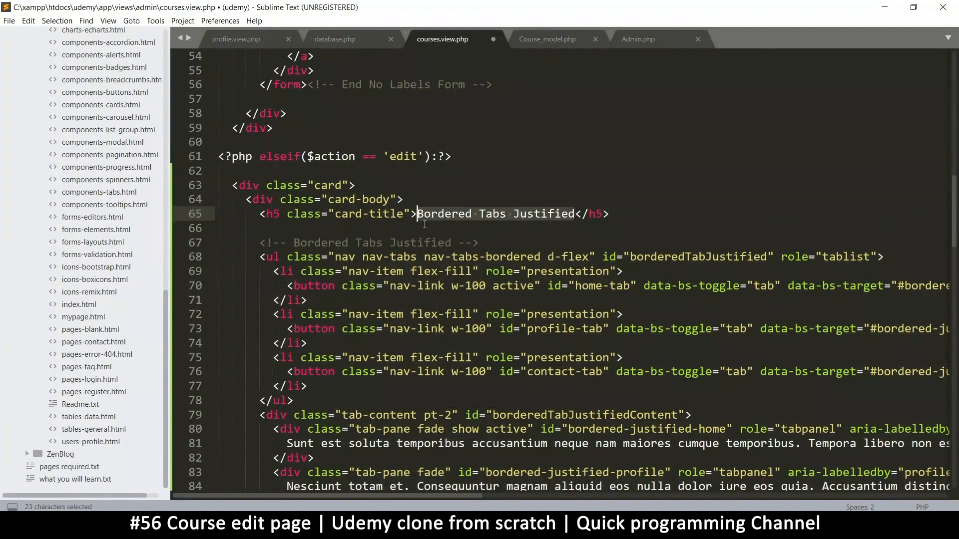
pyautogui.write('Evdit')
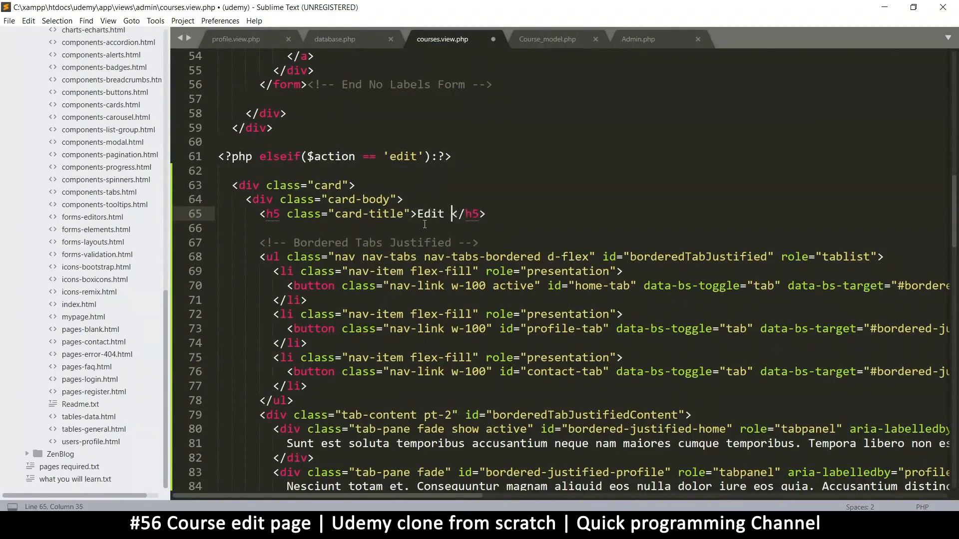
pyautogui.write('Co')
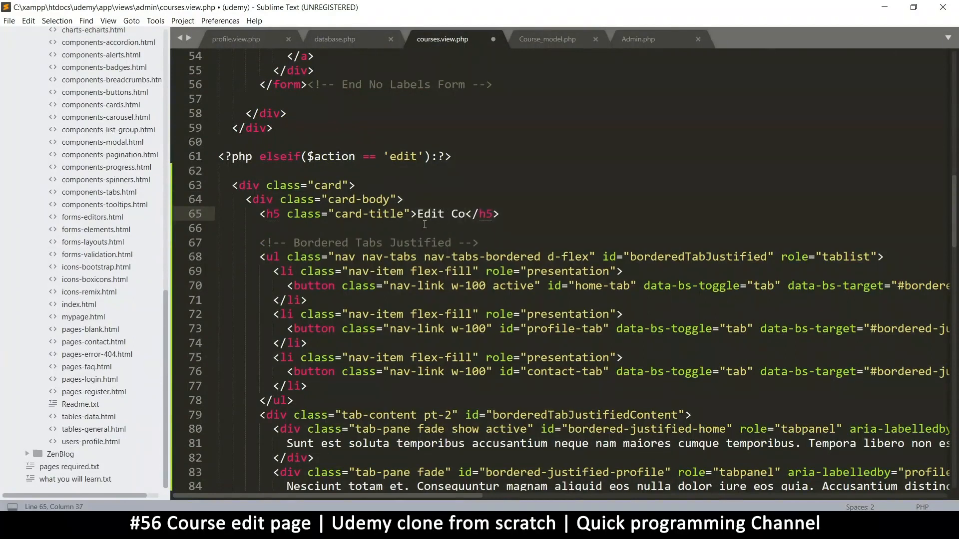
pyautogui.write('ourse')
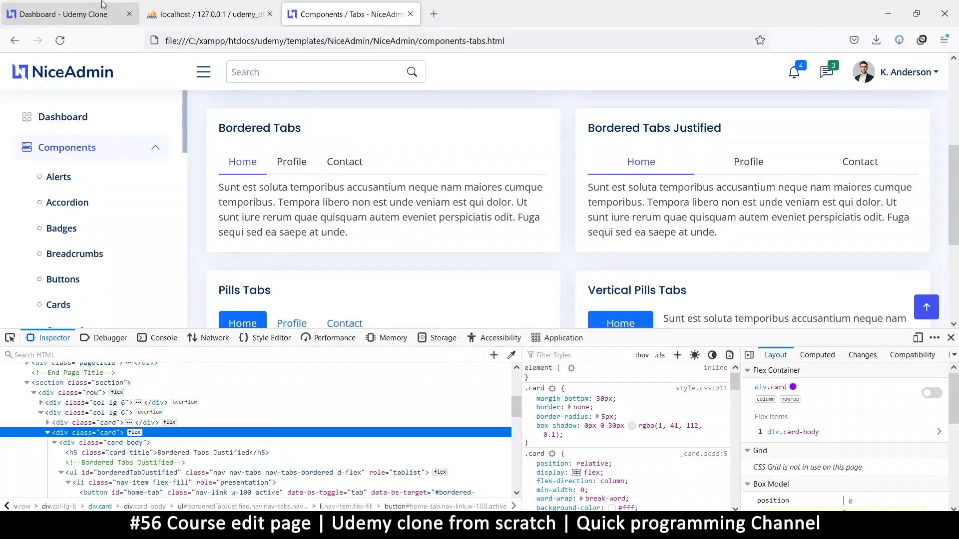
# Reload admin/courses/edit/2 and switch between the Home and Profile tabs of the new card
pyautogui.click(59, 40)
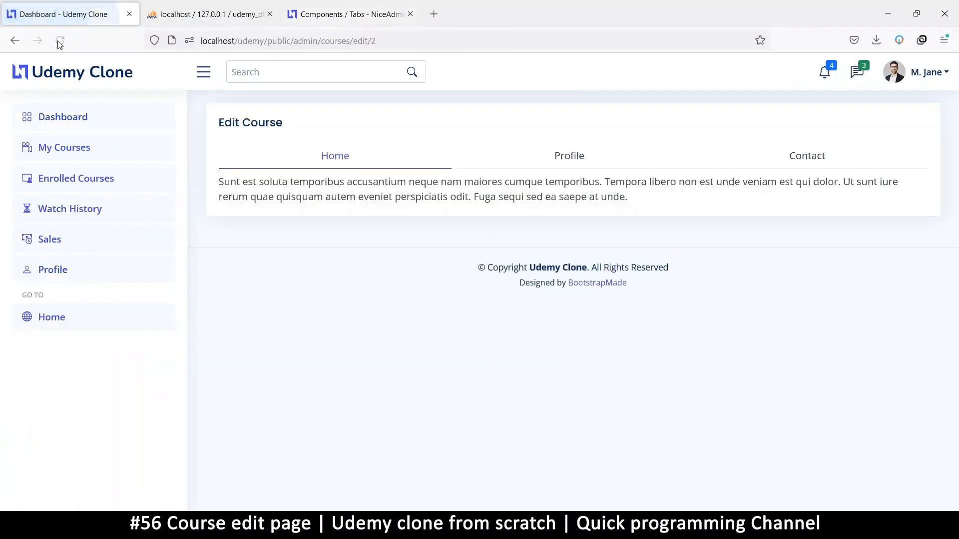
pyautogui.click(59, 40)
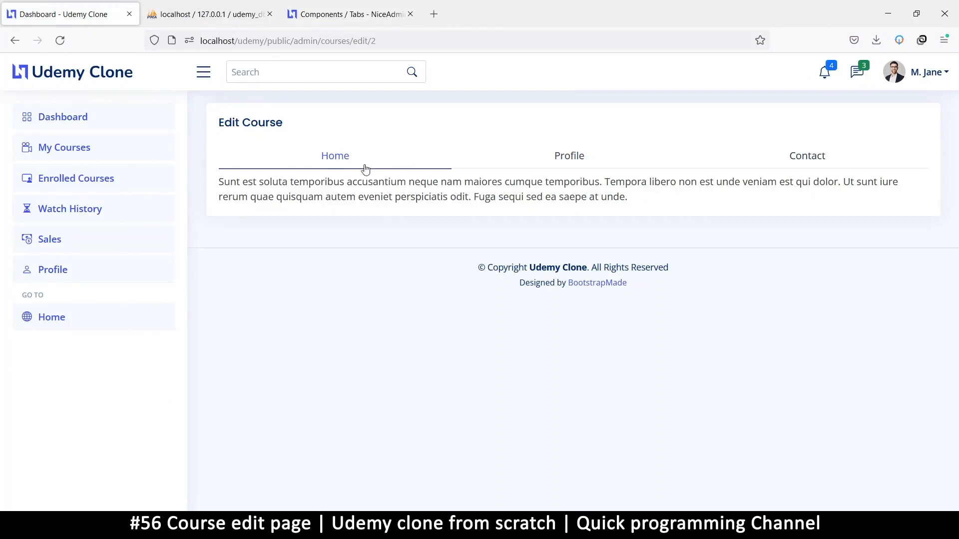
pyautogui.moveTo(807, 159)
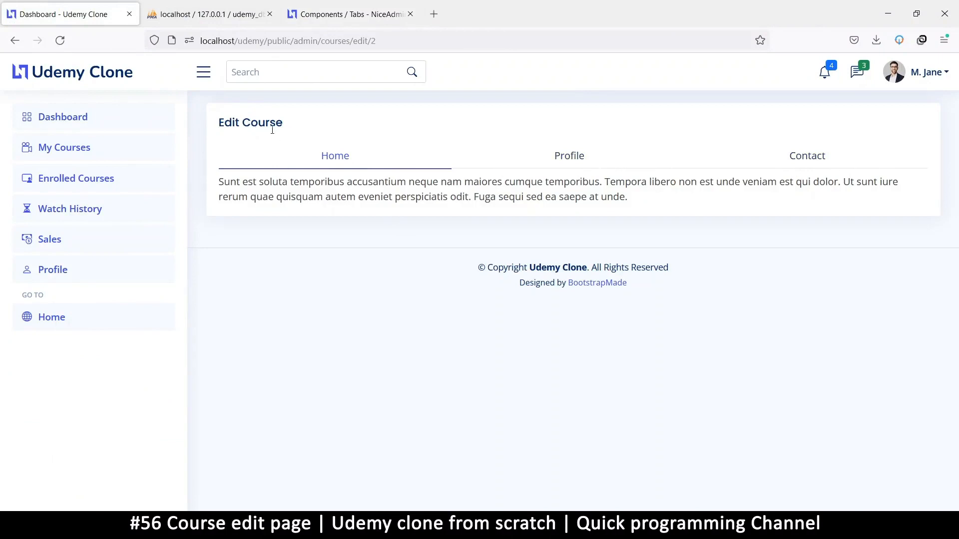
pyautogui.moveTo(273, 127)
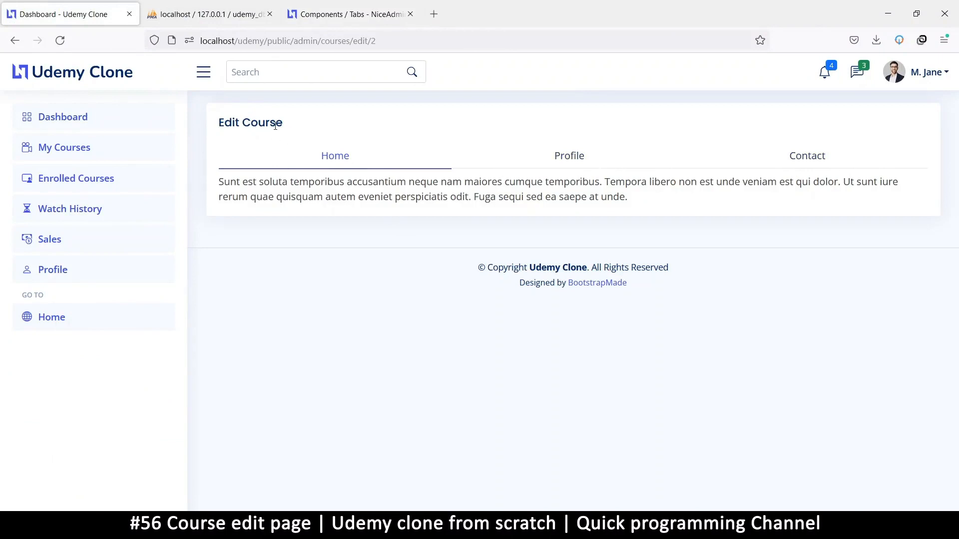
pyautogui.moveTo(485, 124)
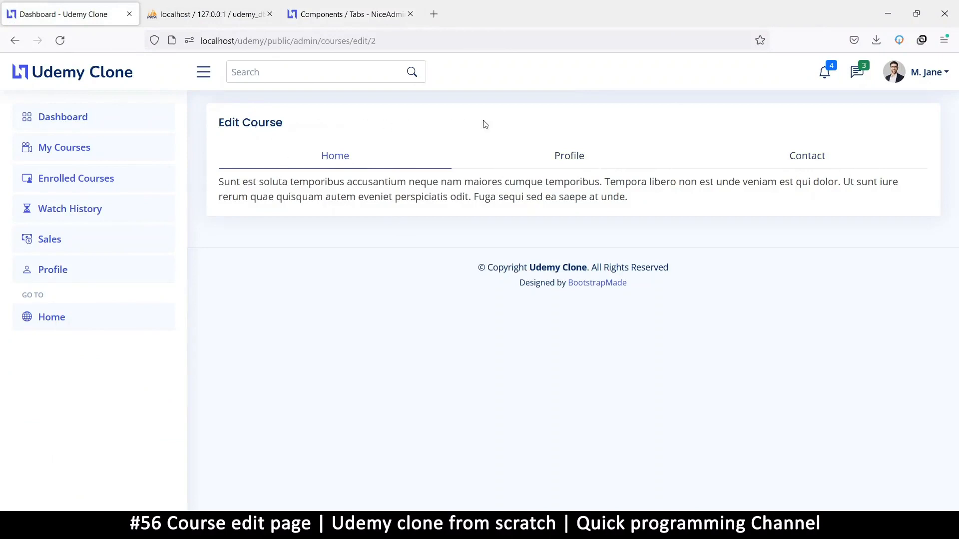
pyautogui.moveTo(432, 132)
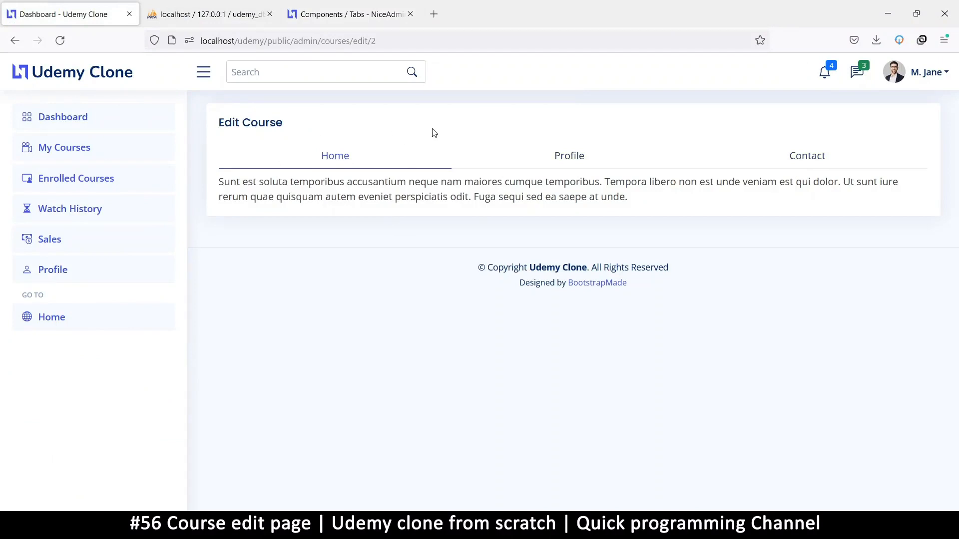
pyautogui.click(568, 156)
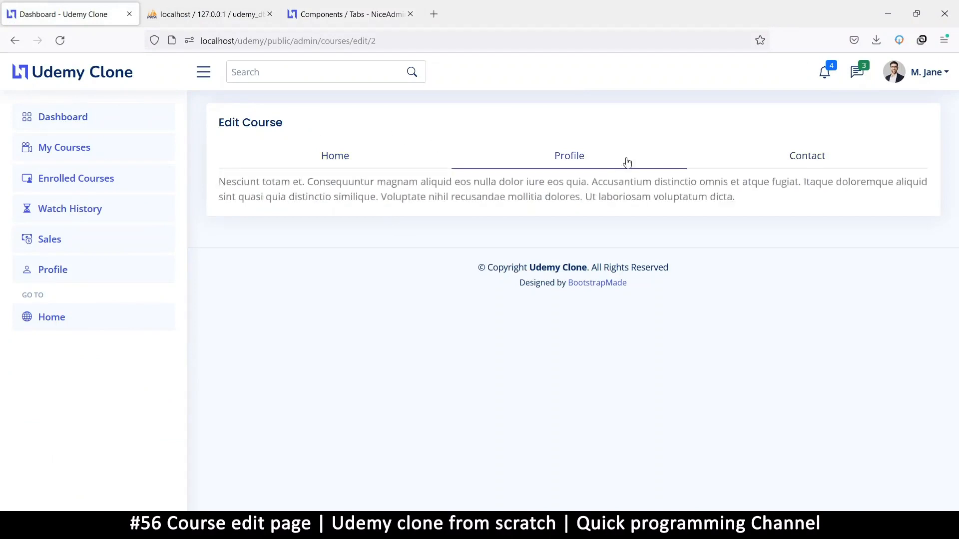
pyautogui.click(335, 156)
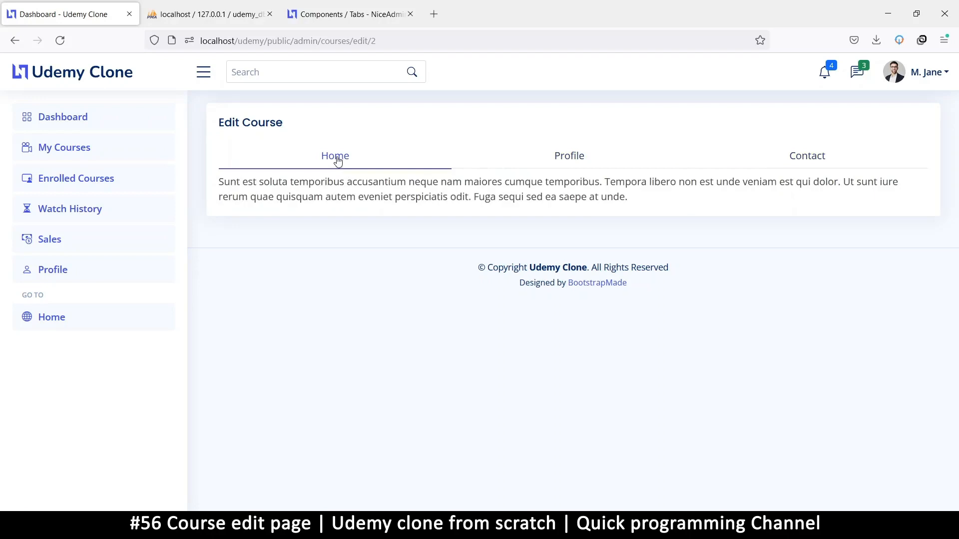
pyautogui.moveTo(348, 157)
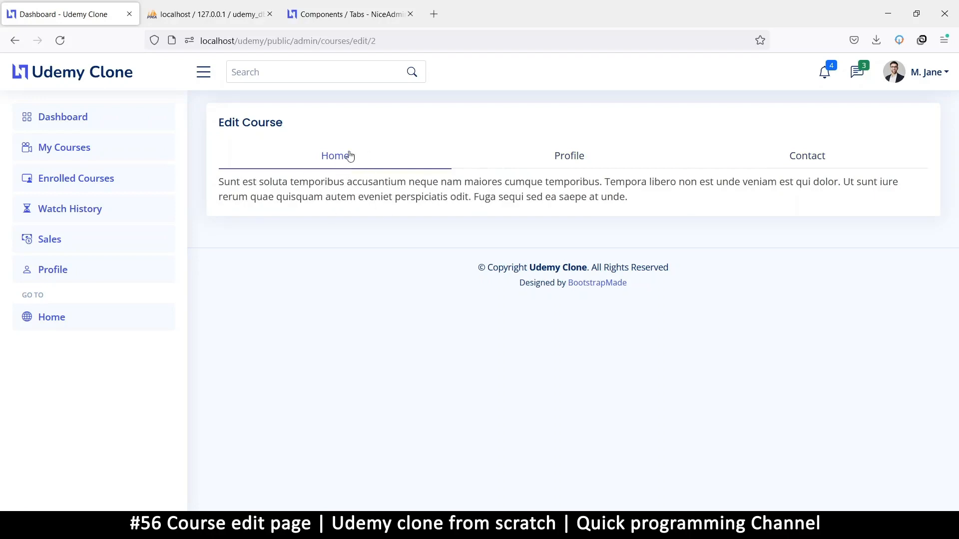
pyautogui.moveTo(330, 167)
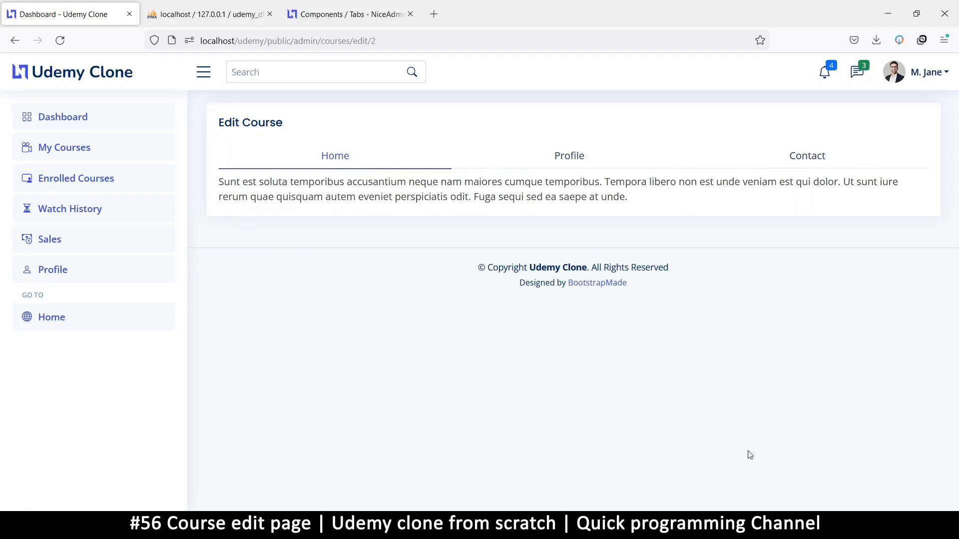
pyautogui.moveTo(484, 289)
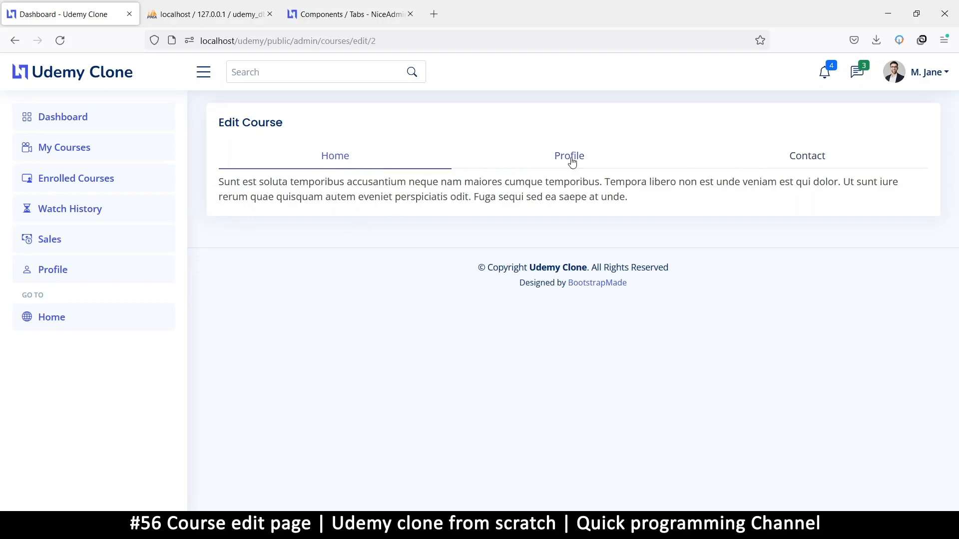
pyautogui.click(568, 156)
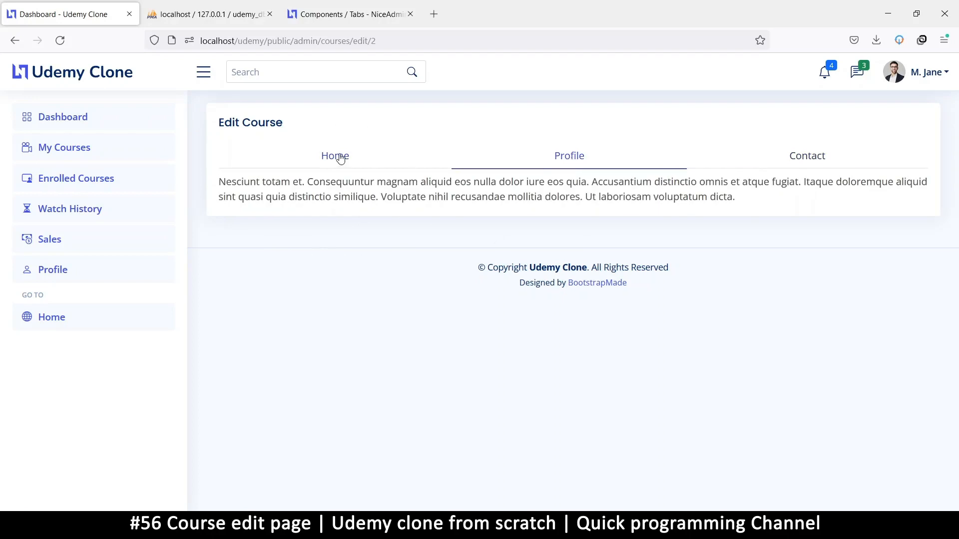
pyautogui.click(335, 155)
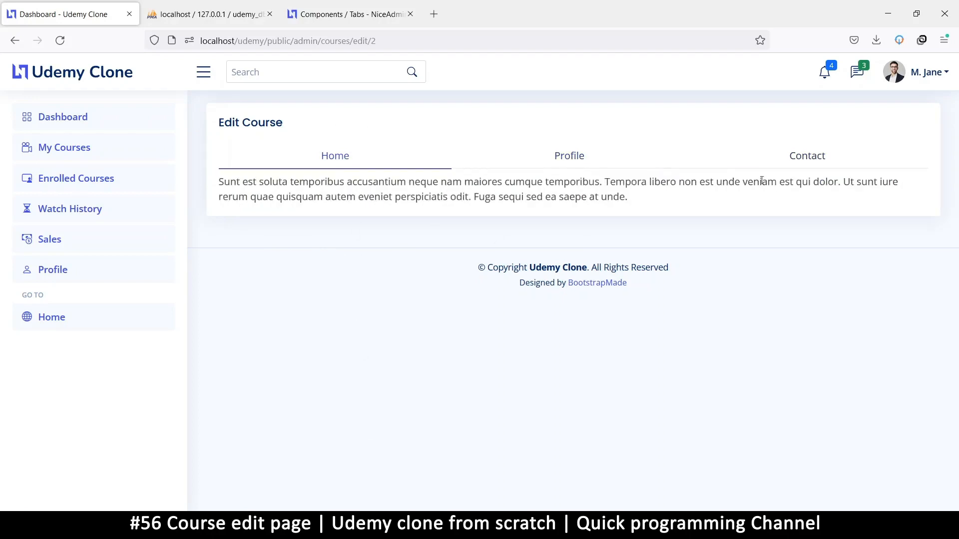
pyautogui.click(569, 156)
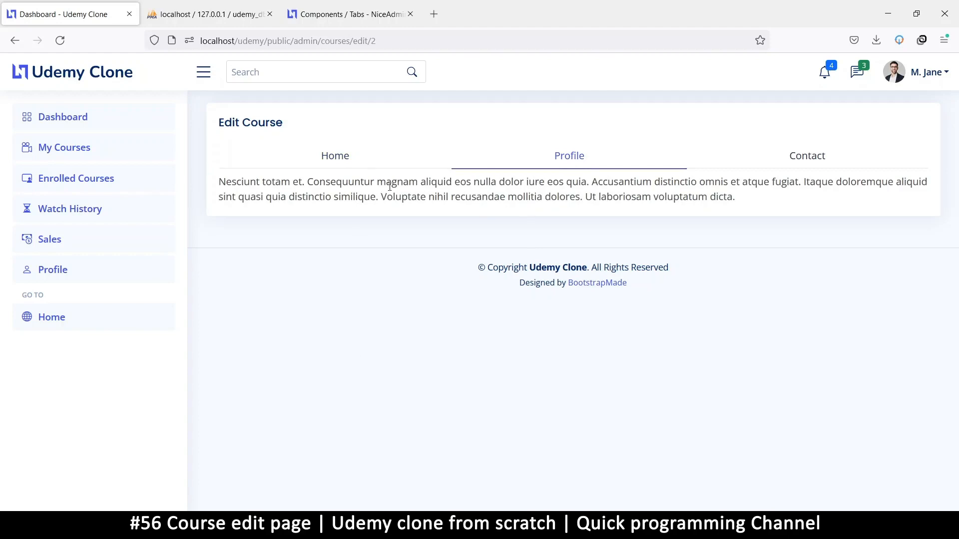
pyautogui.moveTo(335, 152)
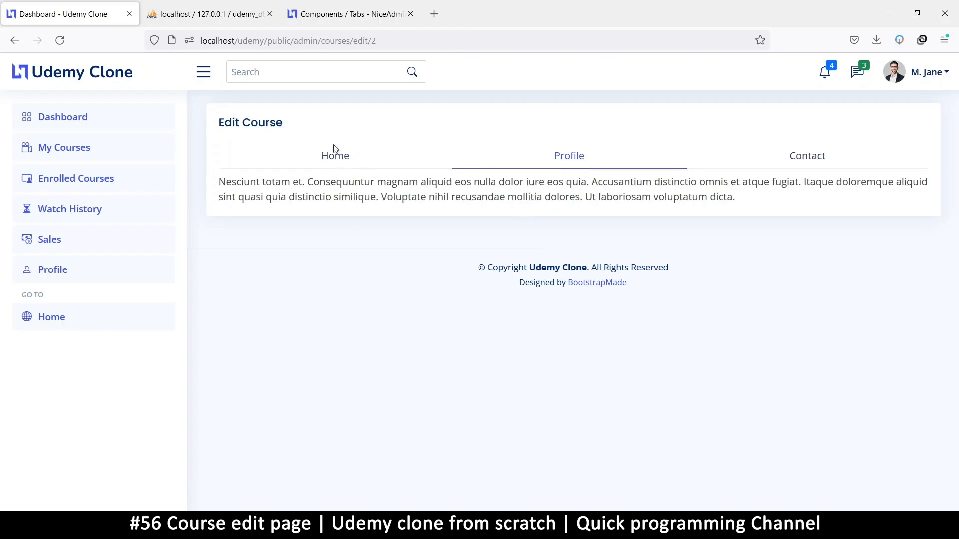
pyautogui.click(334, 156)
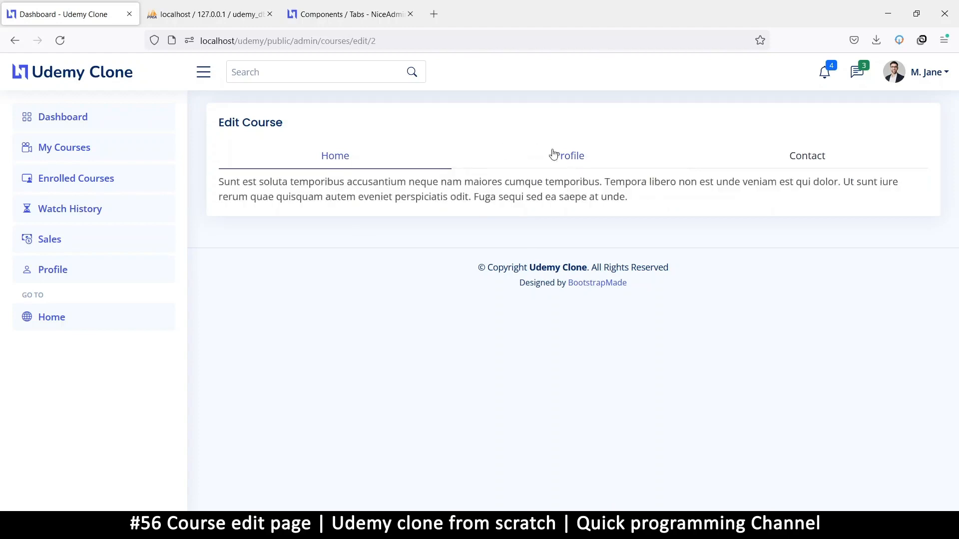
# Cycle through Contact, Profile and Home tabs and check the Edit Course heading text
pyautogui.click(806, 156)
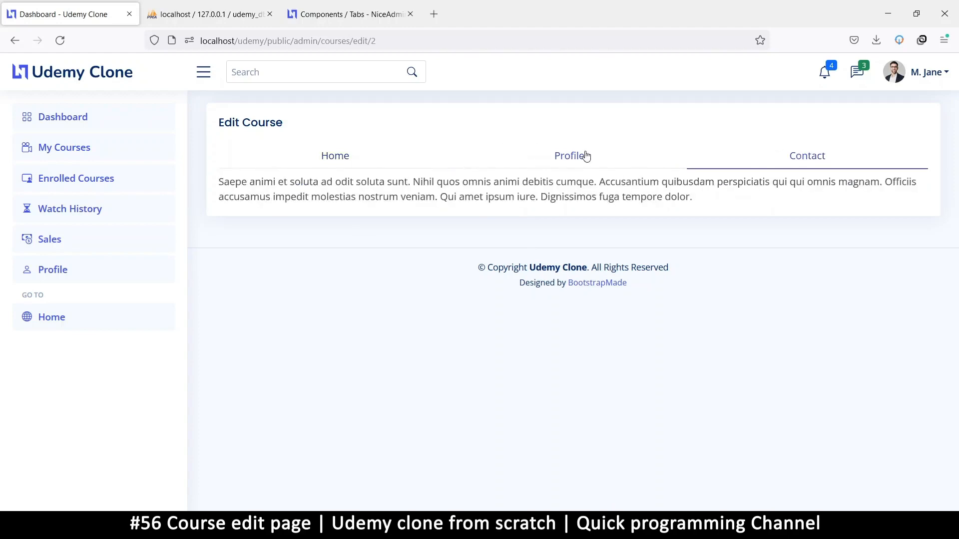
pyautogui.click(569, 156)
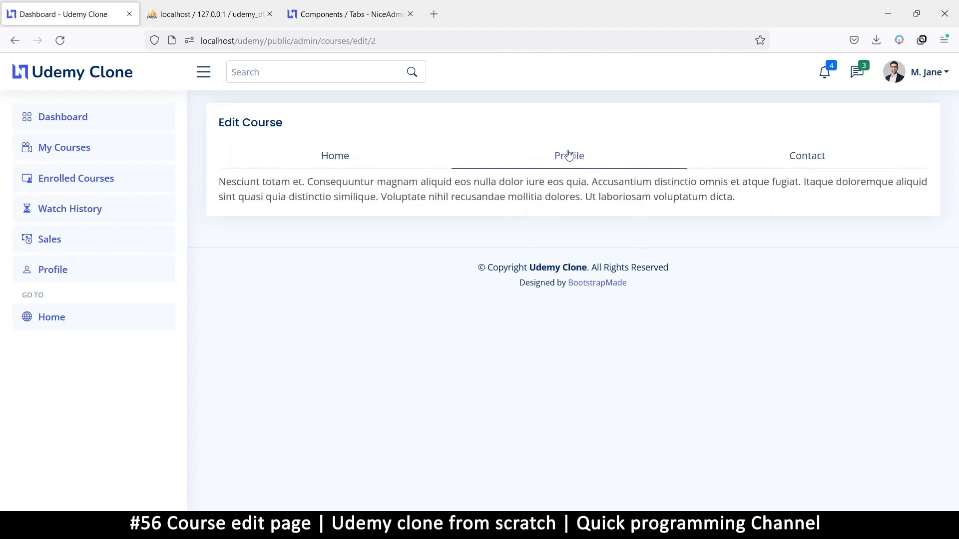
pyautogui.click(335, 155)
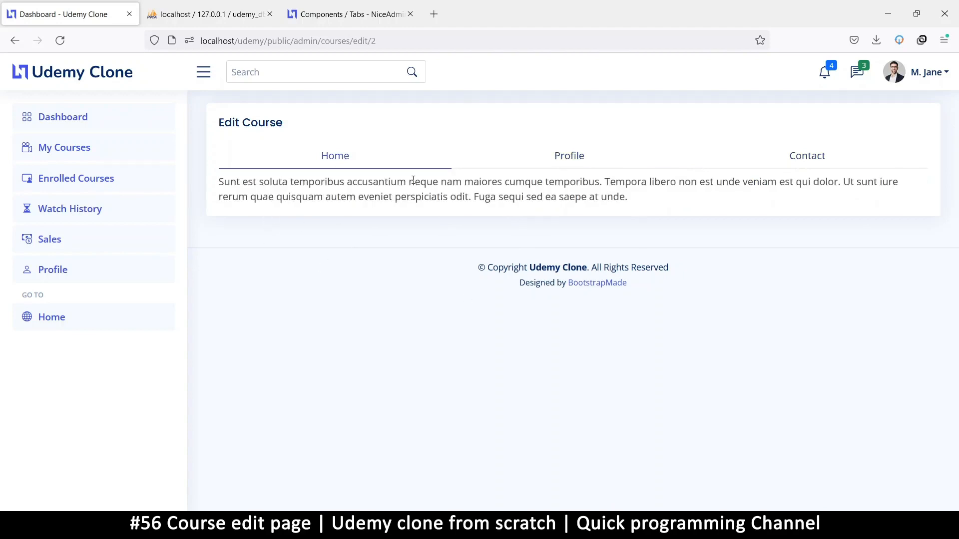
pyautogui.moveTo(569, 156)
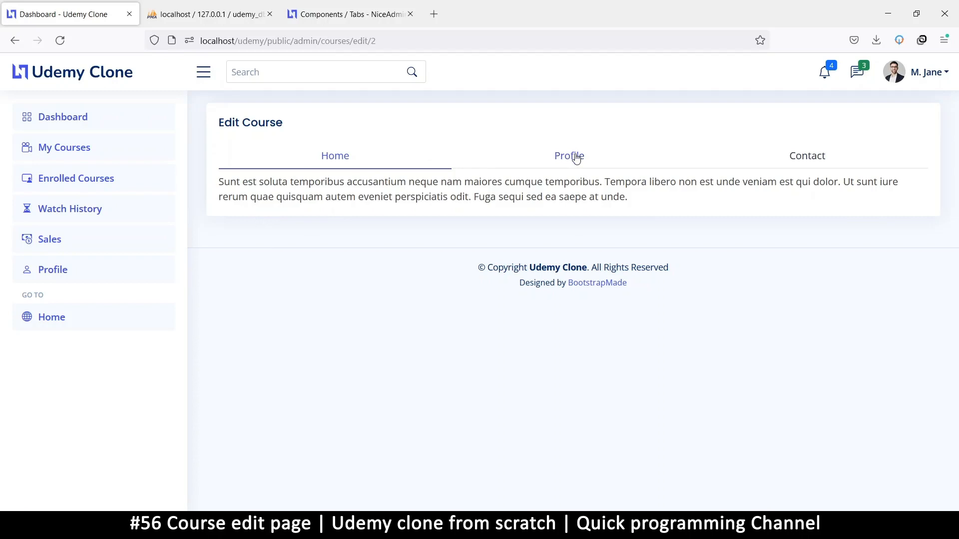
pyautogui.click(568, 156)
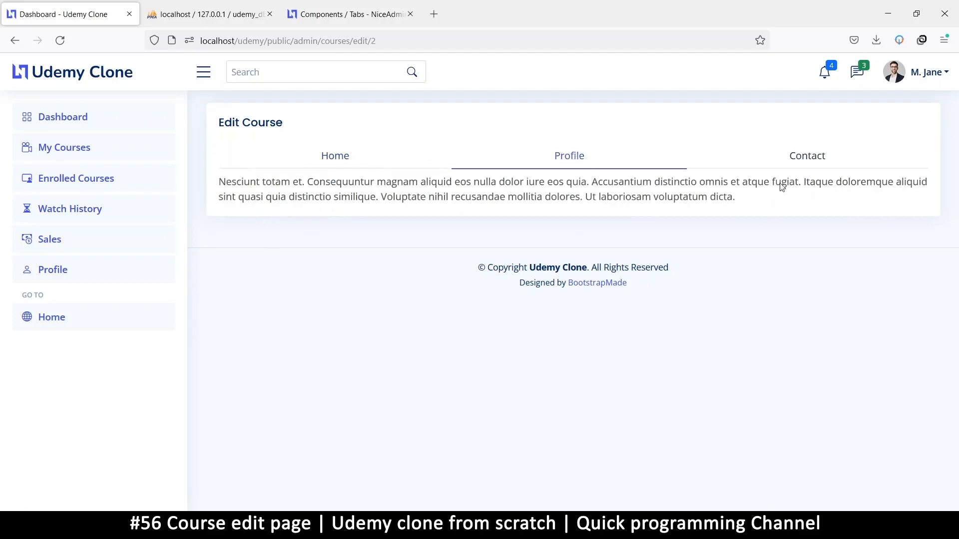
pyautogui.moveTo(568, 258)
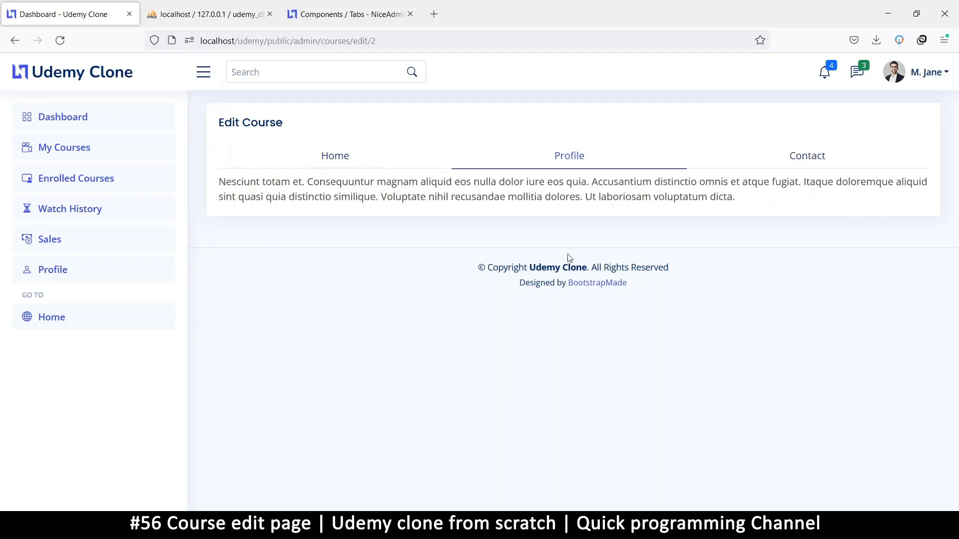
pyautogui.moveTo(781, 190)
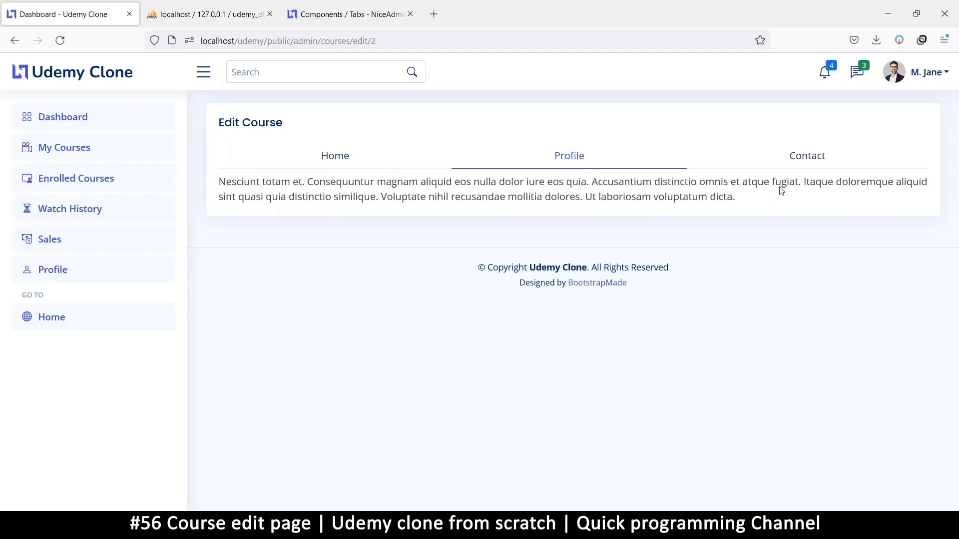
pyautogui.click(807, 156)
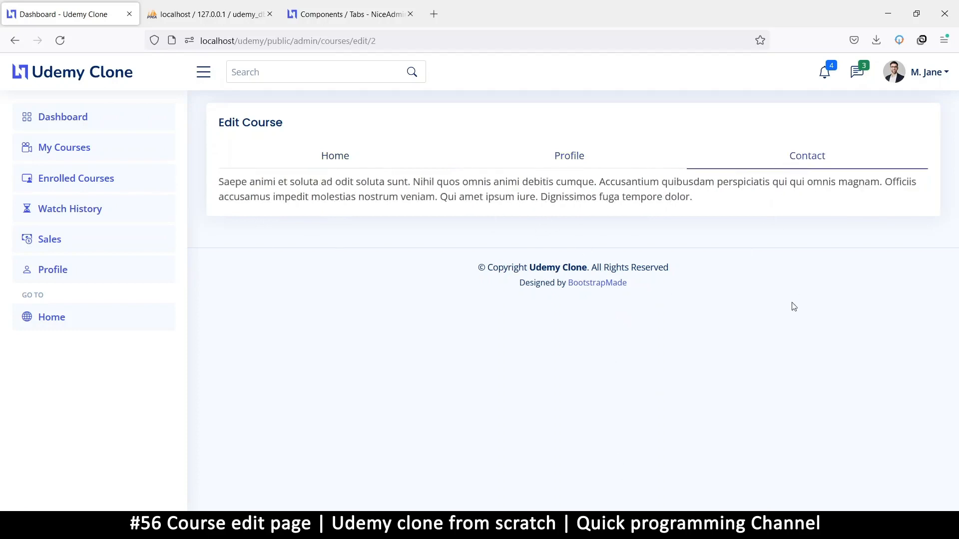
pyautogui.moveTo(875, 496)
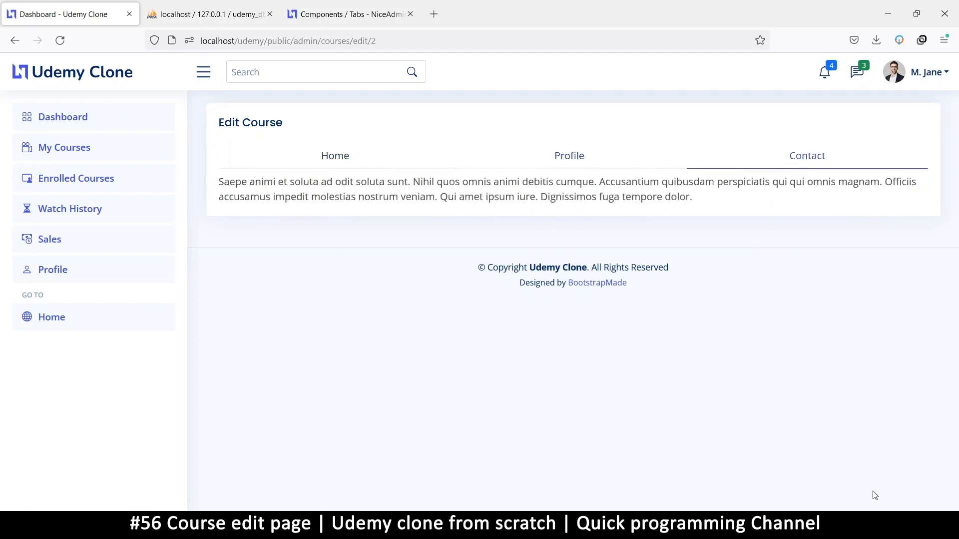
pyautogui.moveTo(773, 160)
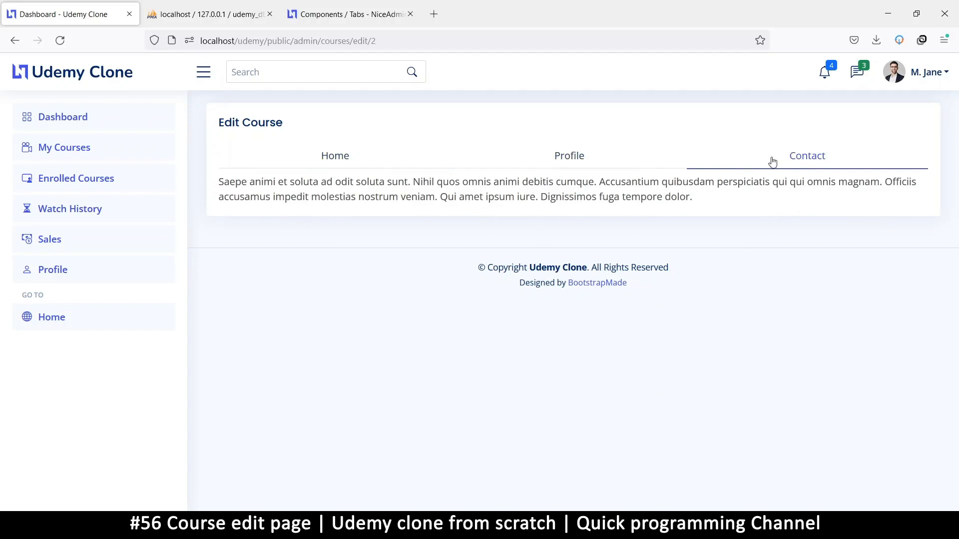
pyautogui.moveTo(358, 162)
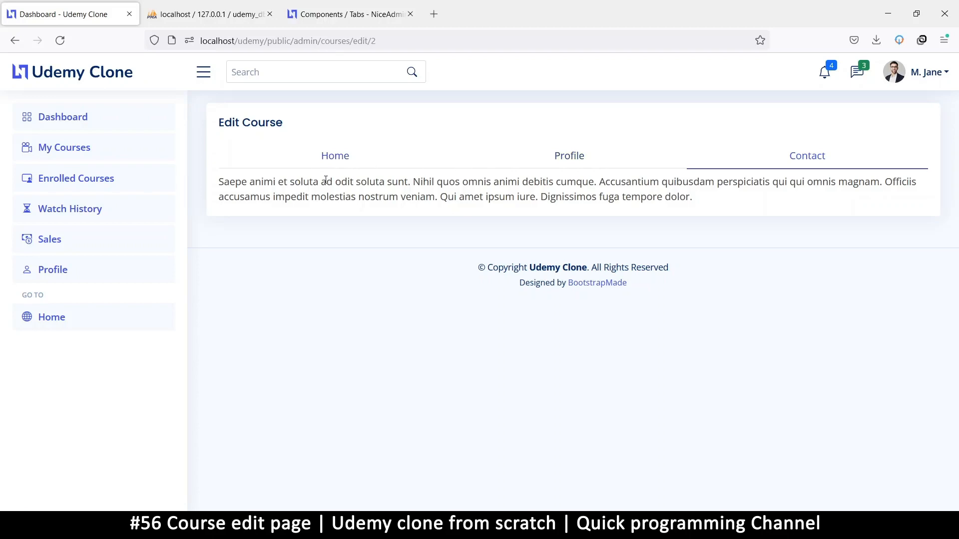
pyautogui.moveTo(334, 155)
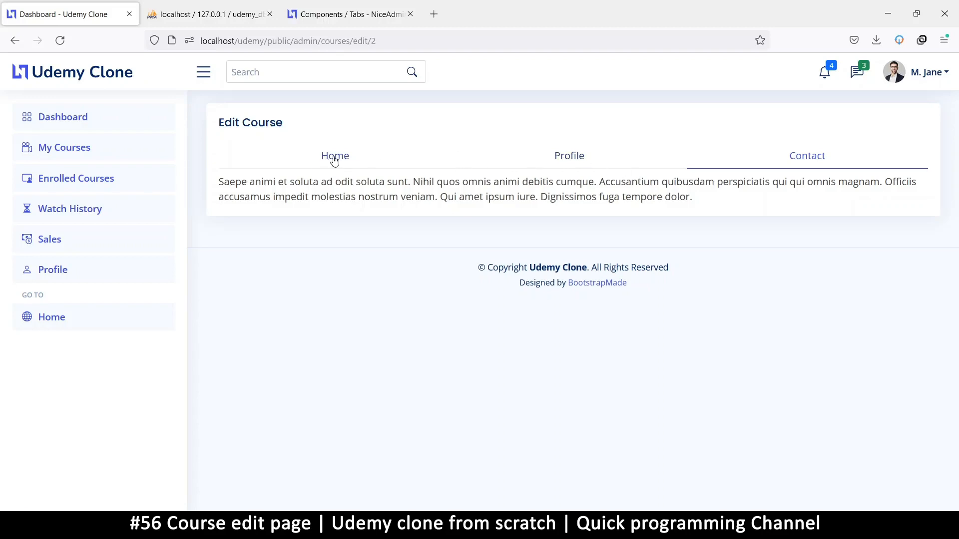
pyautogui.click(335, 156)
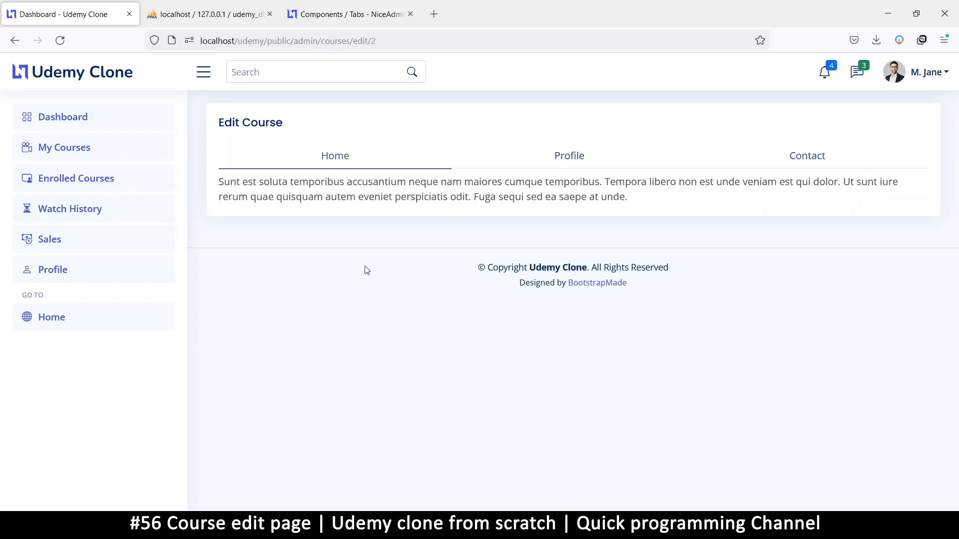
pyautogui.moveTo(569, 160)
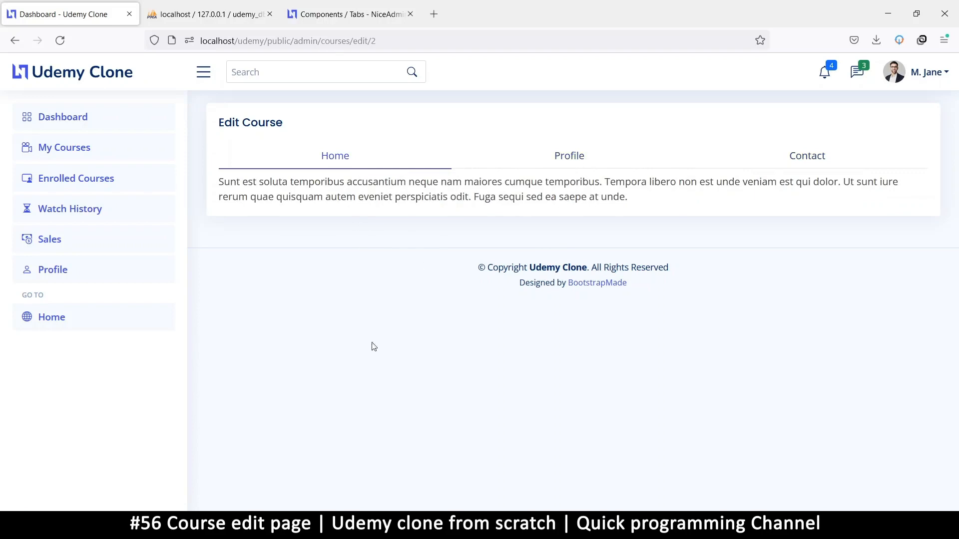
pyautogui.moveTo(435, 237)
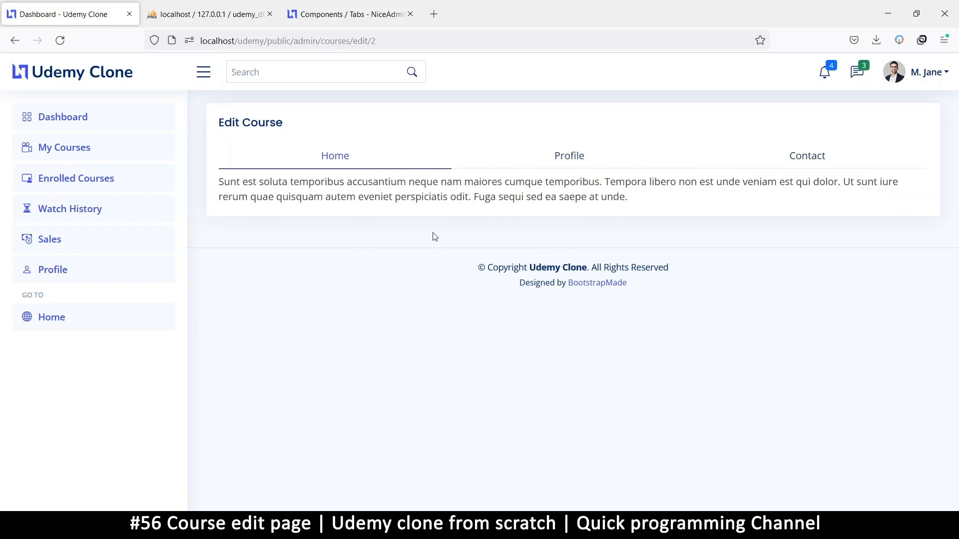
pyautogui.moveTo(333, 172)
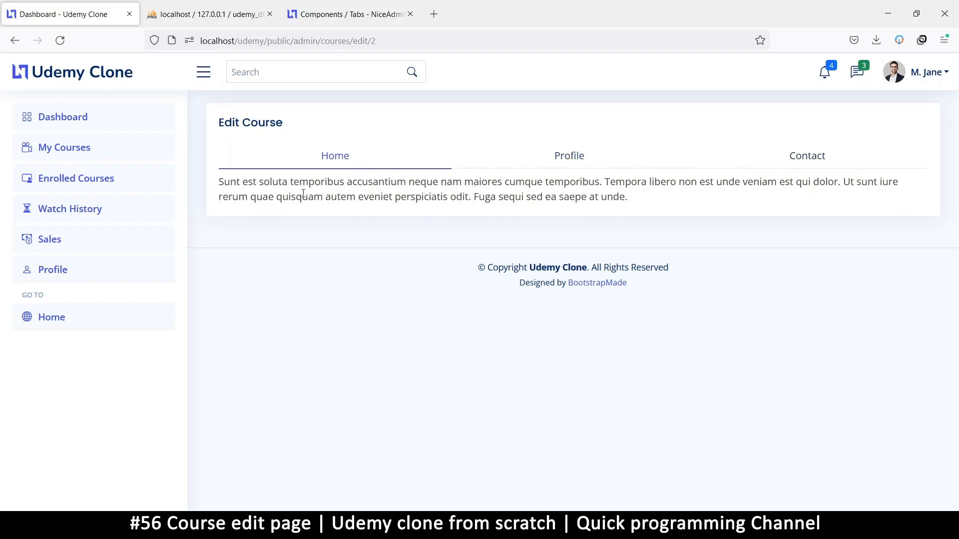
pyautogui.moveTo(612, 336)
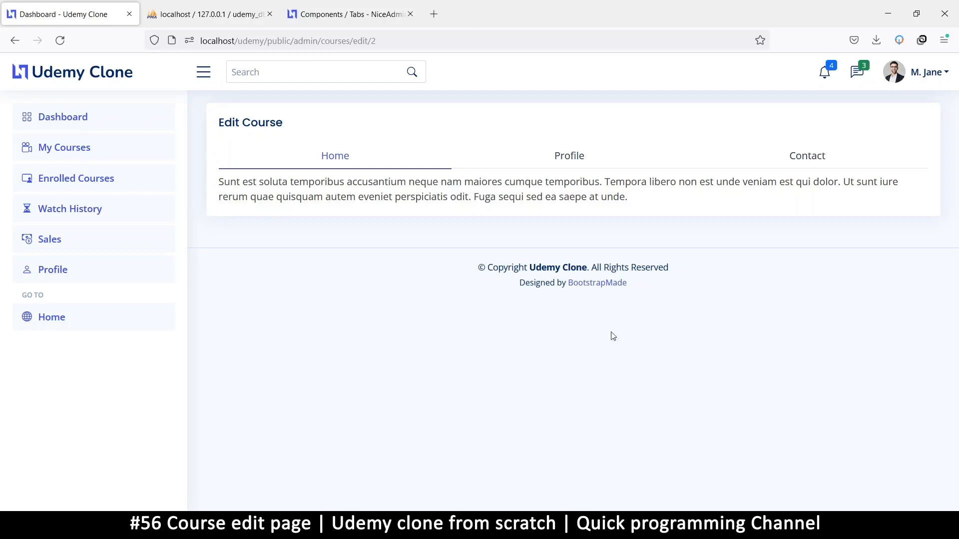
pyautogui.moveTo(249, 162)
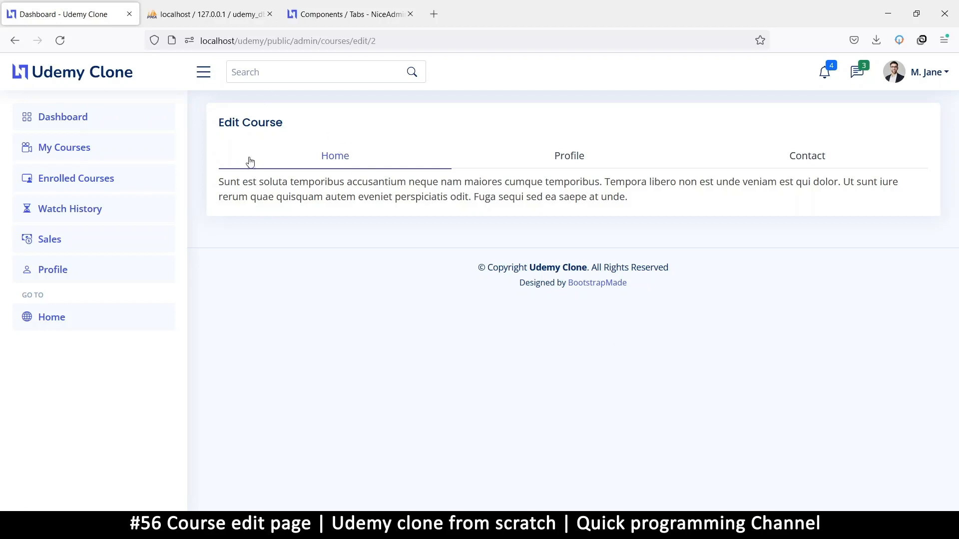
pyautogui.moveTo(418, 175)
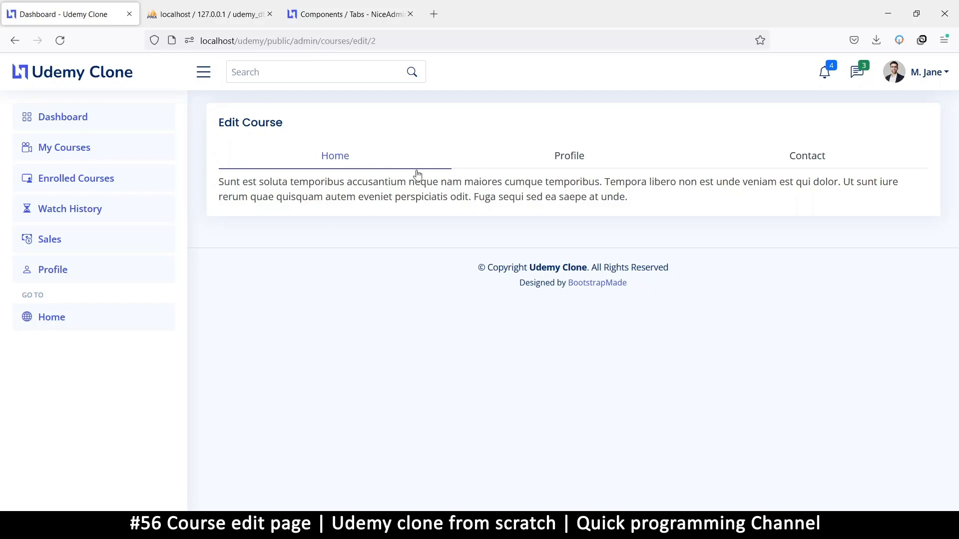
pyautogui.moveTo(218, 127)
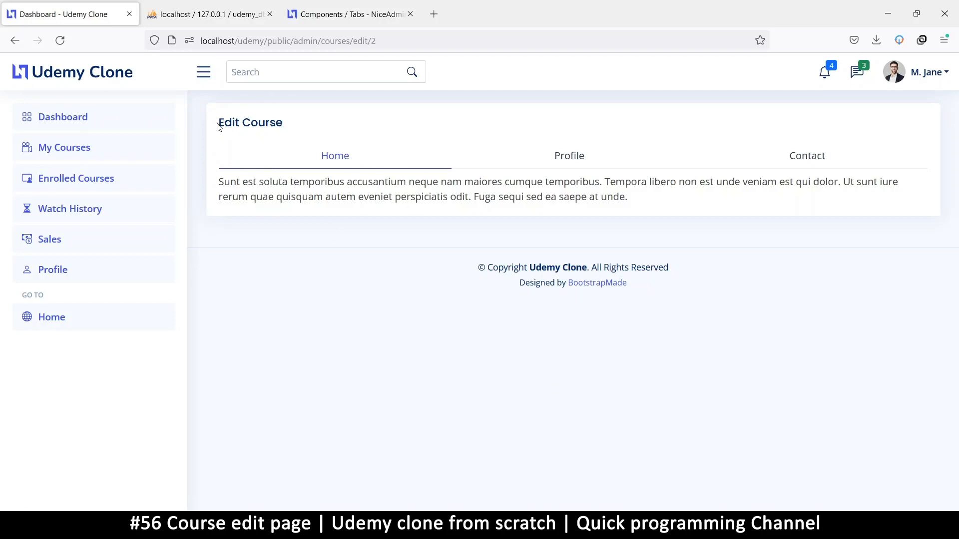
pyautogui.doubleClick(249, 122)
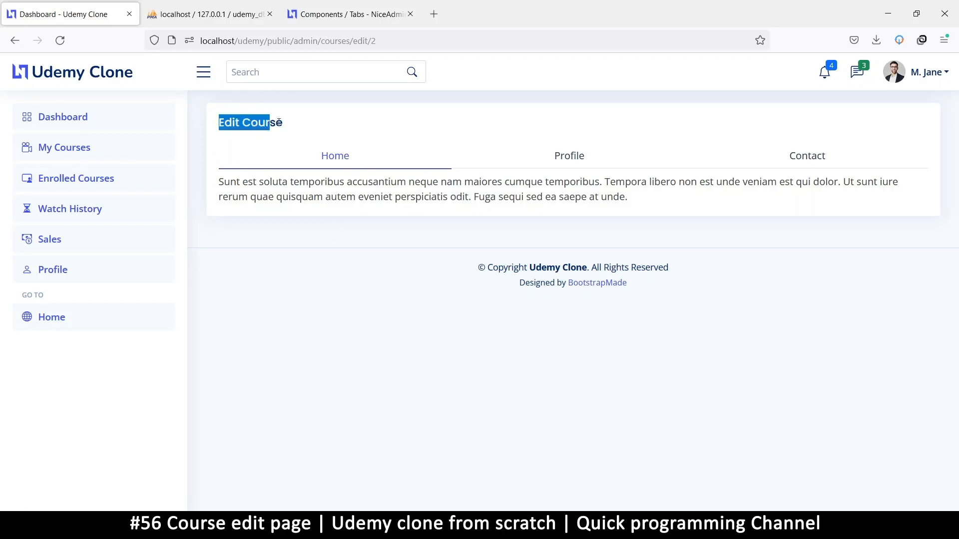
pyautogui.click(245, 150)
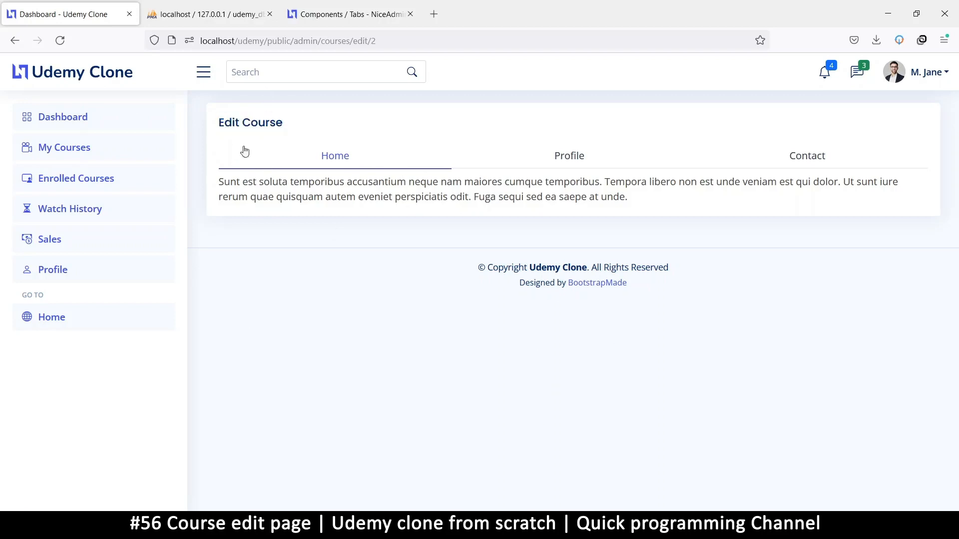
pyautogui.moveTo(299, 129)
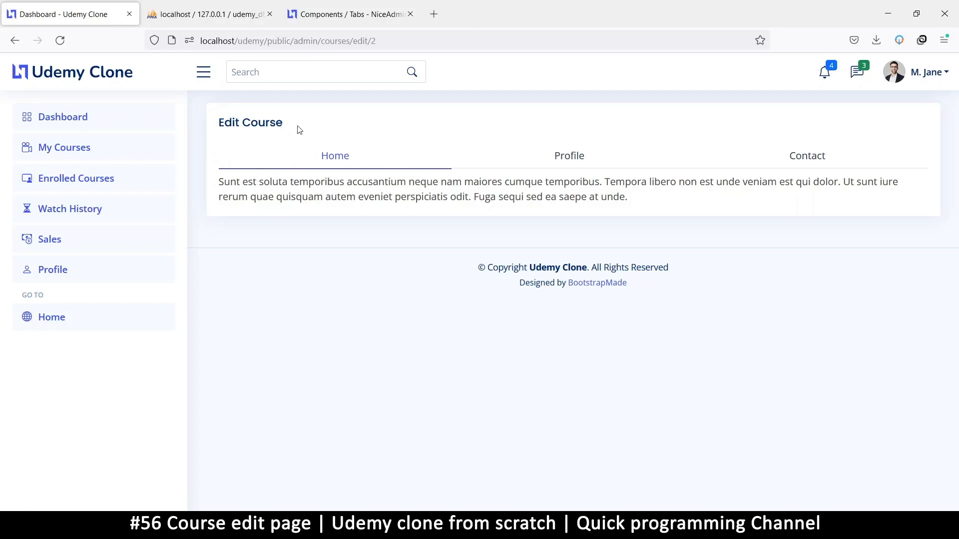
pyautogui.moveTo(370, 40)
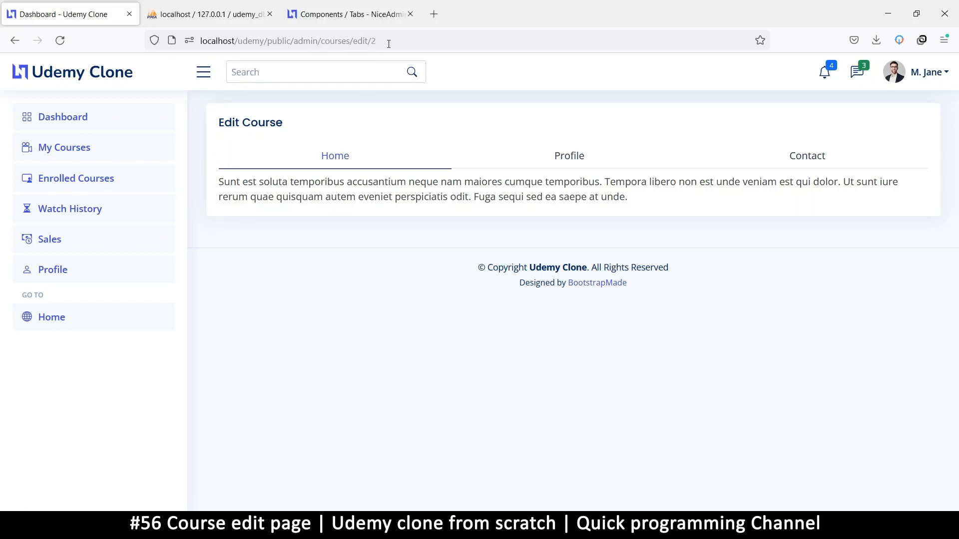
pyautogui.moveTo(335, 136)
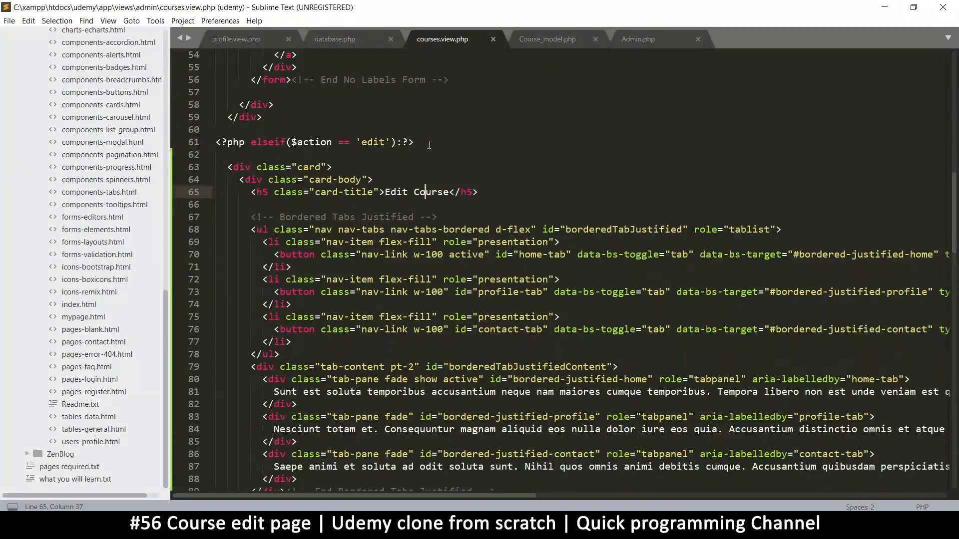
# Save courses.view.php and open controllers/Admin.php at the courses method
pyautogui.press('ctrl+s')
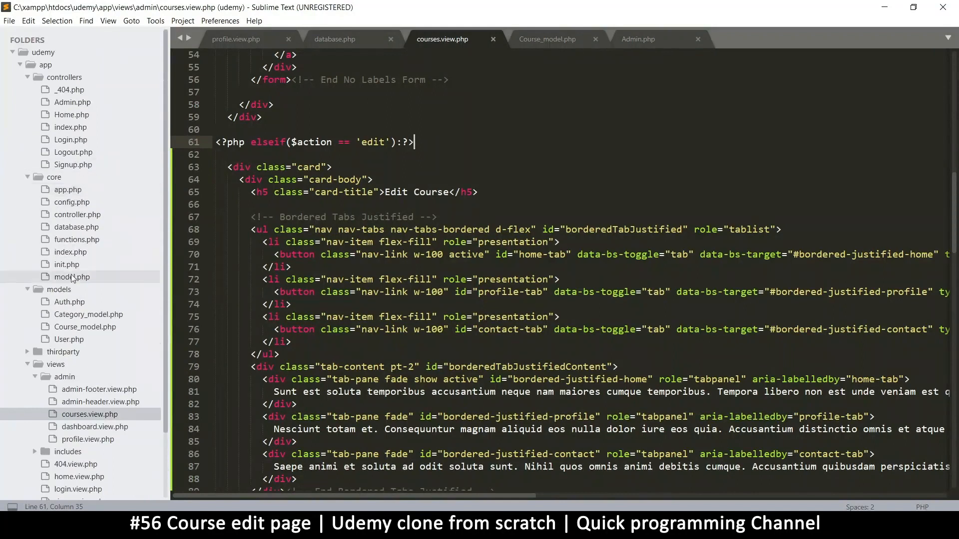
pyautogui.click(72, 101)
pyautogui.write("if($action == 'add')")
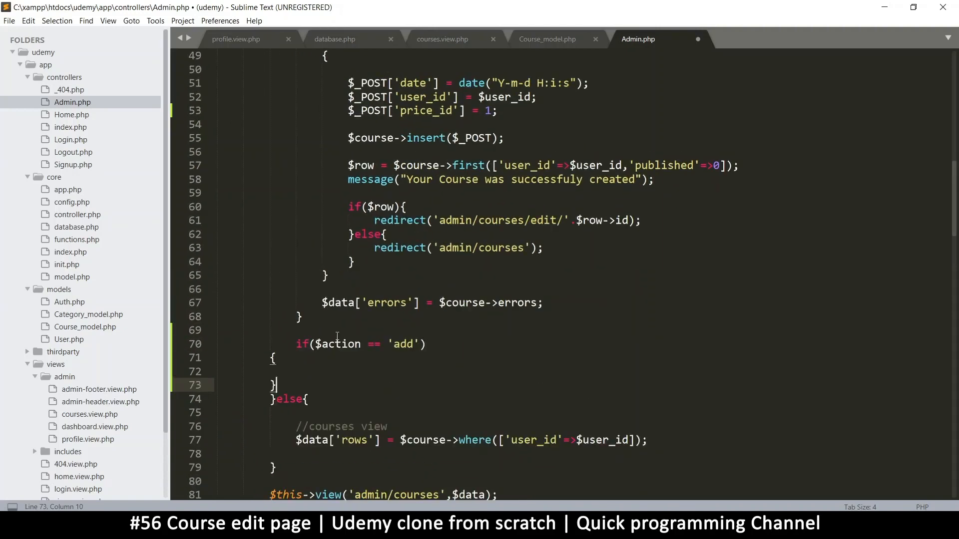
# Turn the new branch in the courses method into an elseif with a closing brace before it, and save Admin.php
pyautogui.click(274, 400)
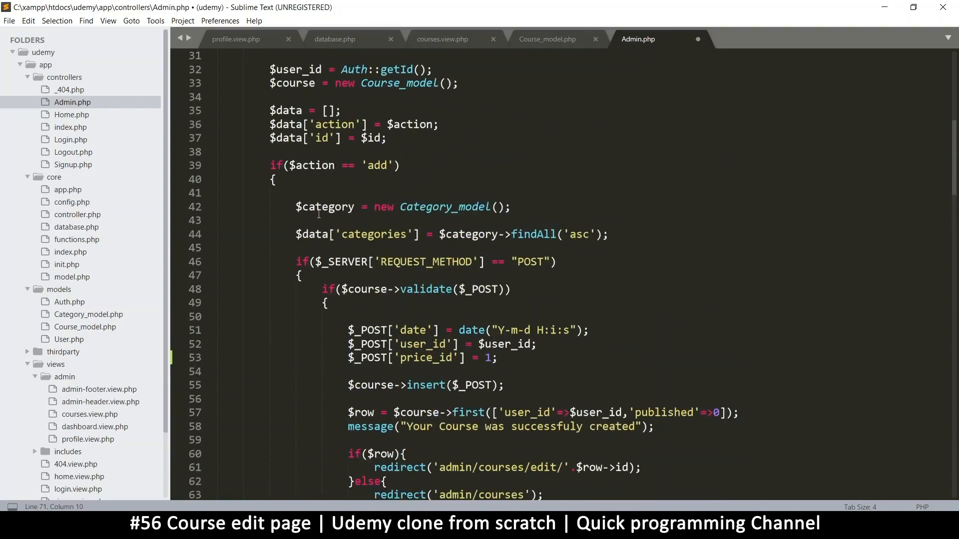
pyautogui.scroll(-3)
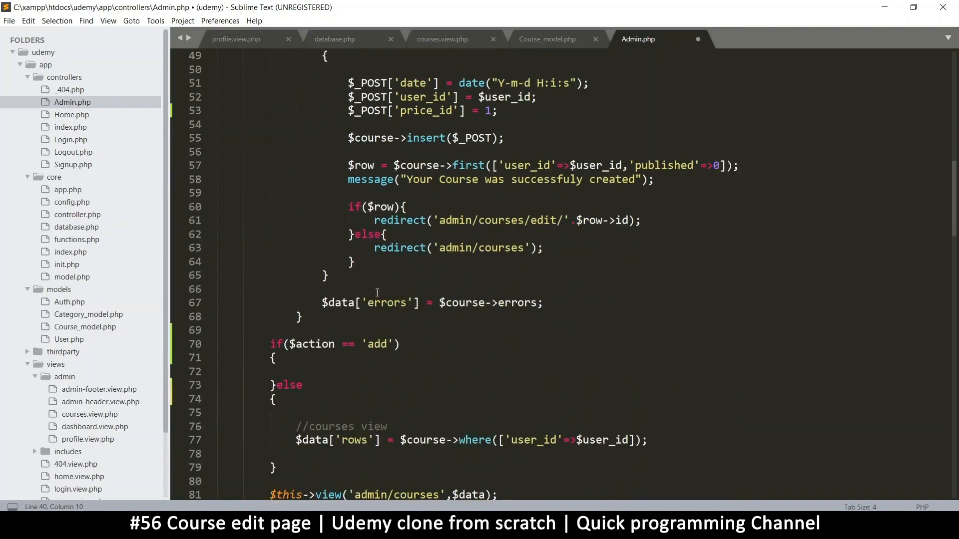
pyautogui.scroll(-3)
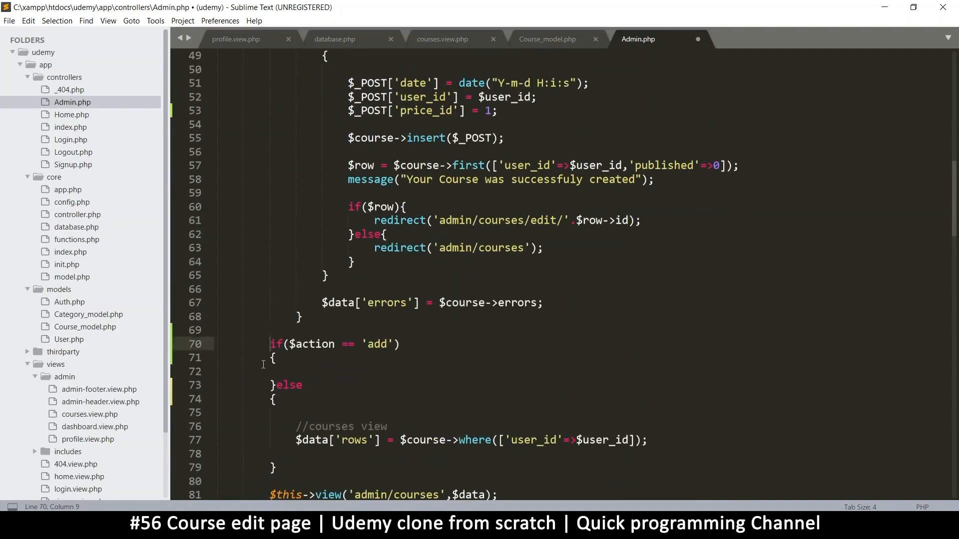
pyautogui.write('elseif')
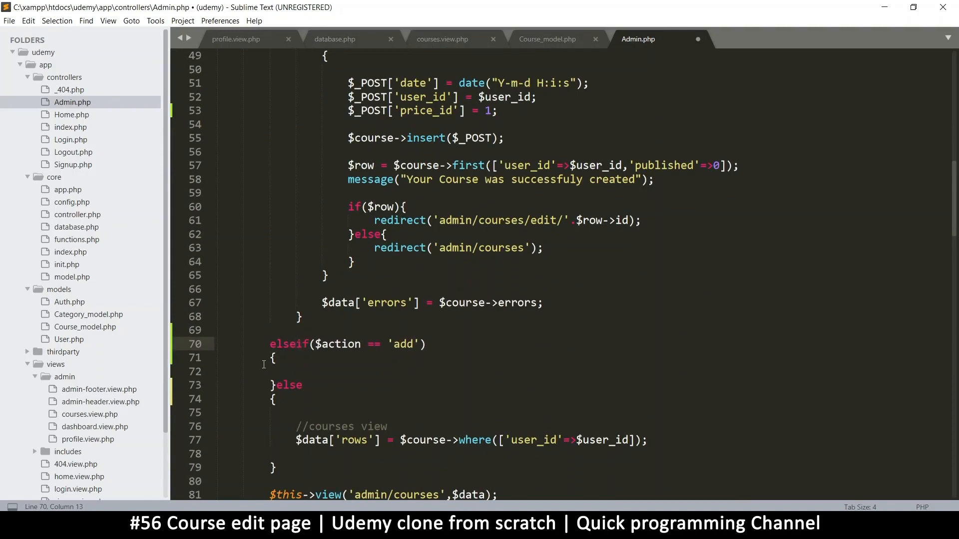
pyautogui.click(269, 344)
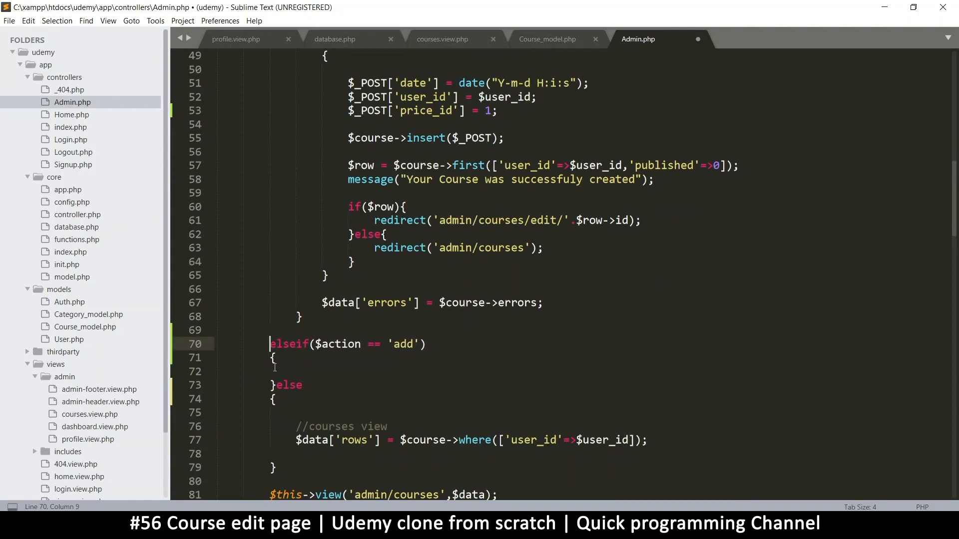
pyautogui.click(317, 330)
pyautogui.write('}')
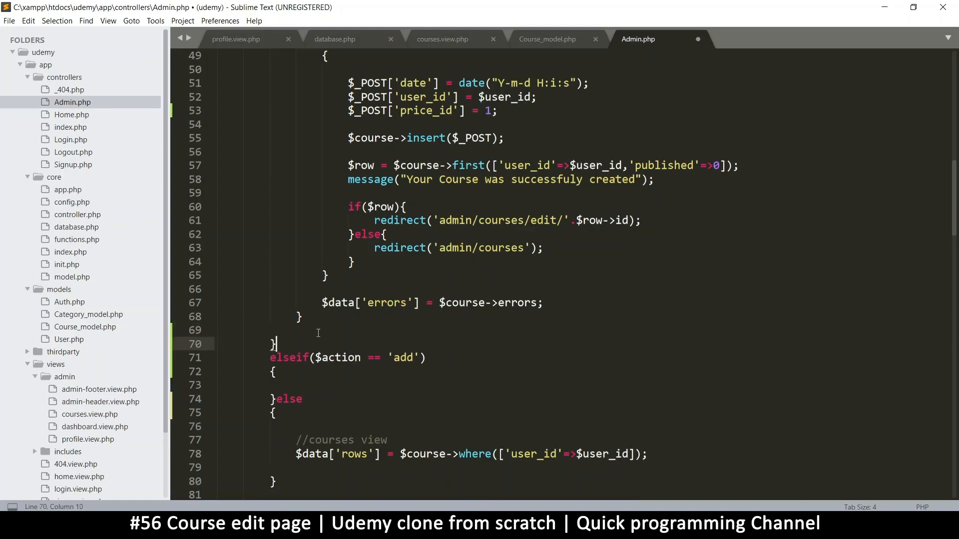
pyautogui.press('ctrl+s')
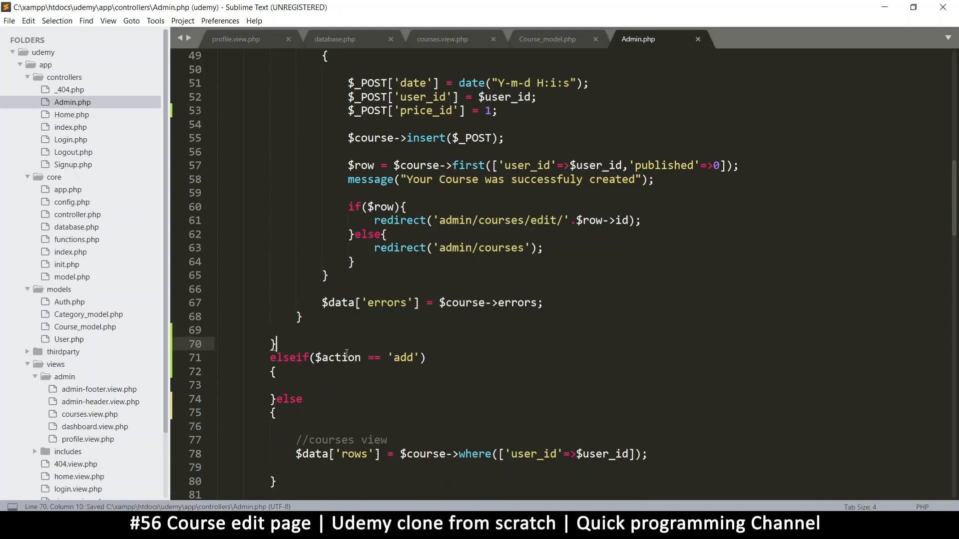
# Make the elseif branch test for the 'edit' action instead of 'add'
pyautogui.scroll(-3)
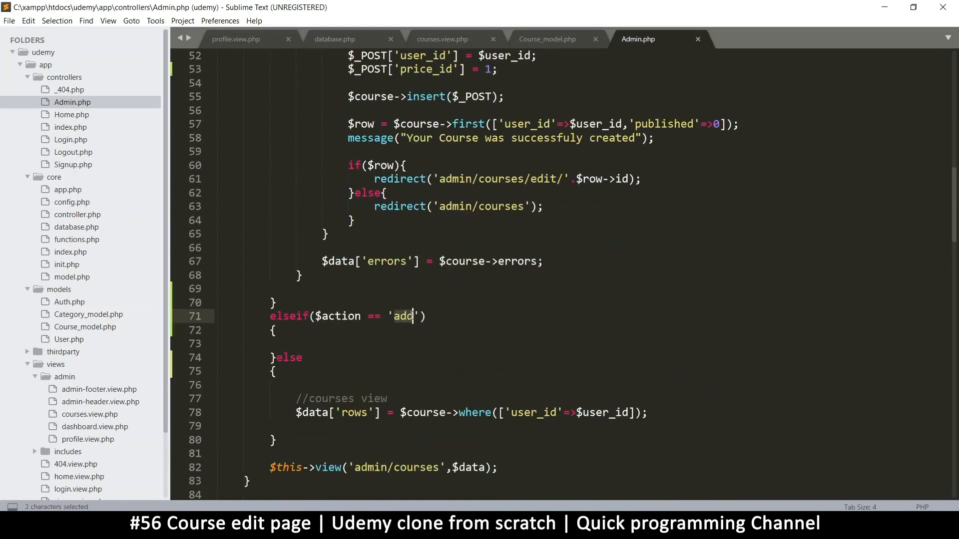
pyautogui.write('edit')
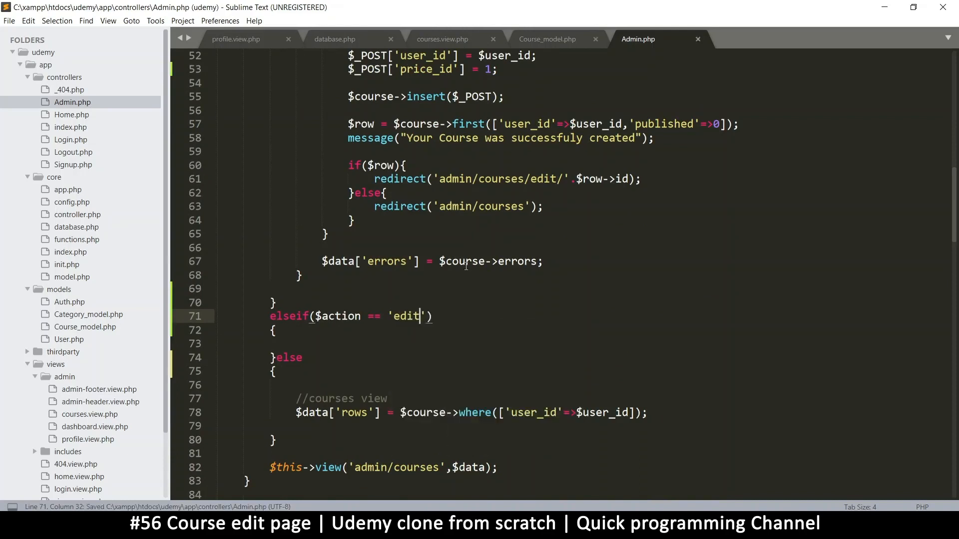
pyautogui.scroll(-3)
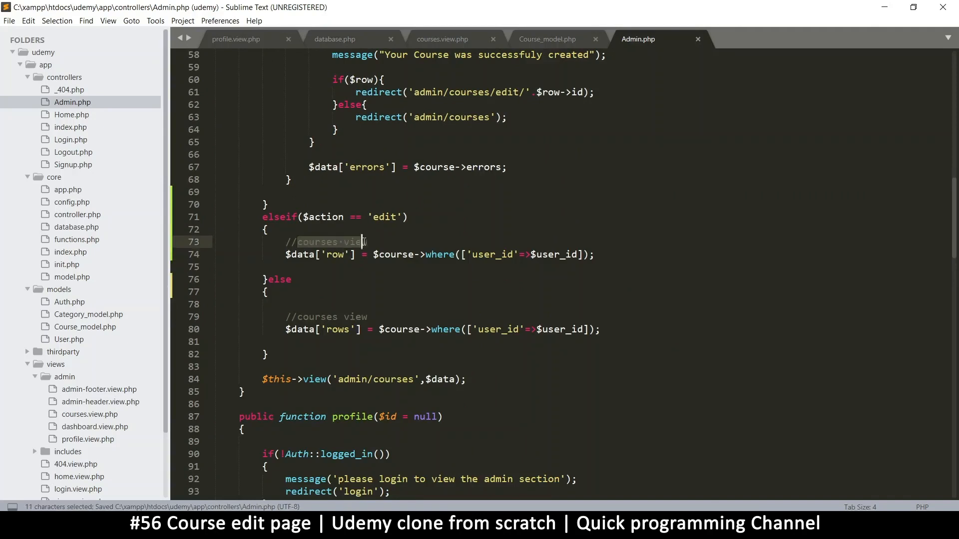
# Add a 'get course information' comment and include 'id'=>$id in the edit branch's where array
pyautogui.write('get c')
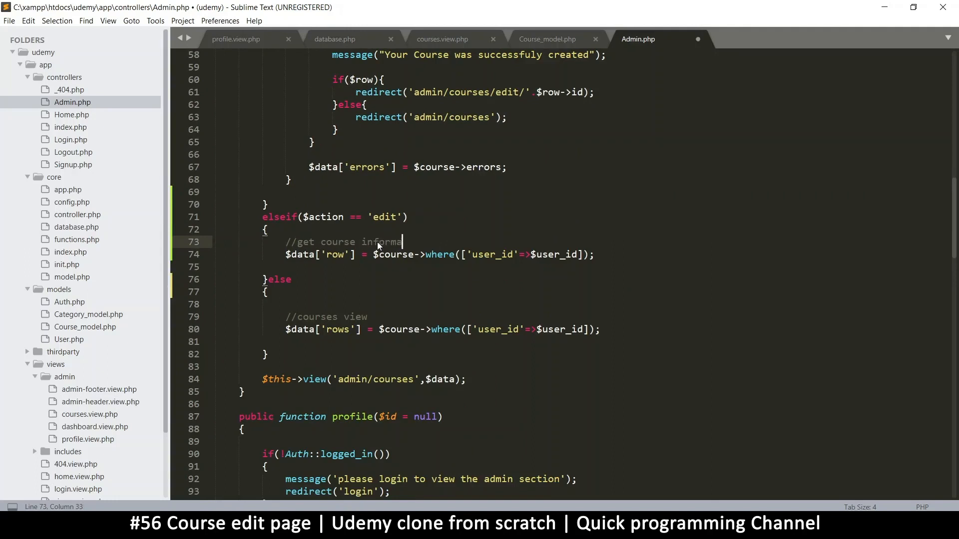
pyautogui.write('tion')
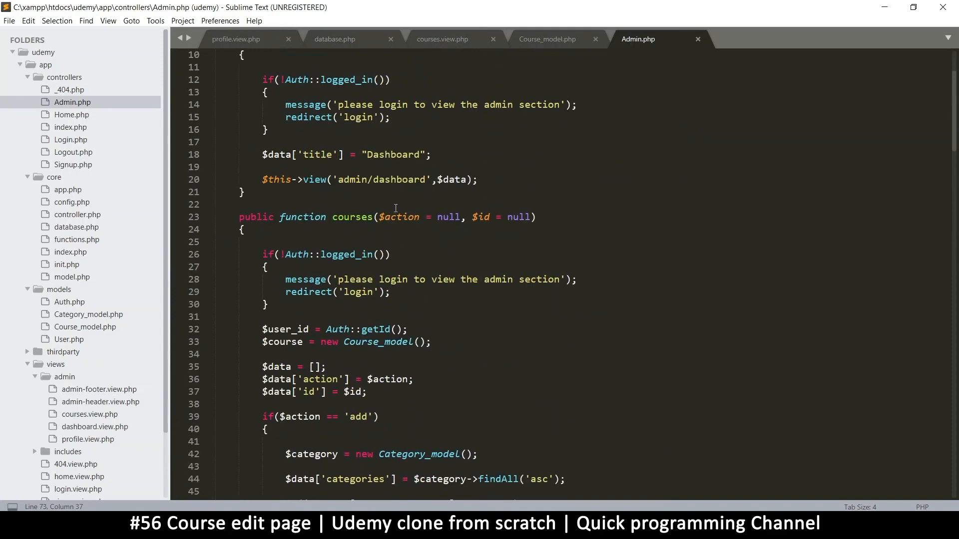
pyautogui.moveTo(472, 216); pyautogui.dragTo(512, 217)
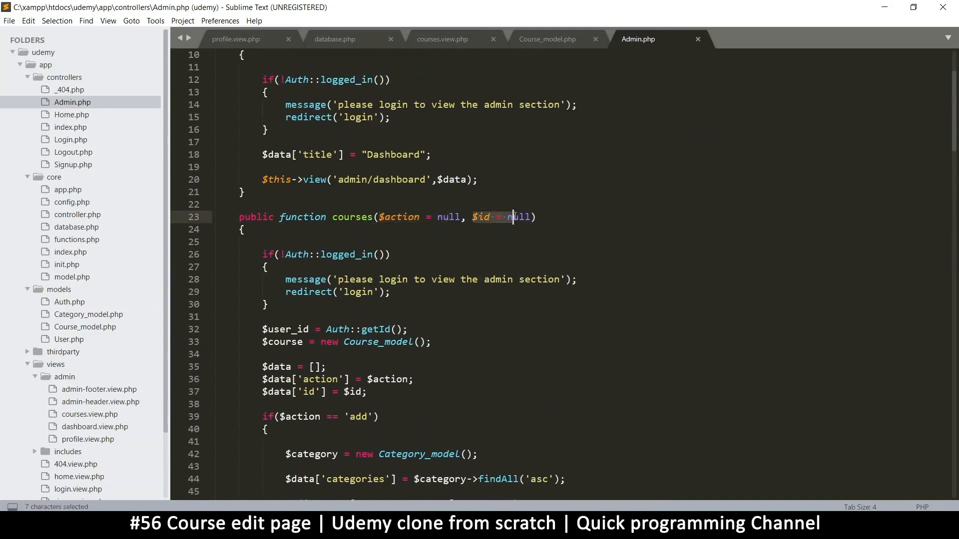
pyautogui.scroll(-3)
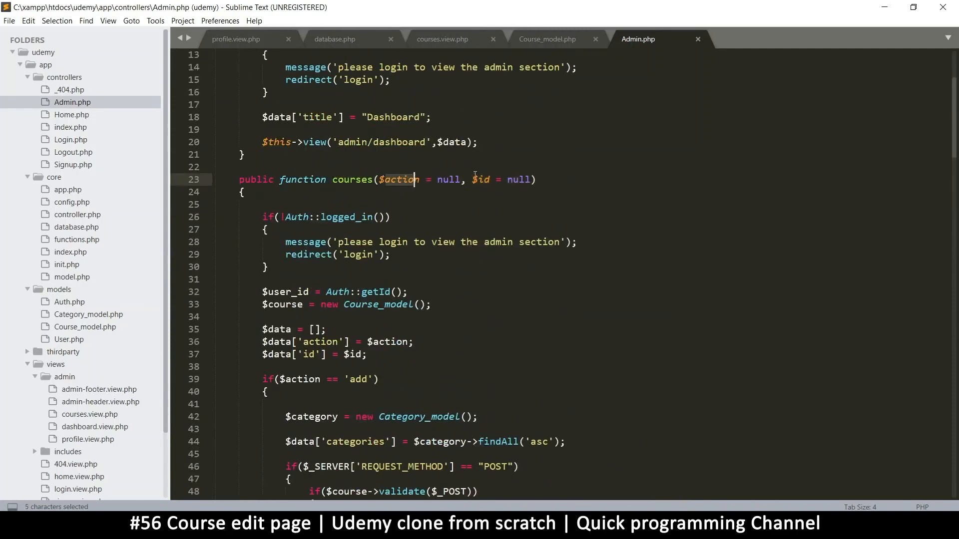
pyautogui.scroll(-3)
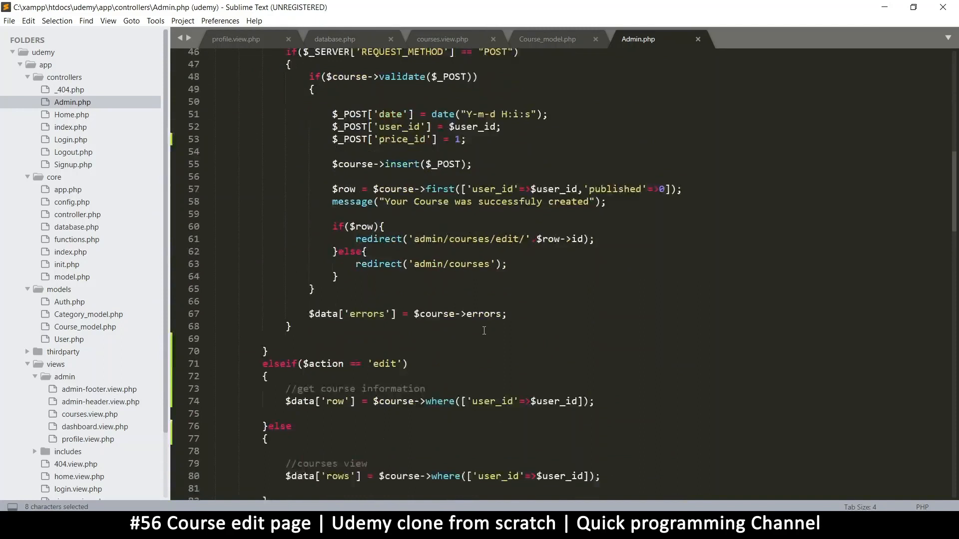
pyautogui.scroll(-3)
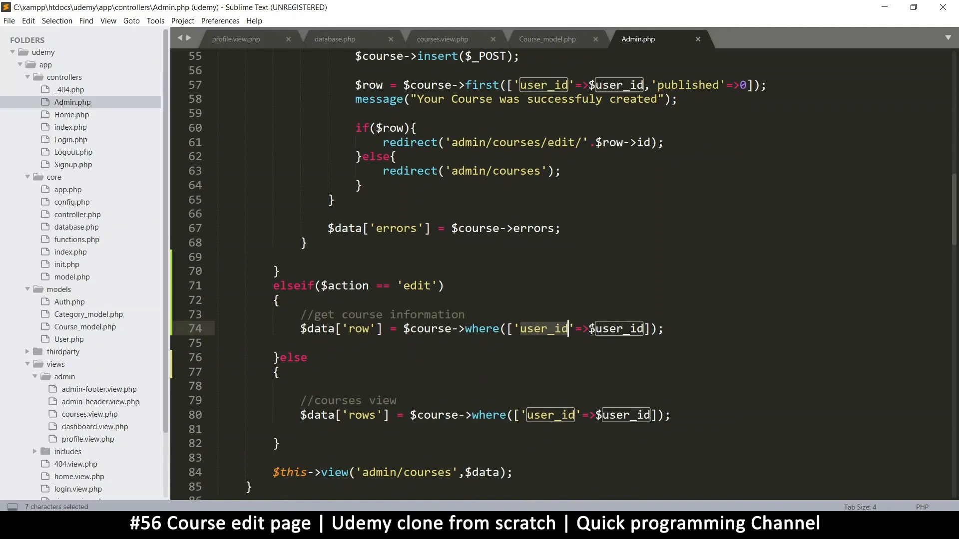
pyautogui.write(",'id'=")
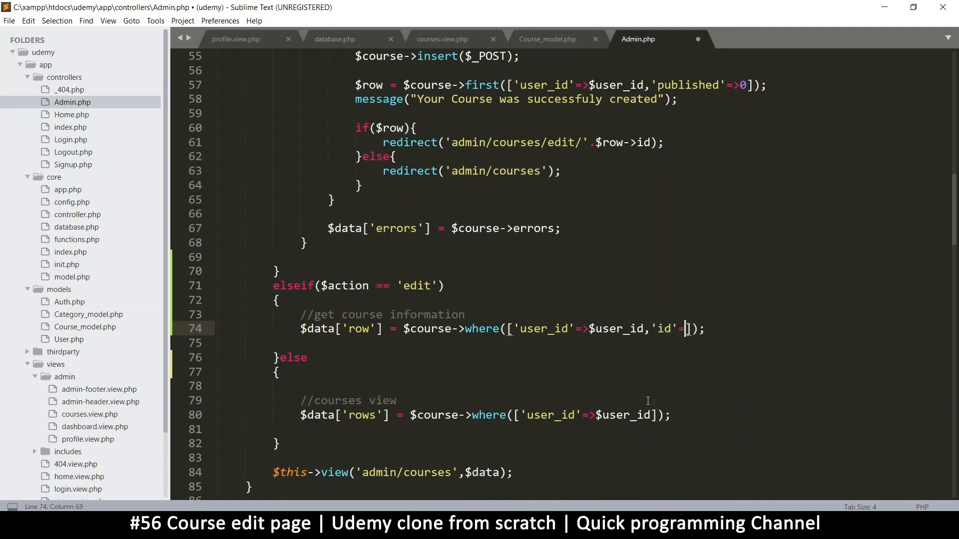
pyautogui.write('$i')
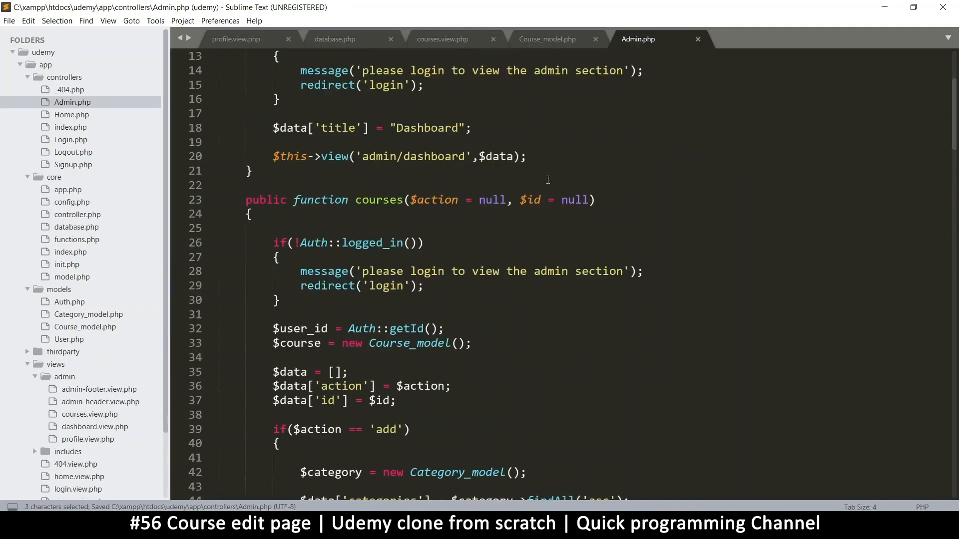
# Fetch the single matching course with first() instead of where()
pyautogui.scroll(-3)
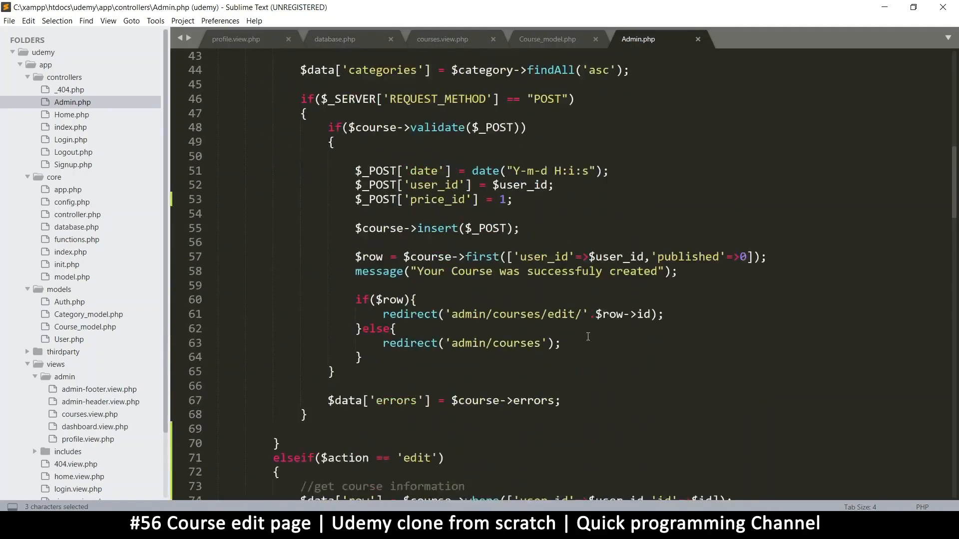
pyautogui.scroll(-3)
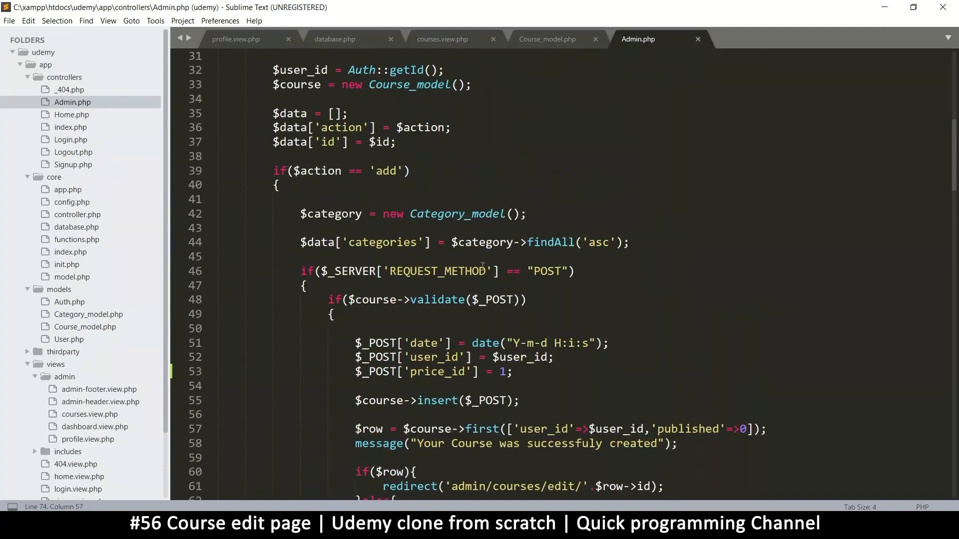
pyautogui.scroll(3)
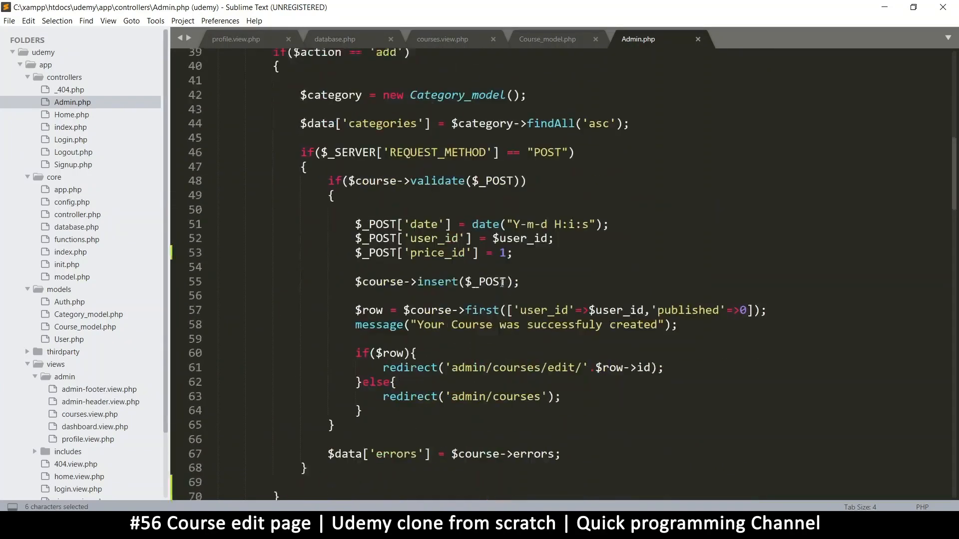
pyautogui.scroll(-3)
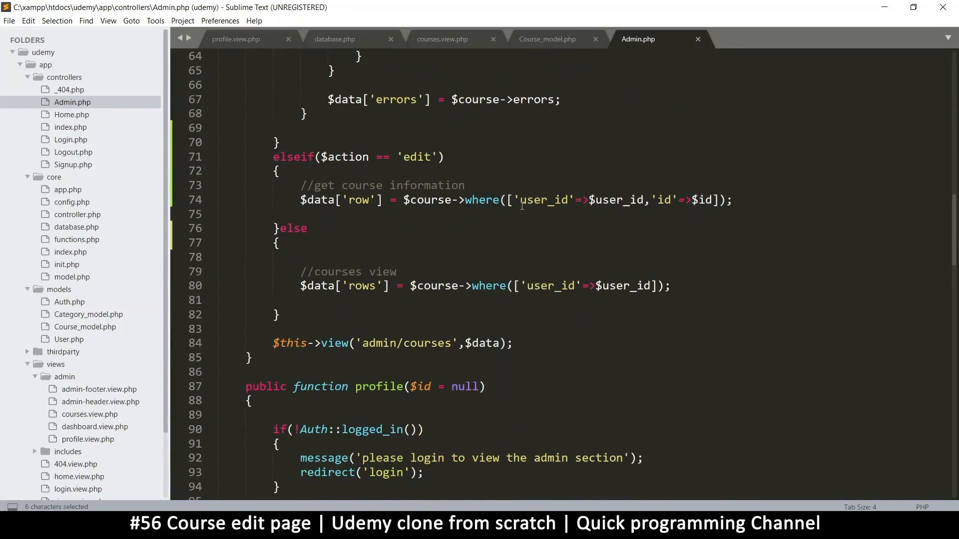
pyautogui.moveTo(513, 200)
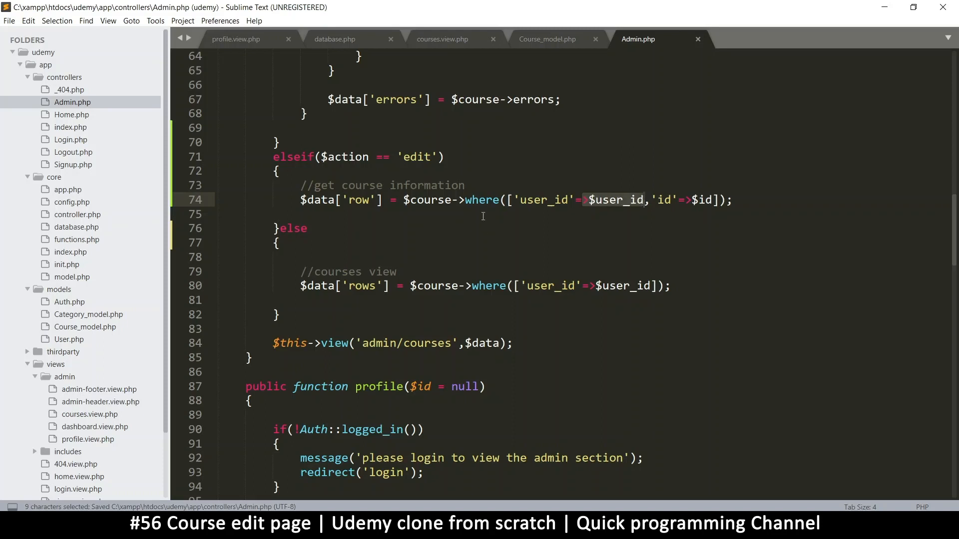
pyautogui.doubleClick(482, 200)
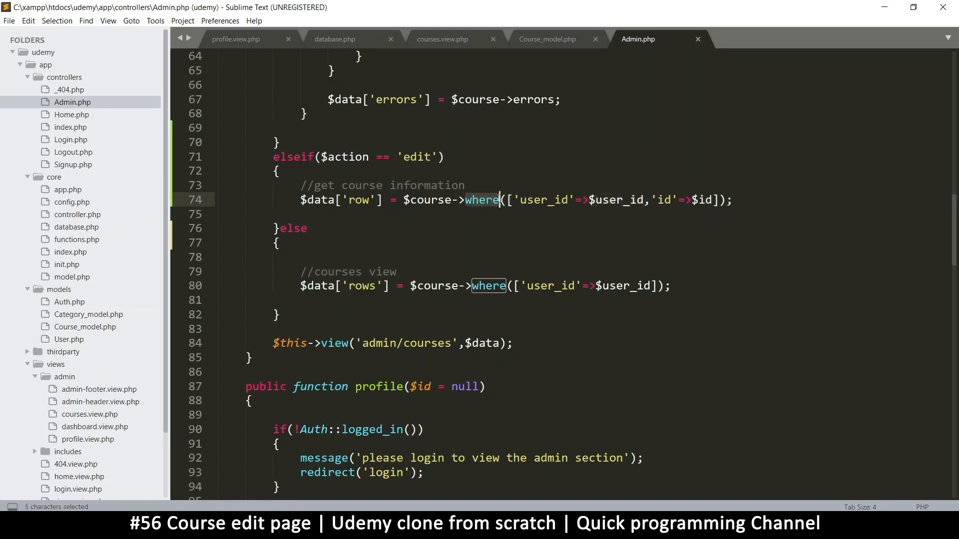
pyautogui.write('first')
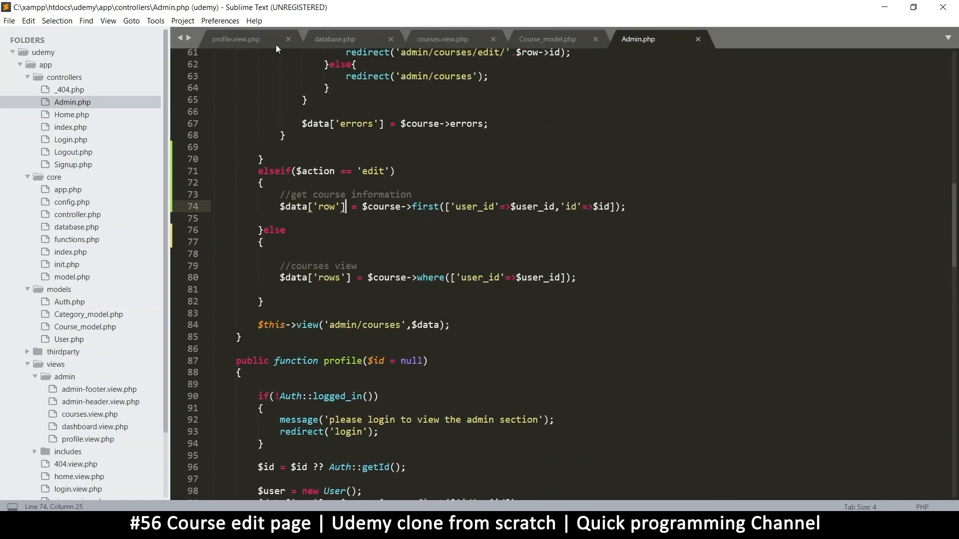
# Close profile.view.php and select the Edit Course heading line in courses.view.php for duplication
pyautogui.click(288, 39)
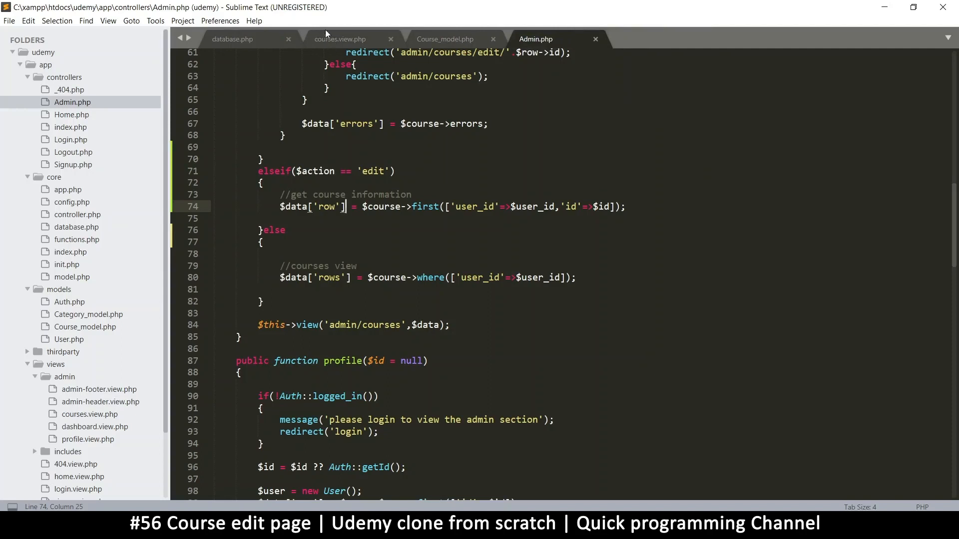
pyautogui.click(339, 39)
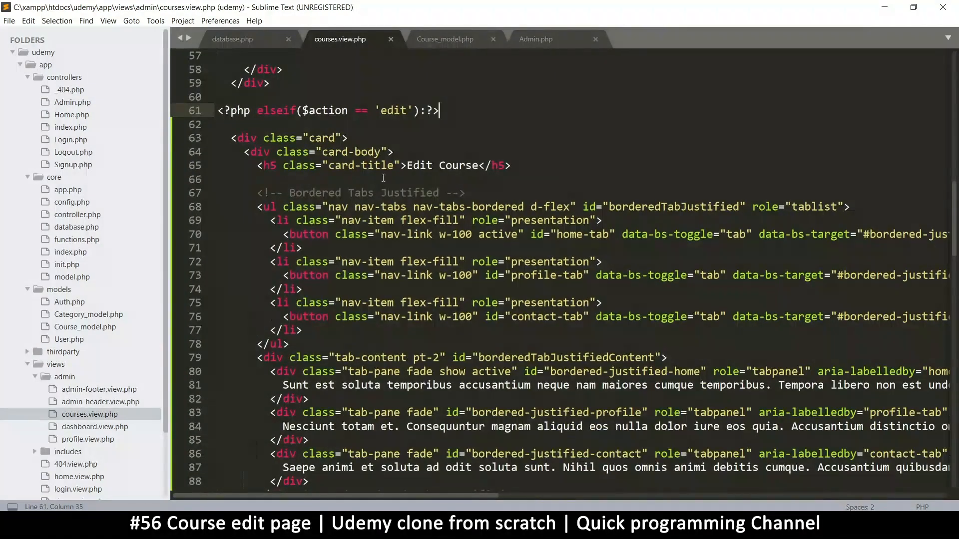
pyautogui.moveTo(261, 165); pyautogui.dragTo(510, 165)
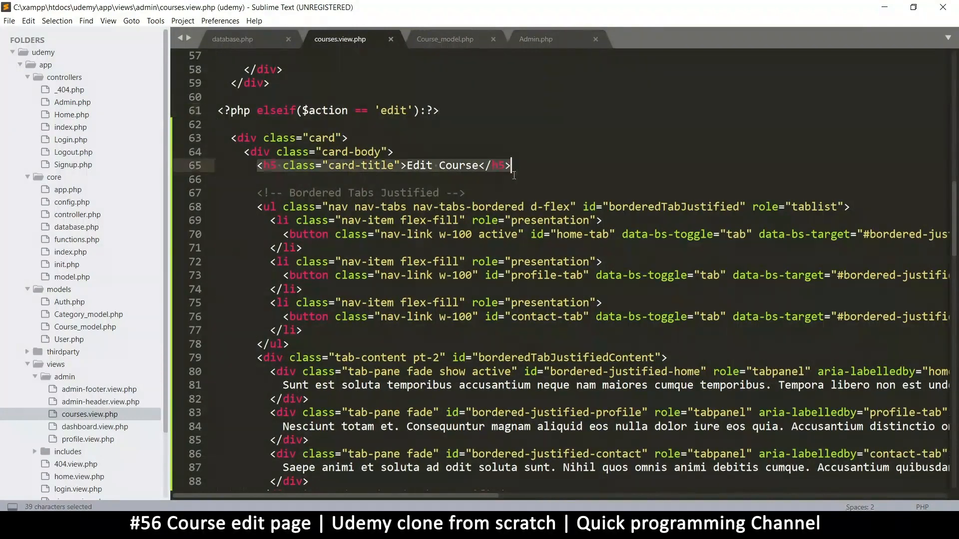
# Close the edit section with an endif after the tabs block
pyautogui.scroll(-3)
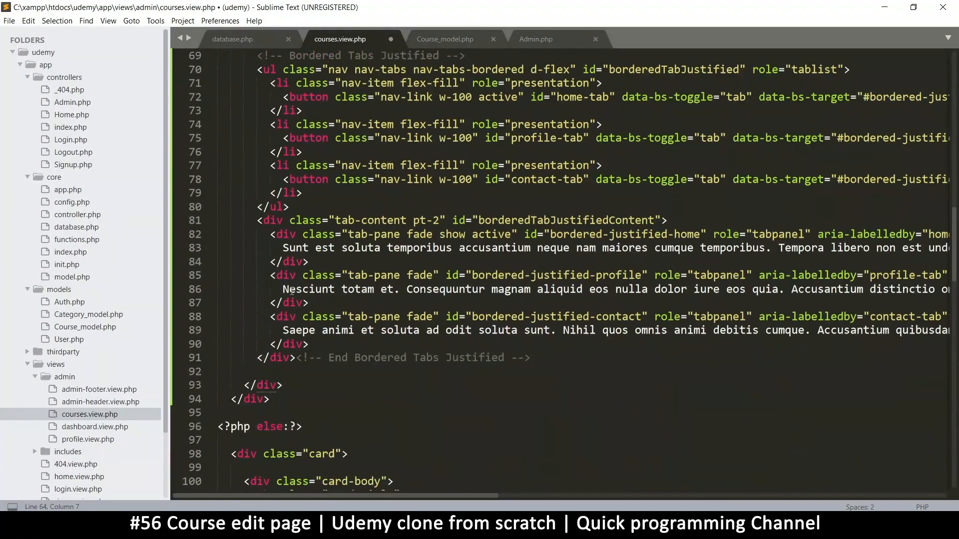
pyautogui.click(282, 385)
pyautogui.write('<?php else:?>')
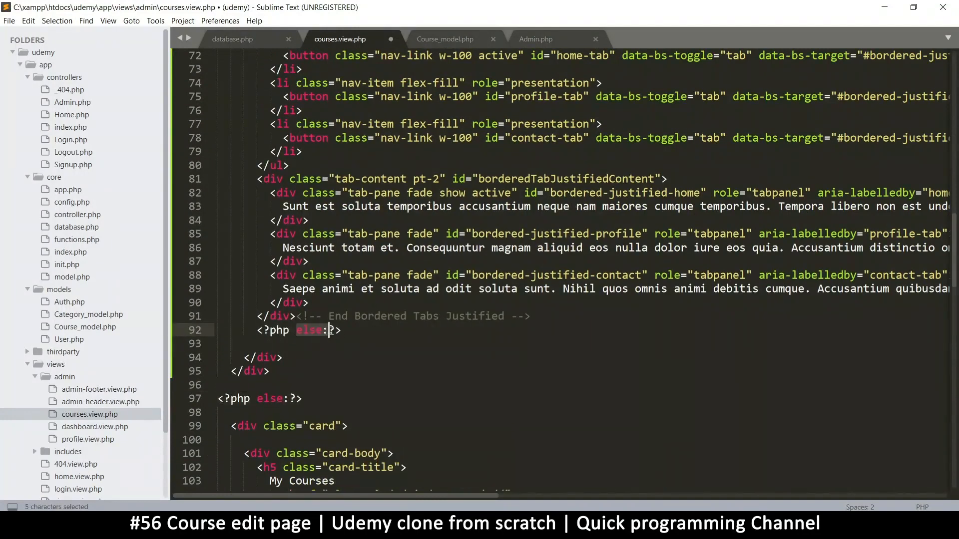
pyautogui.write('endif;')
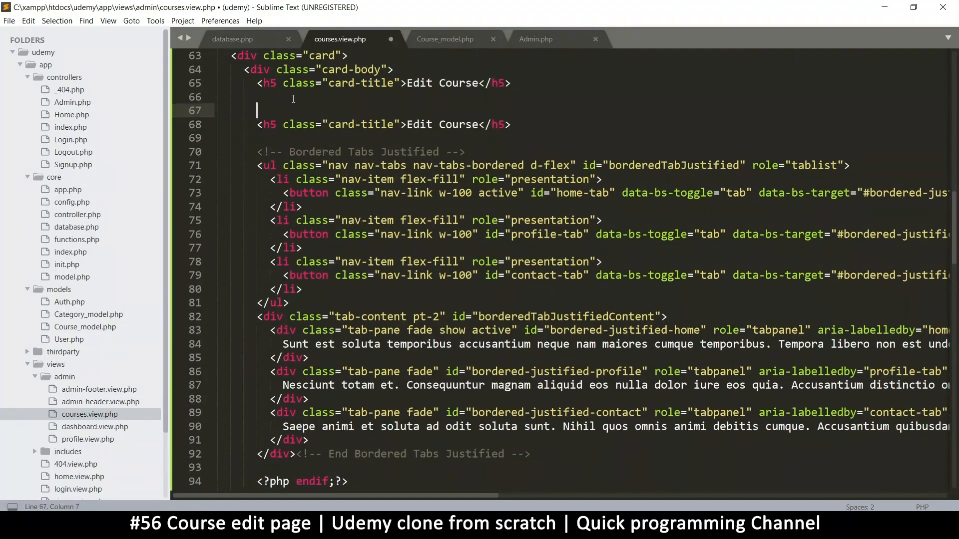
# Wrap the Edit Course tabs card in an if(!empty($row)) check closed with <?php endif;?>
pyautogui.write('<?php')
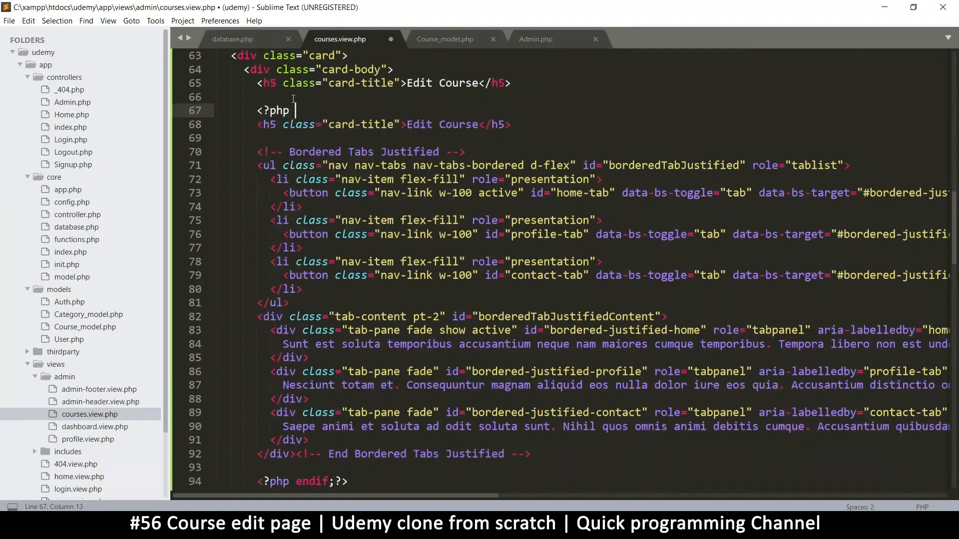
pyautogui.write('if(')
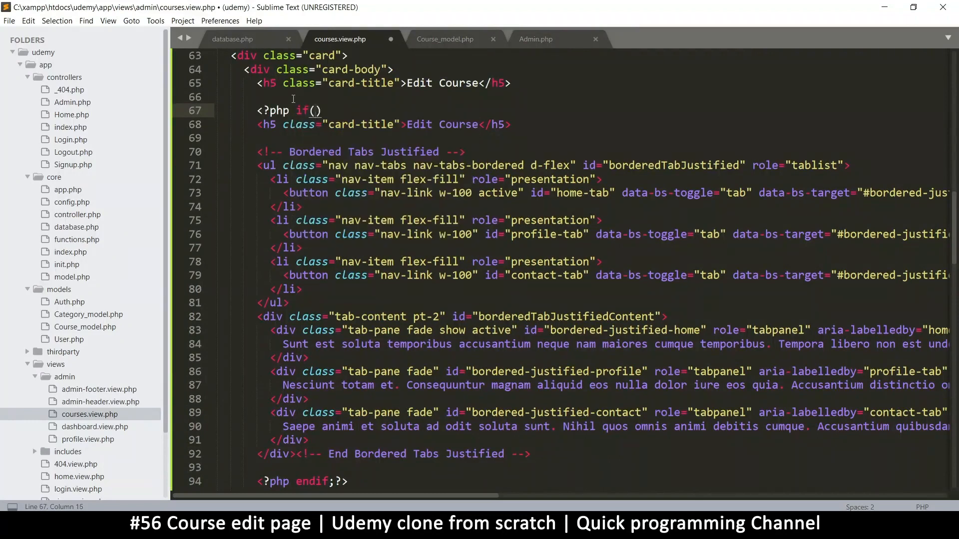
pyautogui.write('!empty($row')
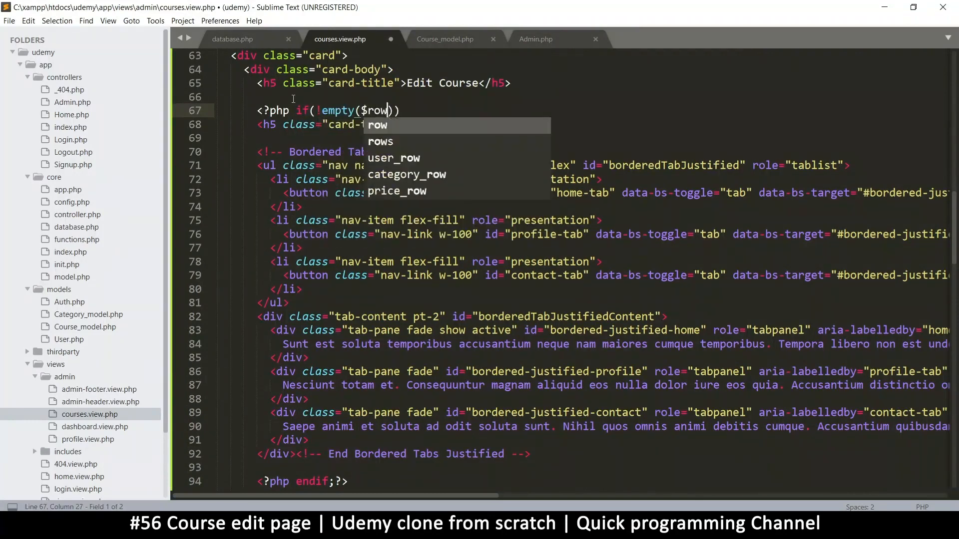
pyautogui.write('):?>')
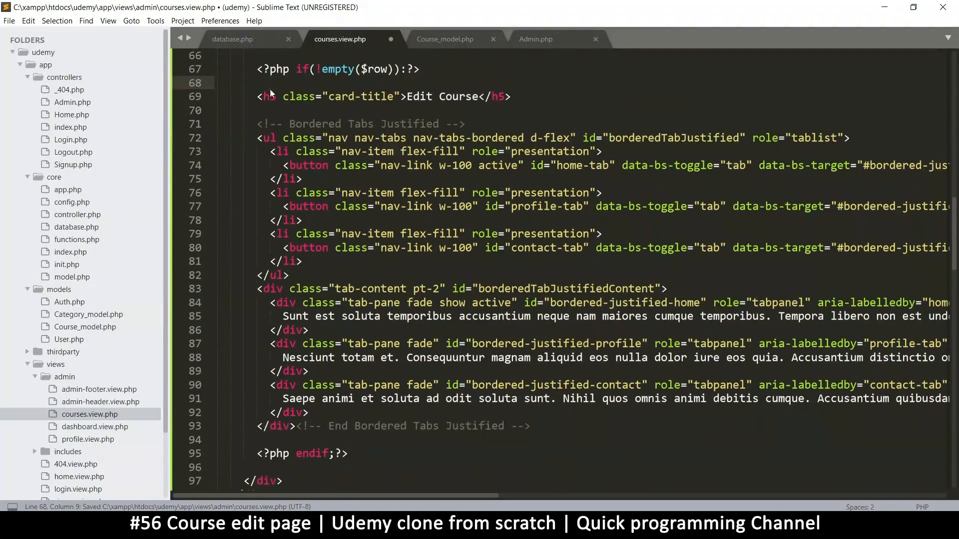
pyautogui.moveTo(263, 96); pyautogui.dragTo(575, 384)
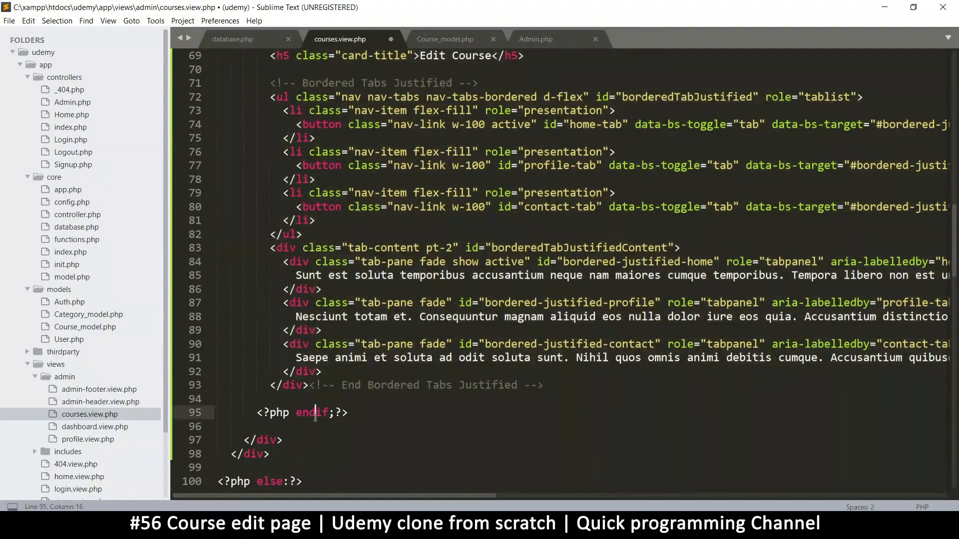
pyautogui.write('<?php endif;?>')
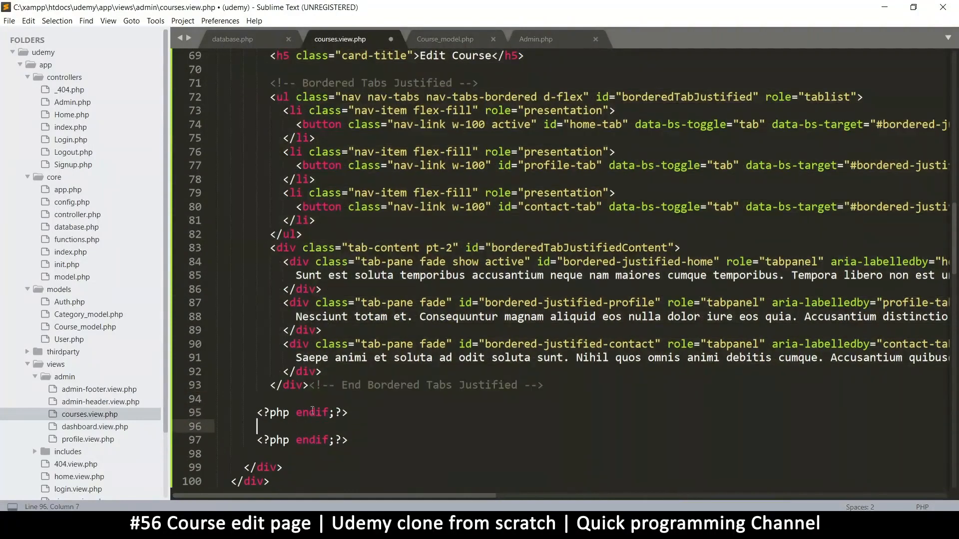
# Add an else branch with a div reading 'That course was not found!'
pyautogui.doubleClick(313, 413)
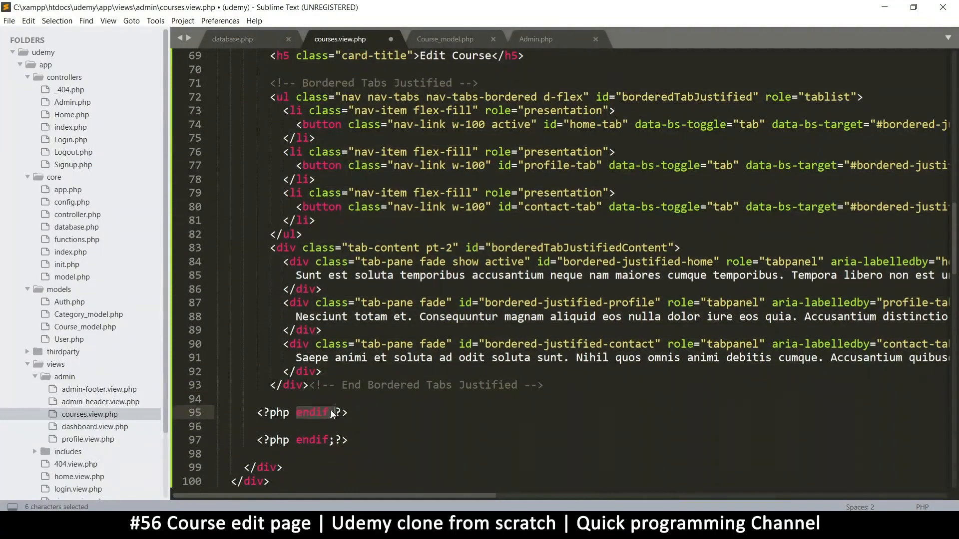
pyautogui.write('else:')
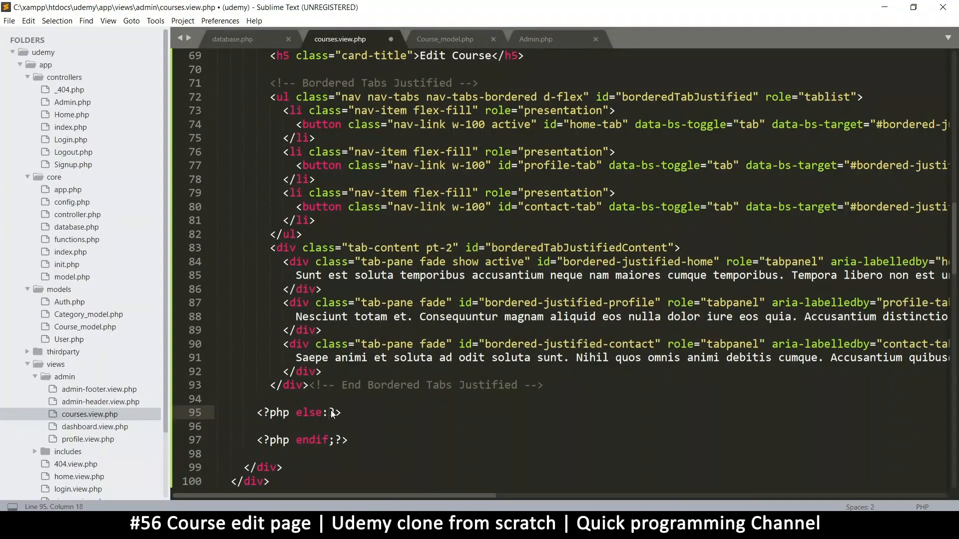
pyautogui.write('<')
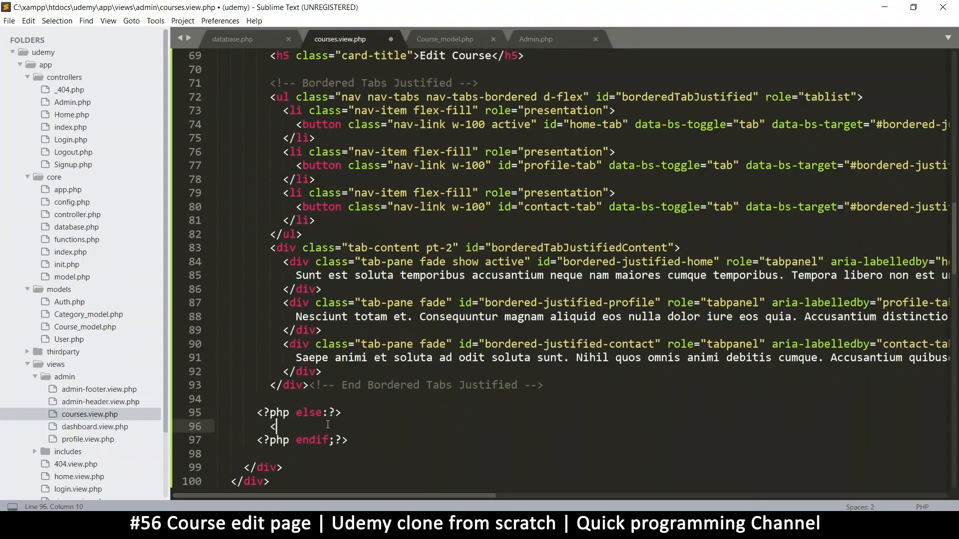
pyautogui.write('div></div>')
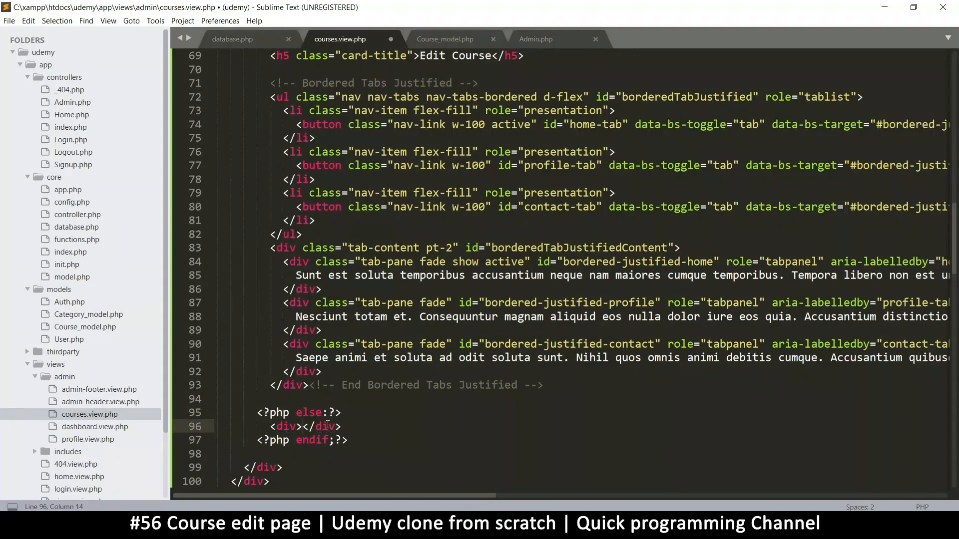
pyautogui.write('N')
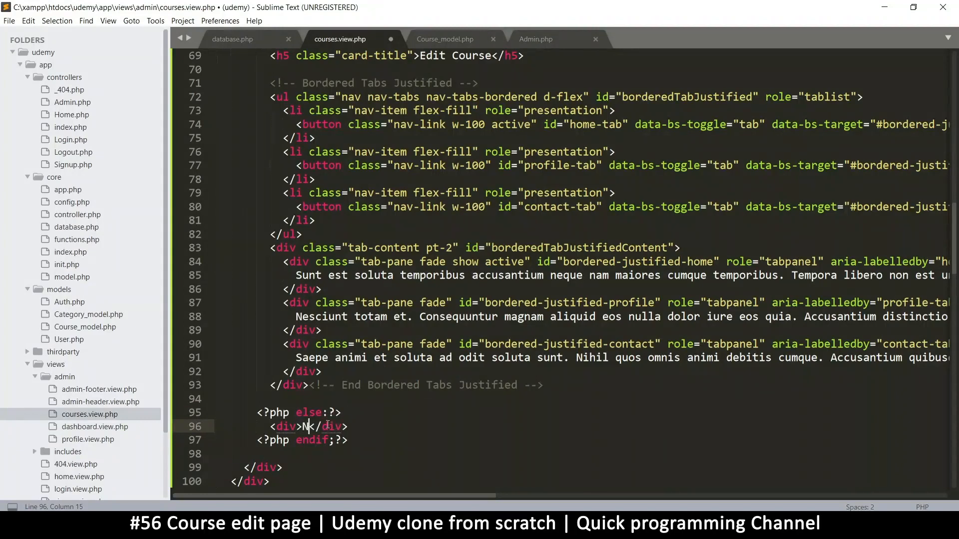
pyautogui.write('That c')
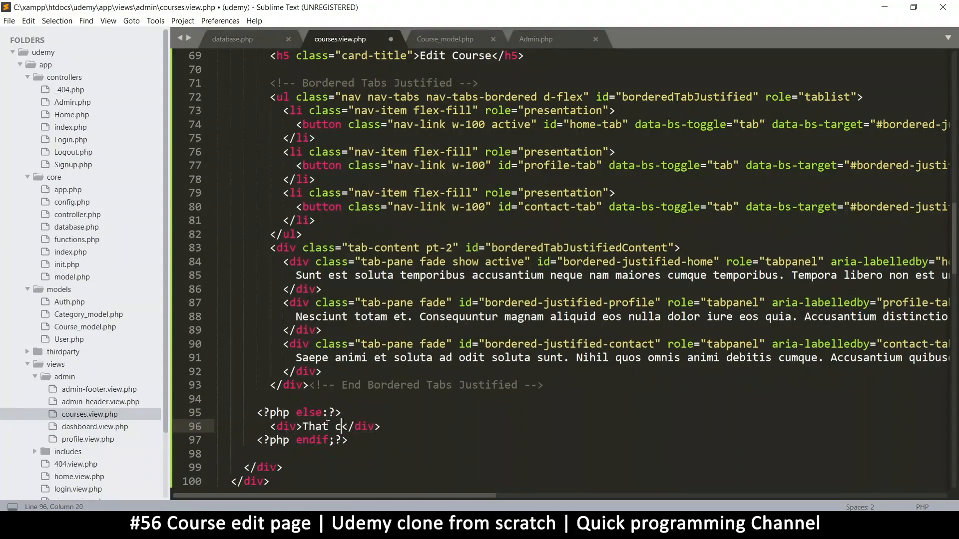
pyautogui.write('ourse was not')
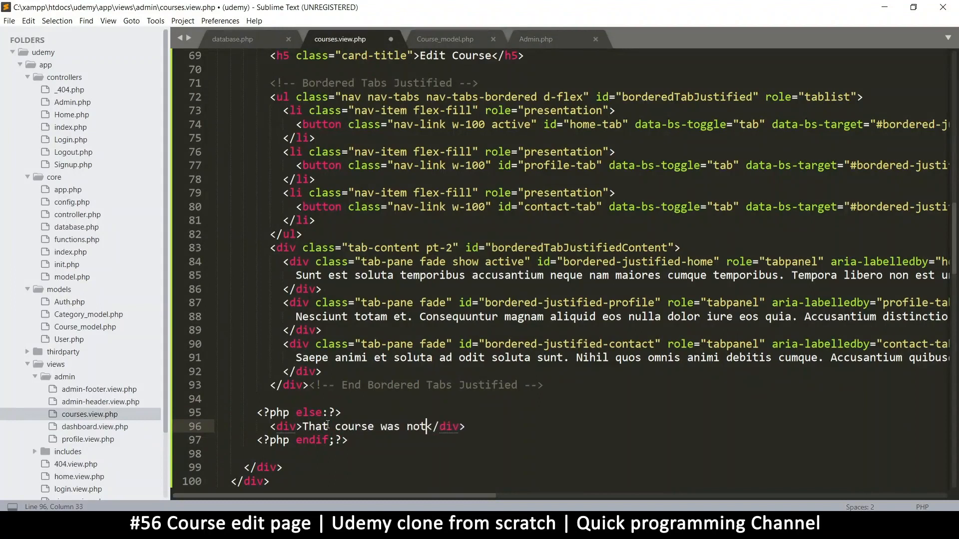
pyautogui.write('found!')
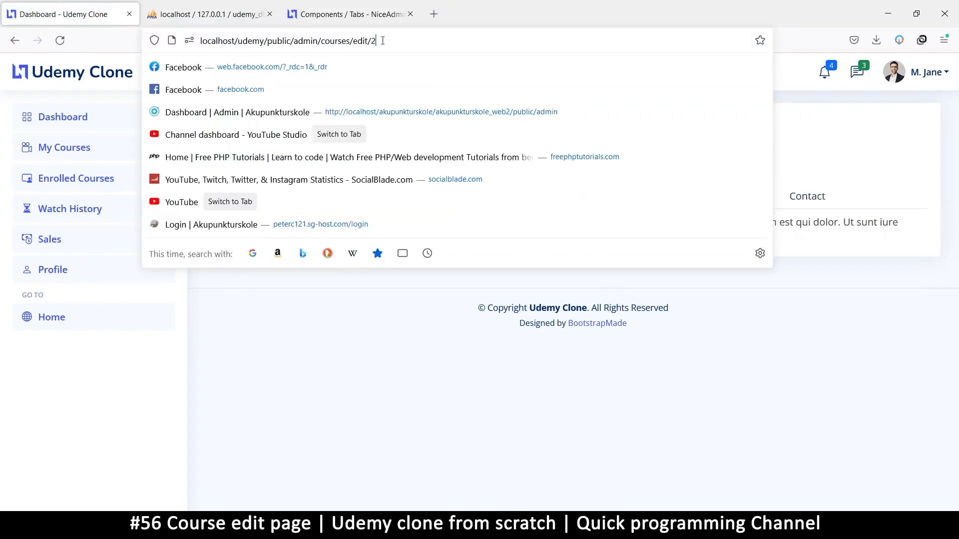
# Browse to localhost/udemy/public/admin/courses/edit/2 for course 2's edit page
pyautogui.write('0')
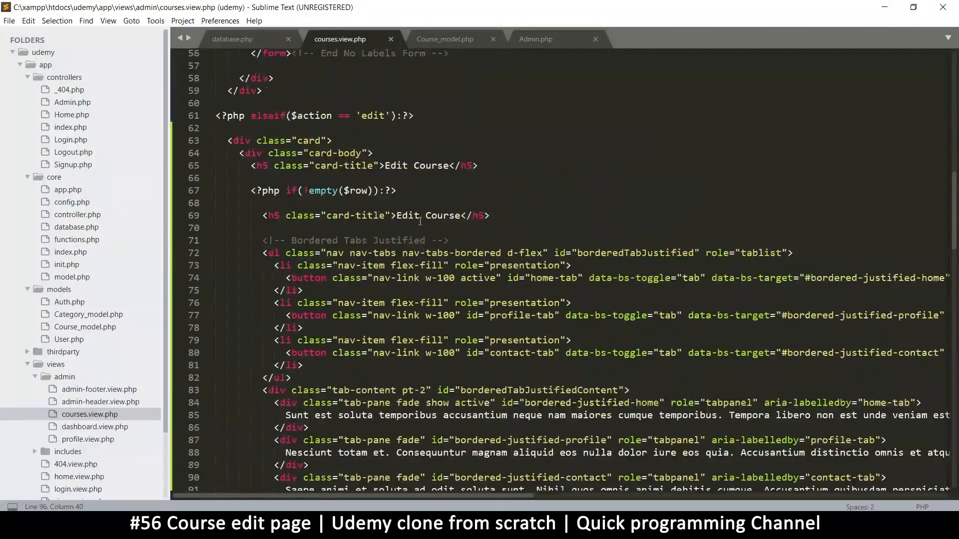
# Remove the inner heading's card-title class and output <?=$row->title?>, starting an esc() wrapper
pyautogui.scroll(-3)
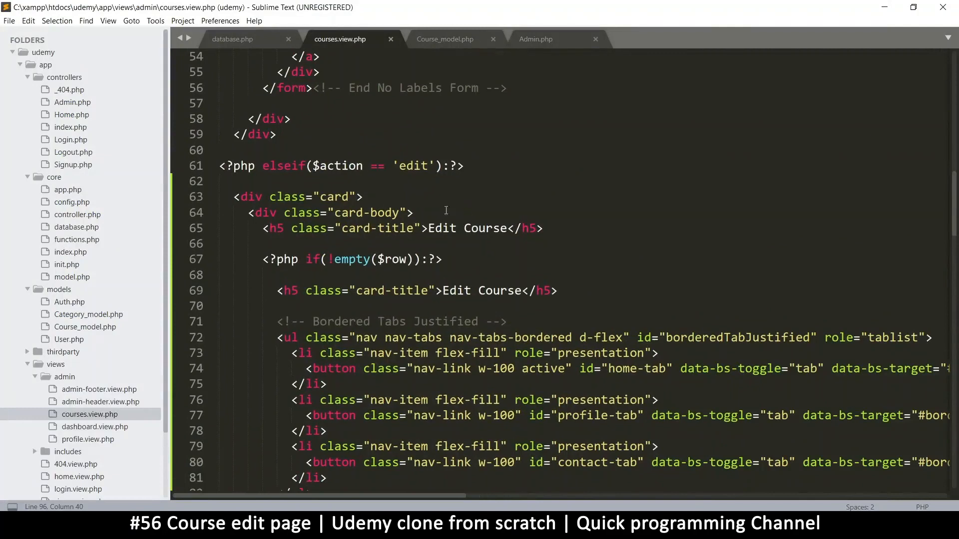
pyautogui.moveTo(378, 262)
pyautogui.write('d')
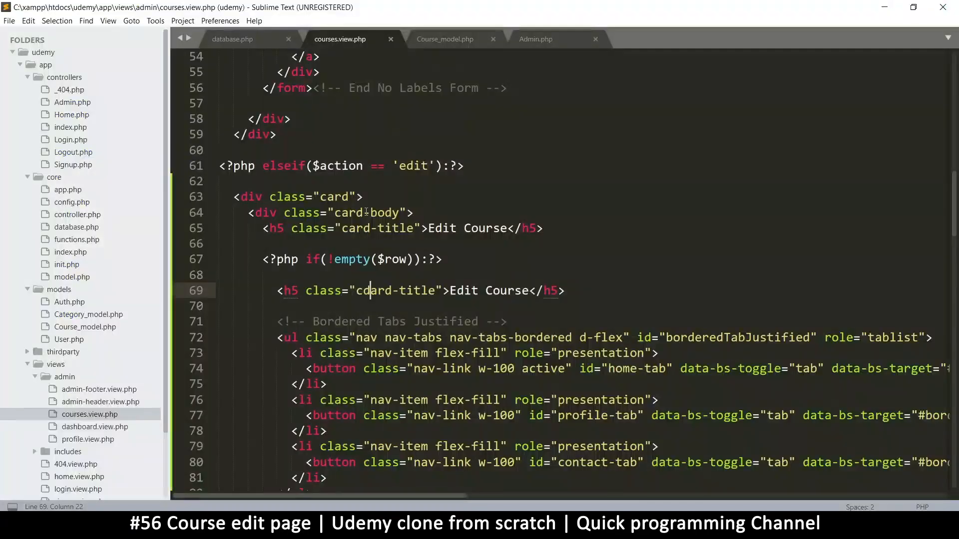
pyautogui.moveTo(357, 291); pyautogui.dragTo(430, 291)
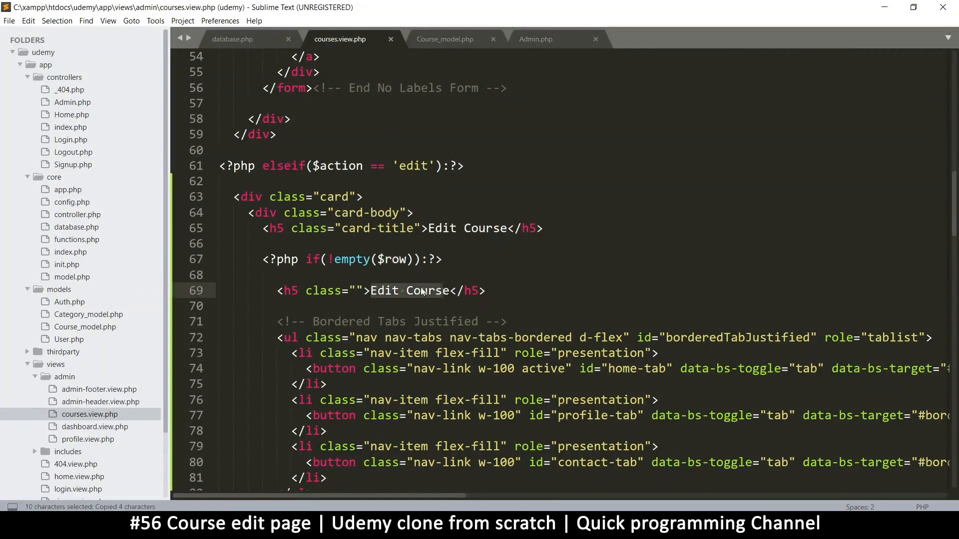
pyautogui.write('<?=')
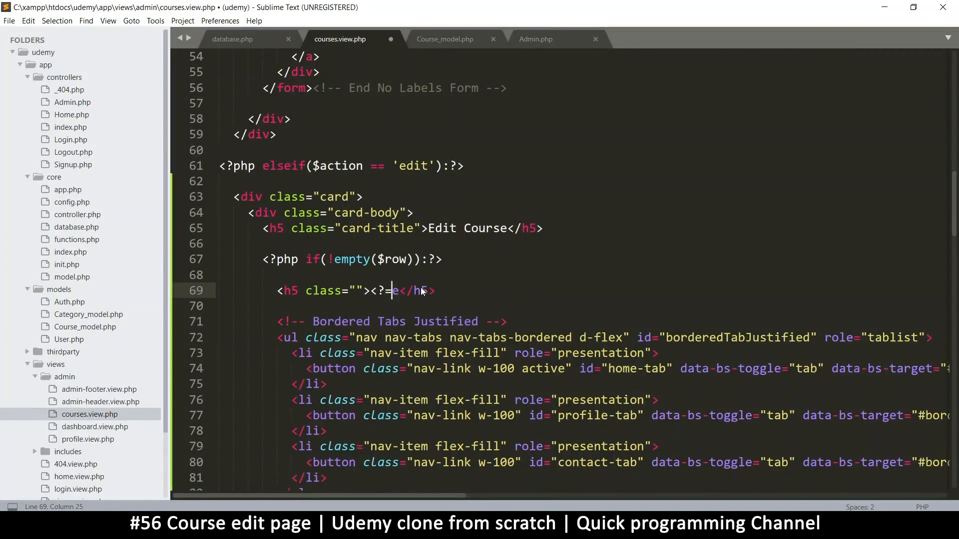
pyautogui.write('$row->title?>')
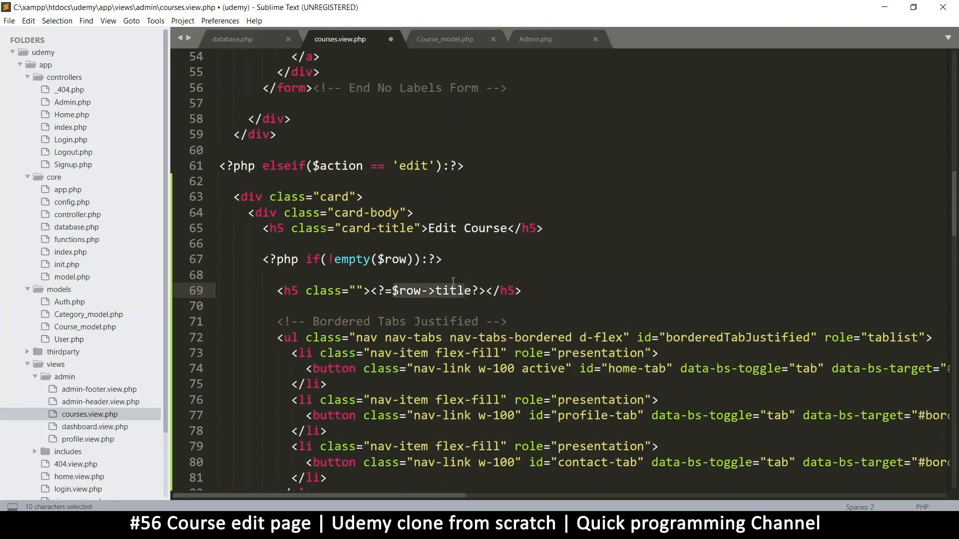
pyautogui.write('esc(')
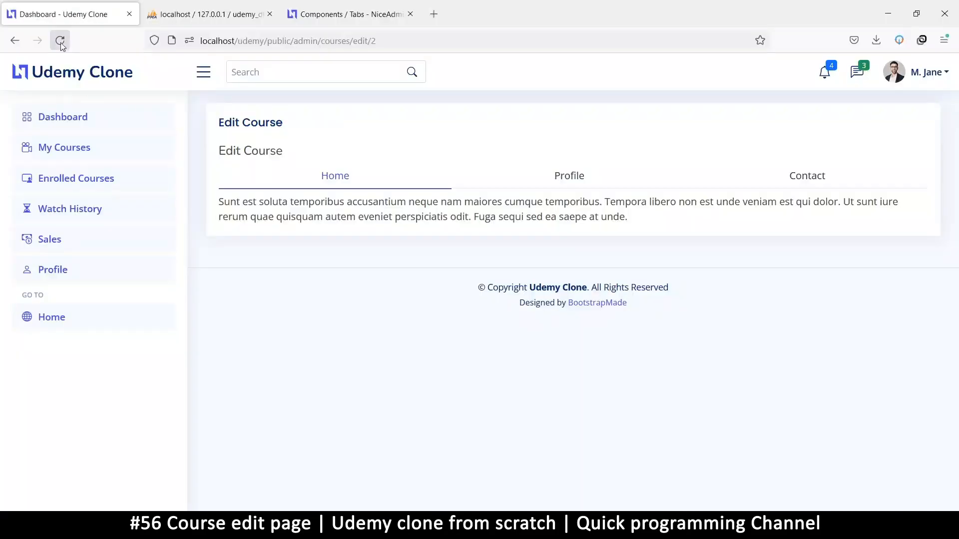
# Reload the course 2 edit page to see 'photography for beginners' under Edit Course
pyautogui.click(60, 40)
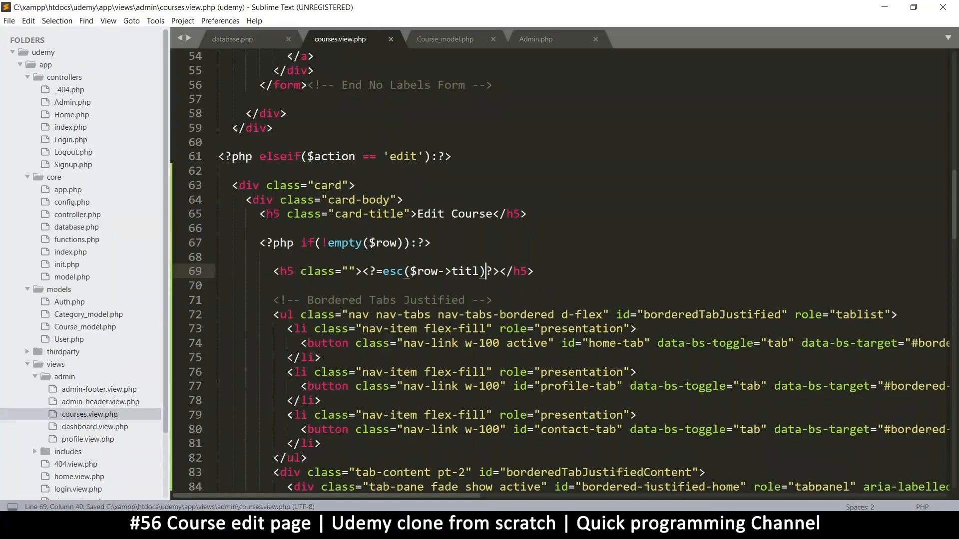
pyautogui.click(68, 14)
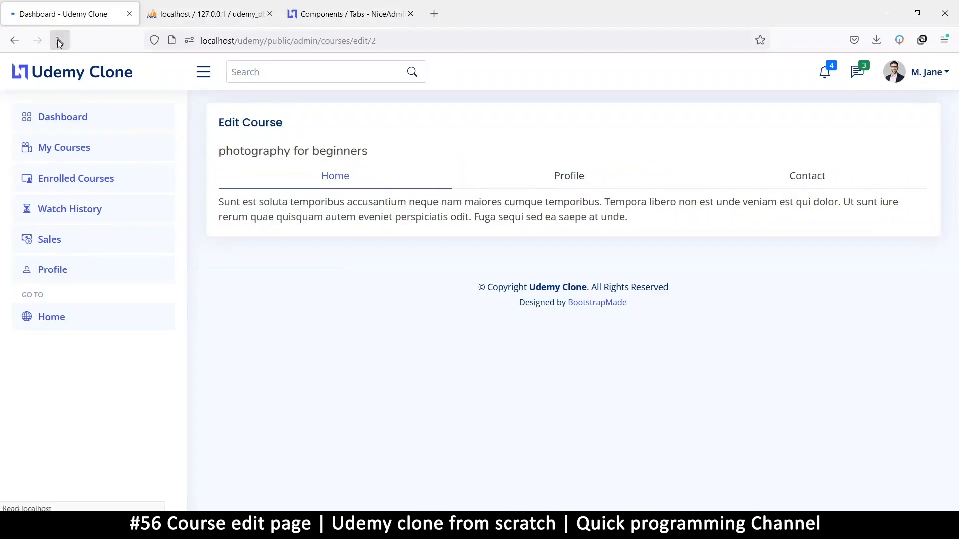
# Open 'my test course' from My Courses and confirm its title appears under Edit Course
pyautogui.click(59, 40)
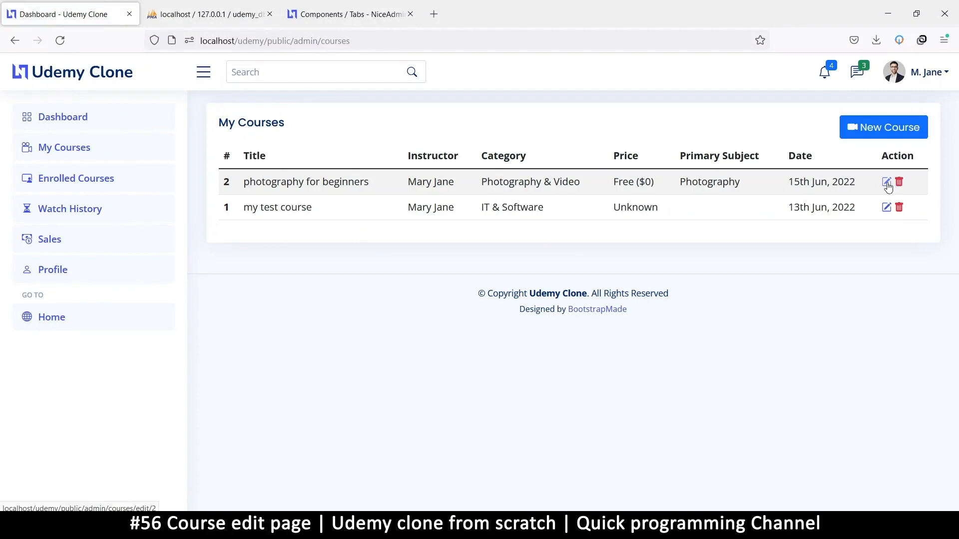
pyautogui.click(886, 207)
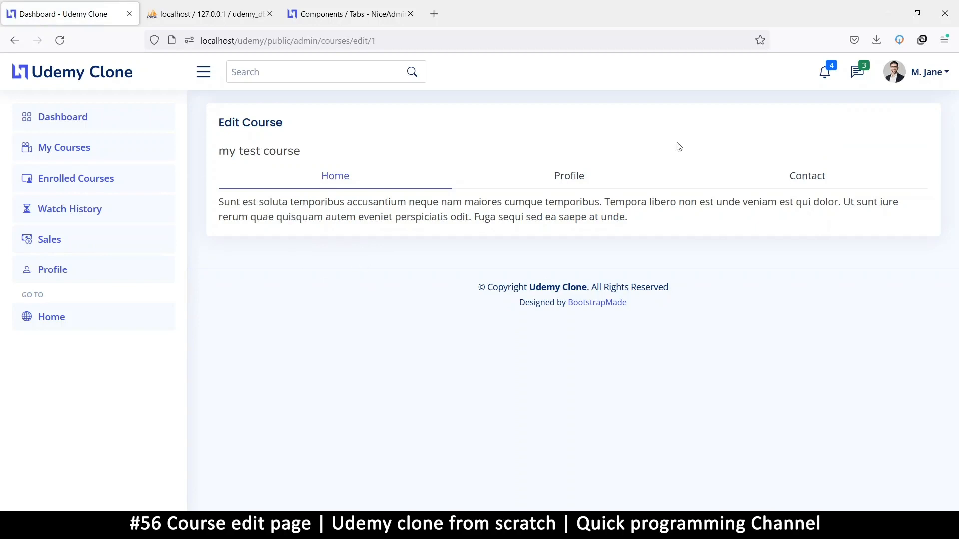
pyautogui.moveTo(743, 326)
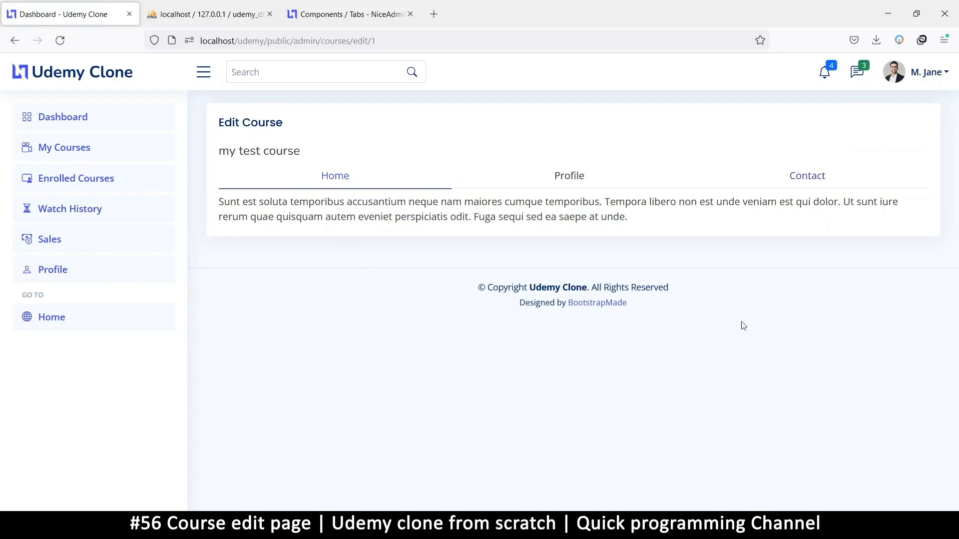
pyautogui.moveTo(338, 211)
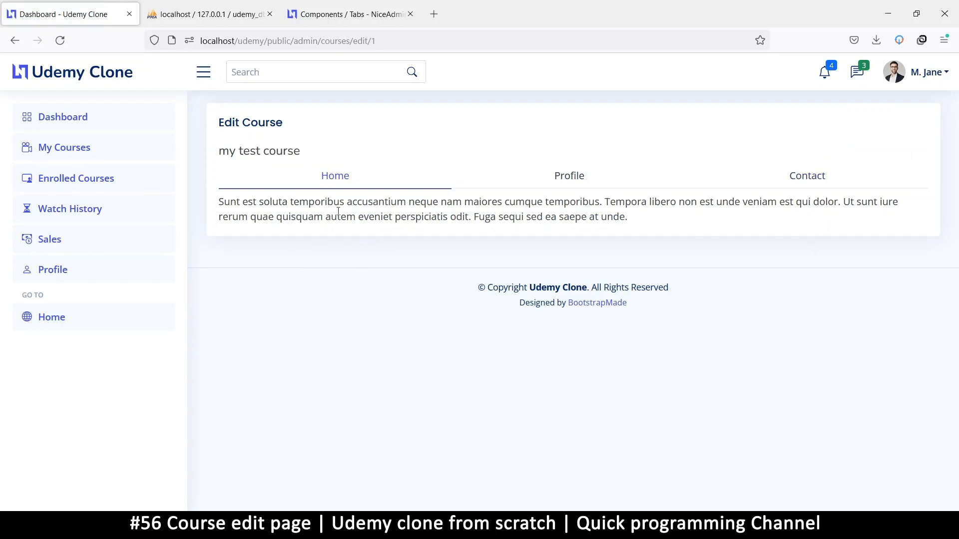
pyautogui.moveTo(841, 129)
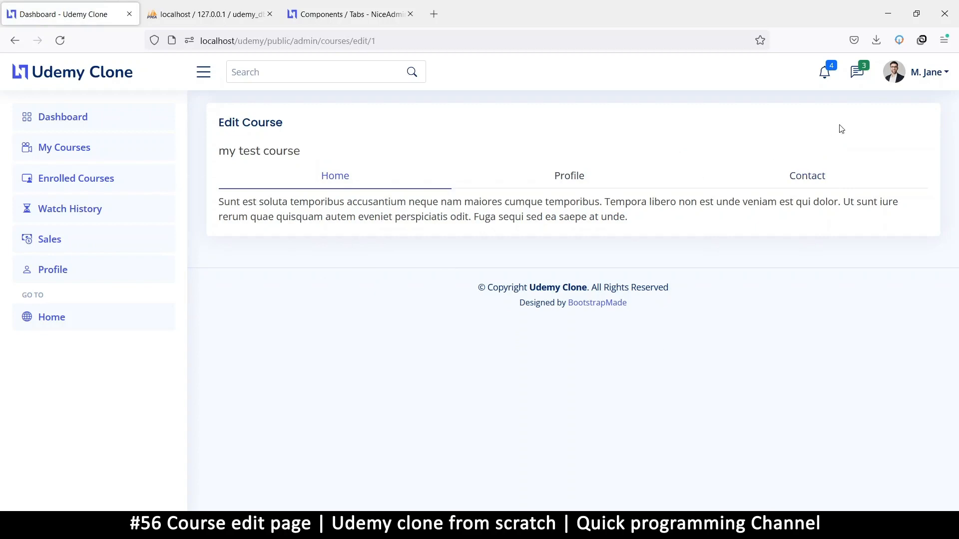
pyautogui.moveTo(875, 137)
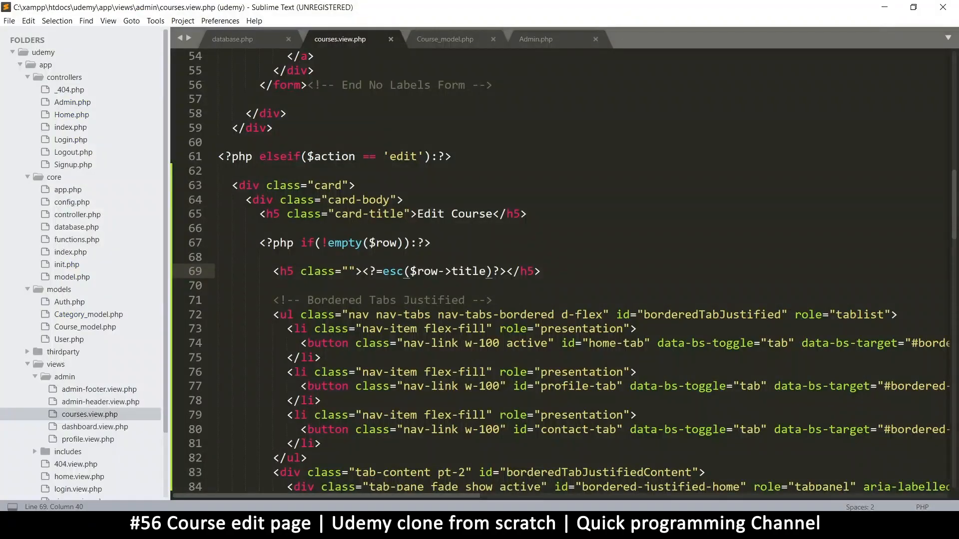
# Add a div above the tabs holding a Save button styled btn btn-success
pyautogui.scroll(-3)
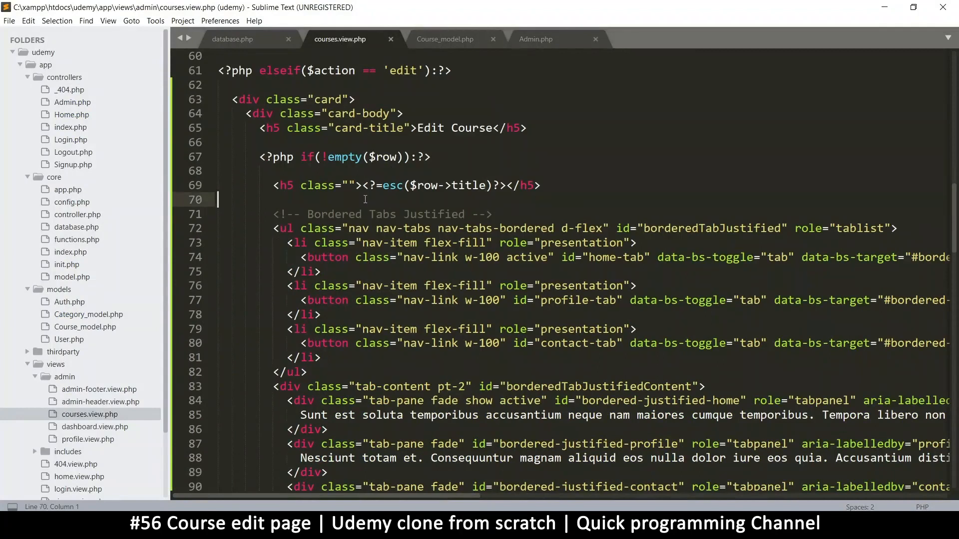
pyautogui.write('<')
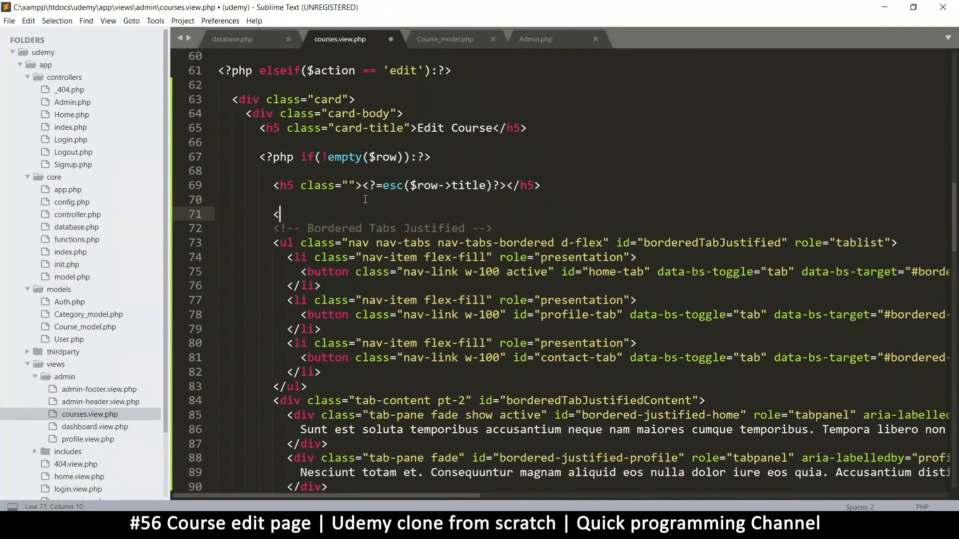
pyautogui.write('div></div>')
pyautogui.write('<bu')
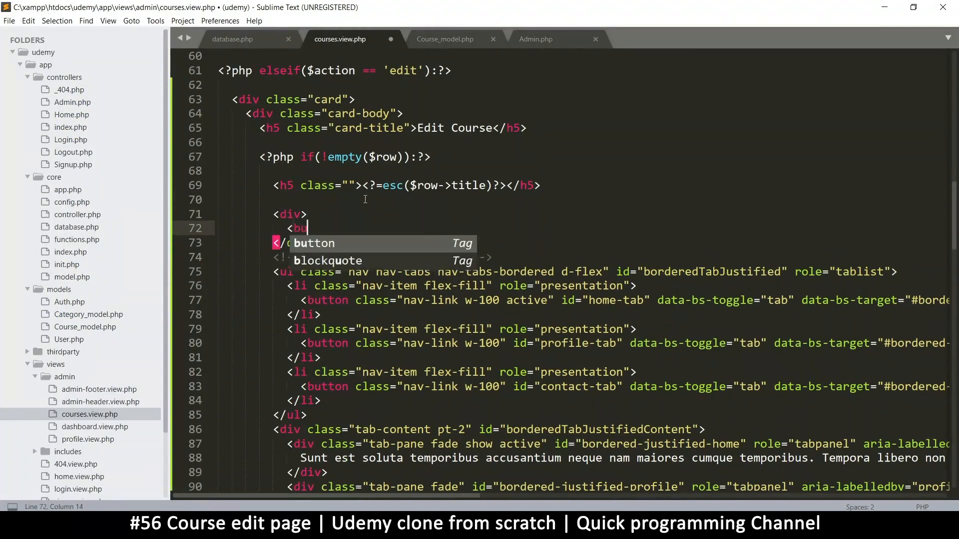
pyautogui.press('Tab')
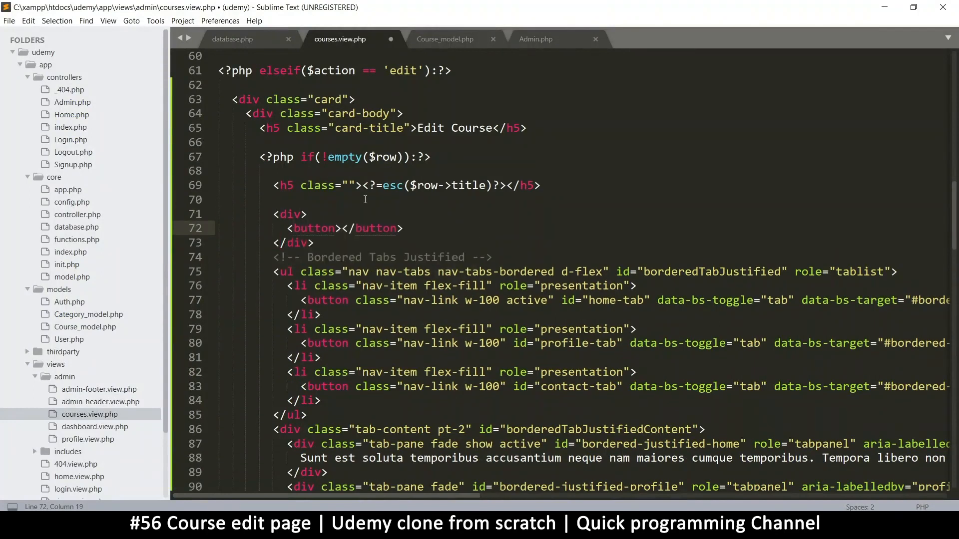
pyautogui.write('Save')
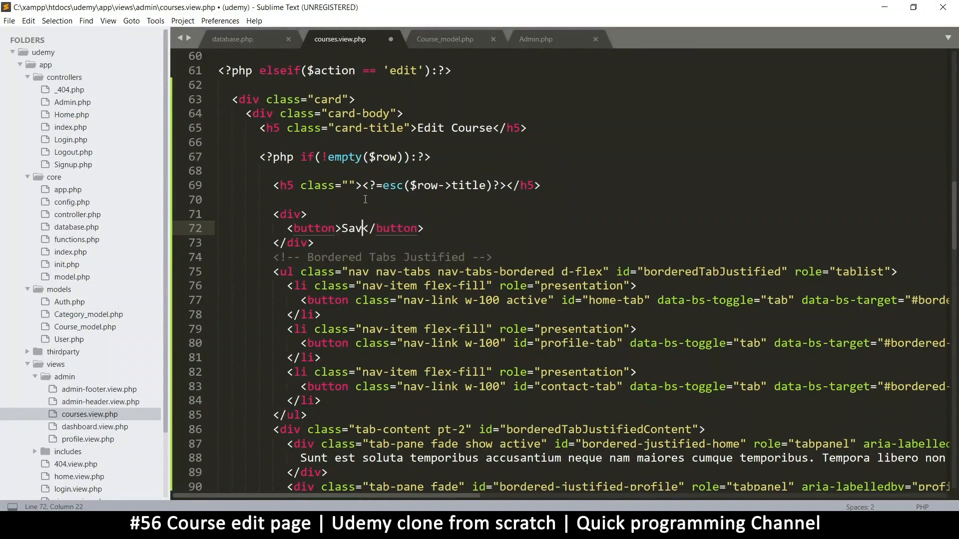
pyautogui.write('e')
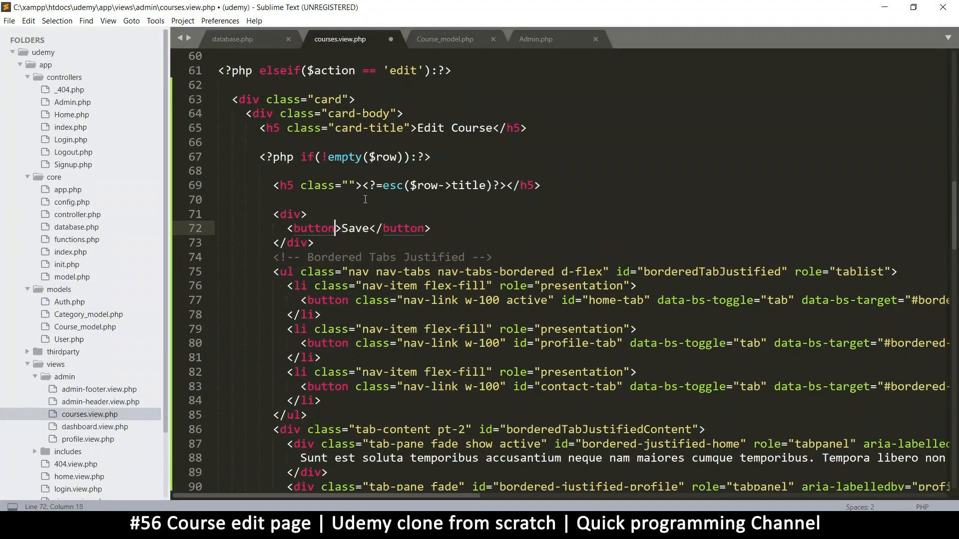
pyautogui.write('class="b"')
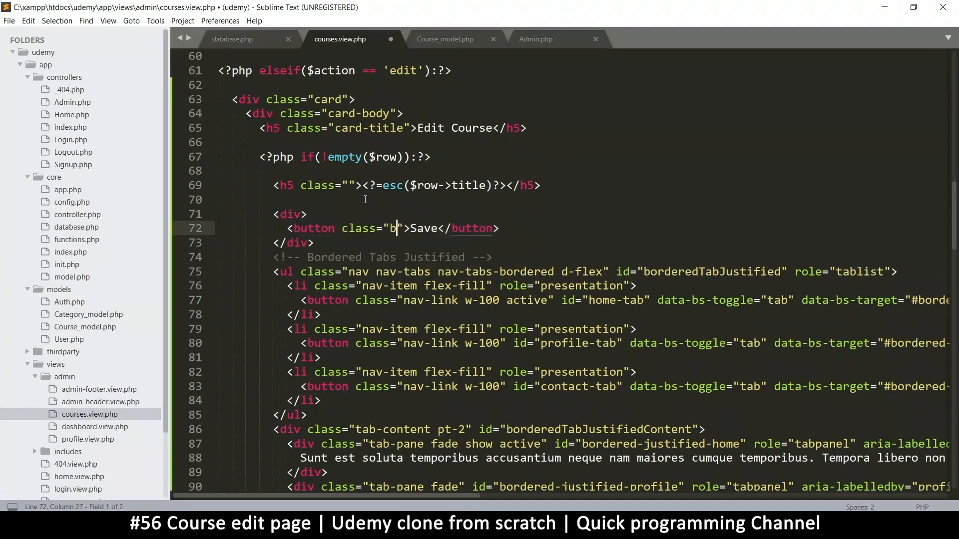
pyautogui.write('tn btn-success')
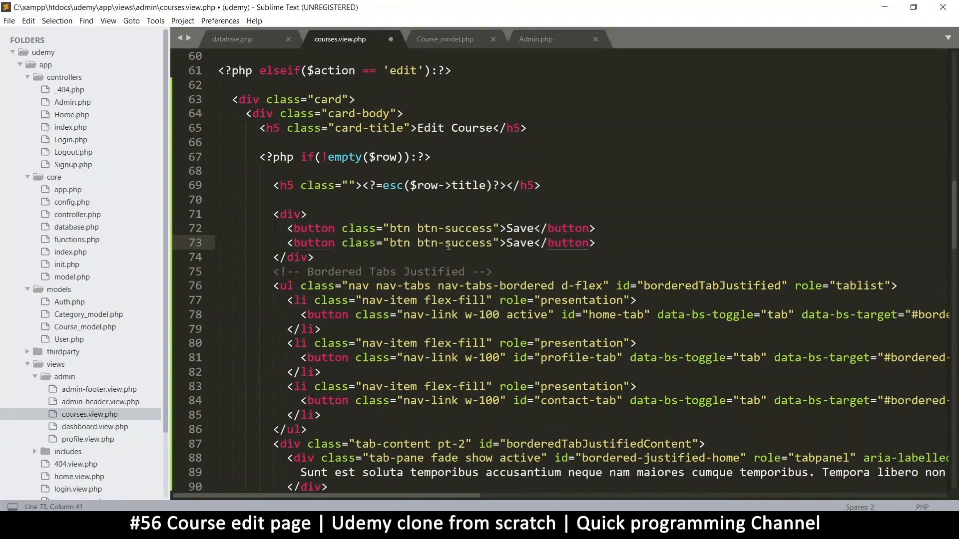
# Make the second button a btn-primary Back button and give the wrapping div a float-end class
pyautogui.doubleClick(468, 228)
pyautogui.write('primary')
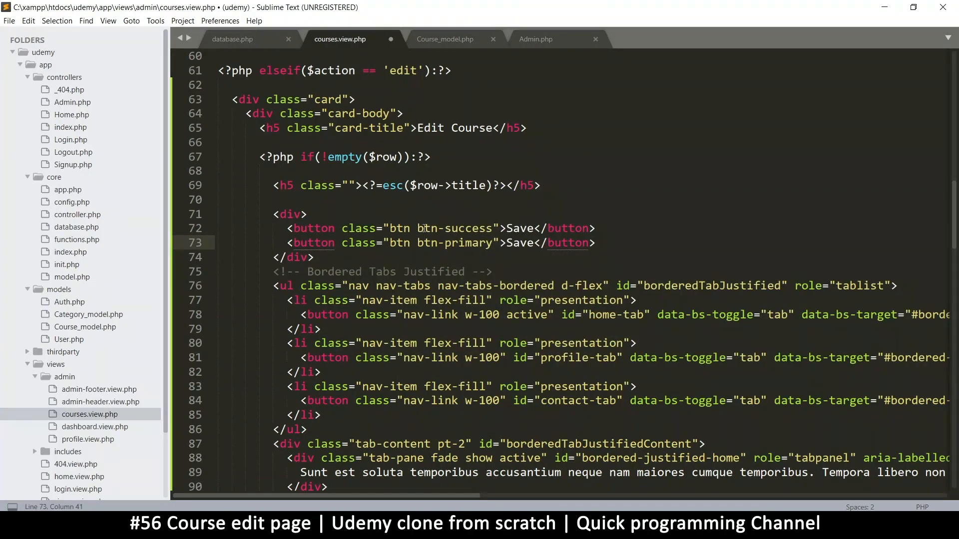
pyautogui.doubleClick(519, 228)
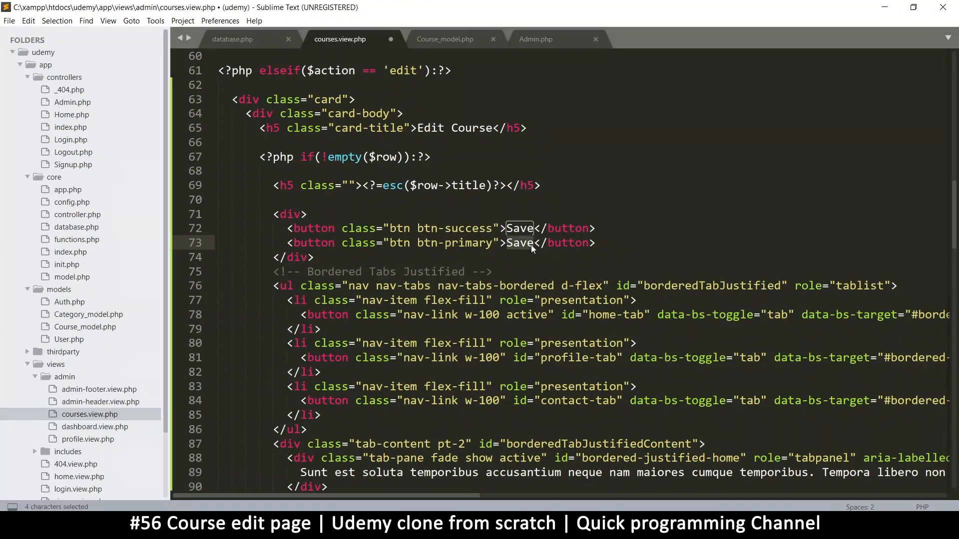
pyautogui.write('Ba')
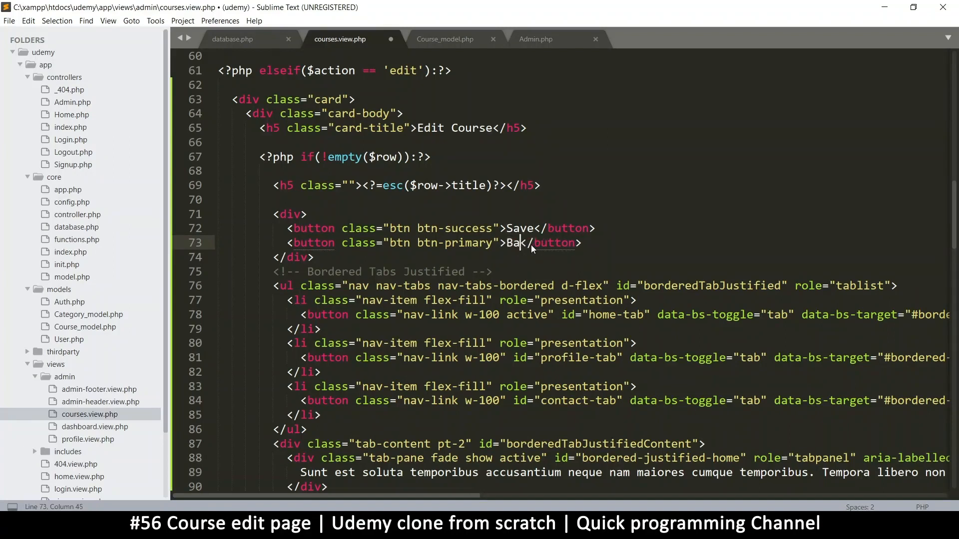
pyautogui.write('ck')
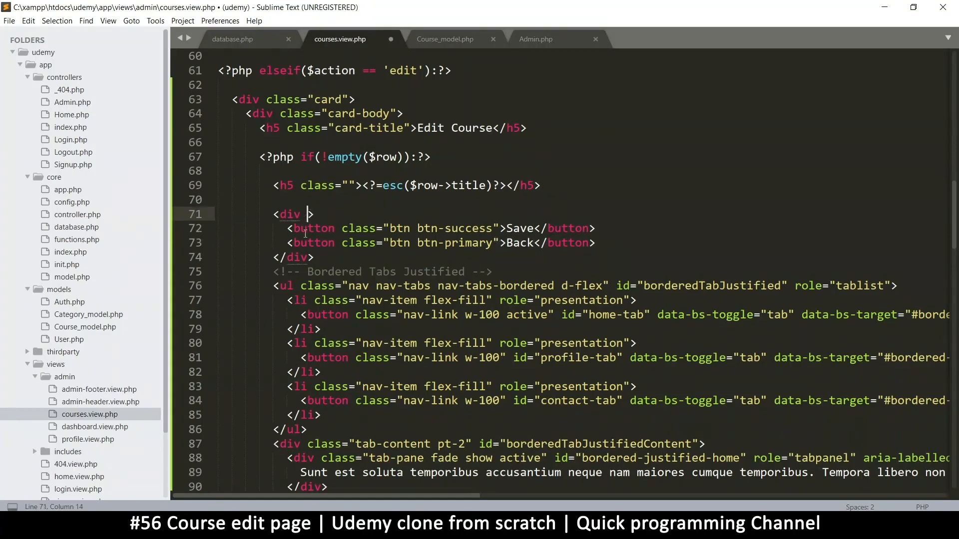
pyautogui.write('class=""')
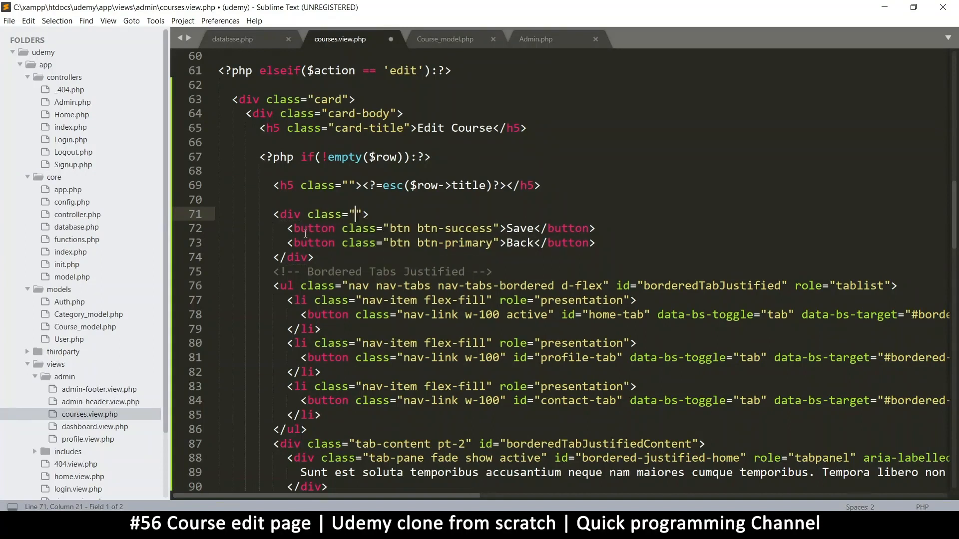
pyautogui.write('flot')
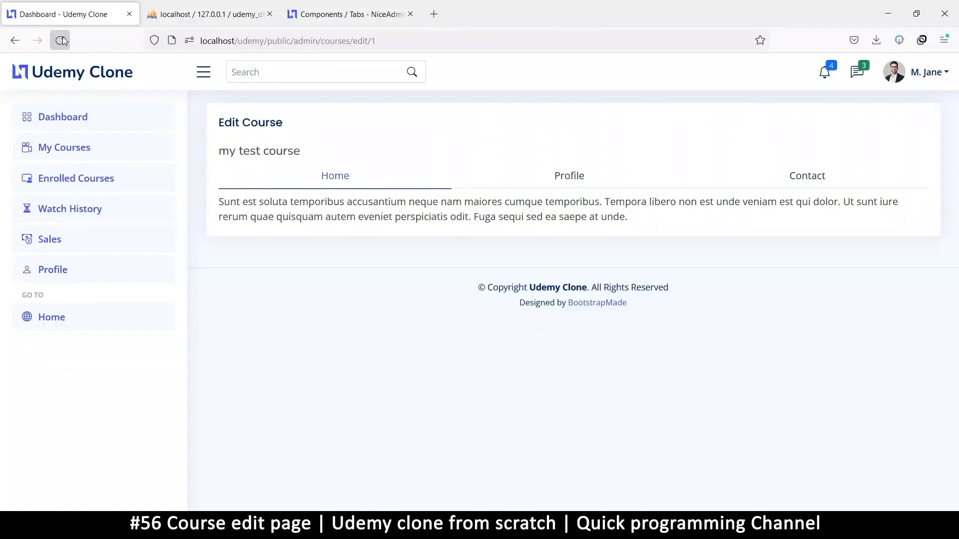
# Reload the edit page, then move the button div above the h5 course title line
pyautogui.click(60, 40)
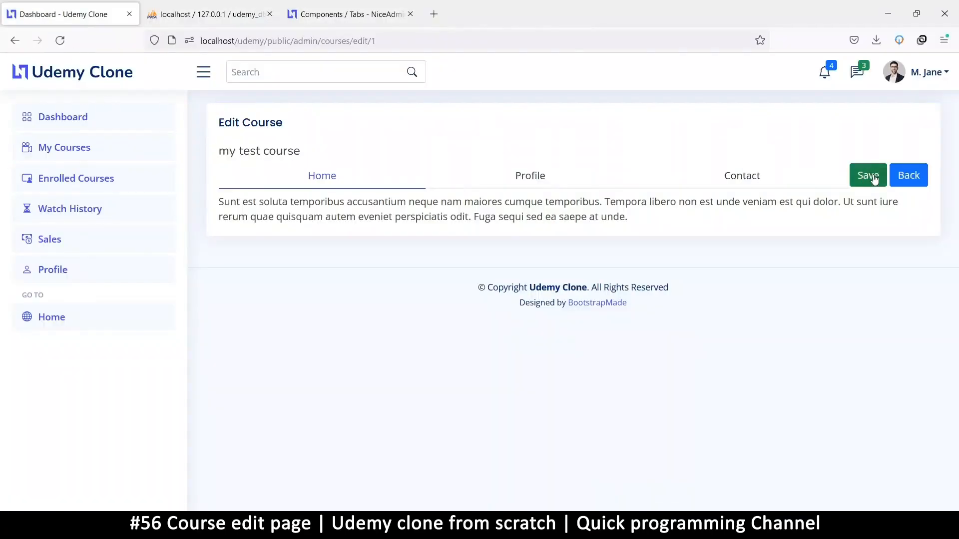
pyautogui.moveTo(829, 173)
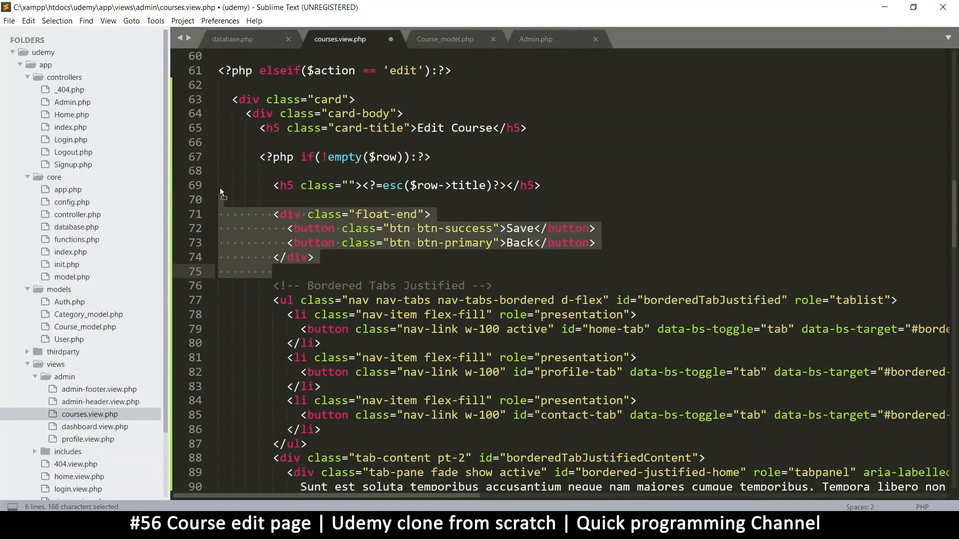
pyautogui.press('ctrl+s')
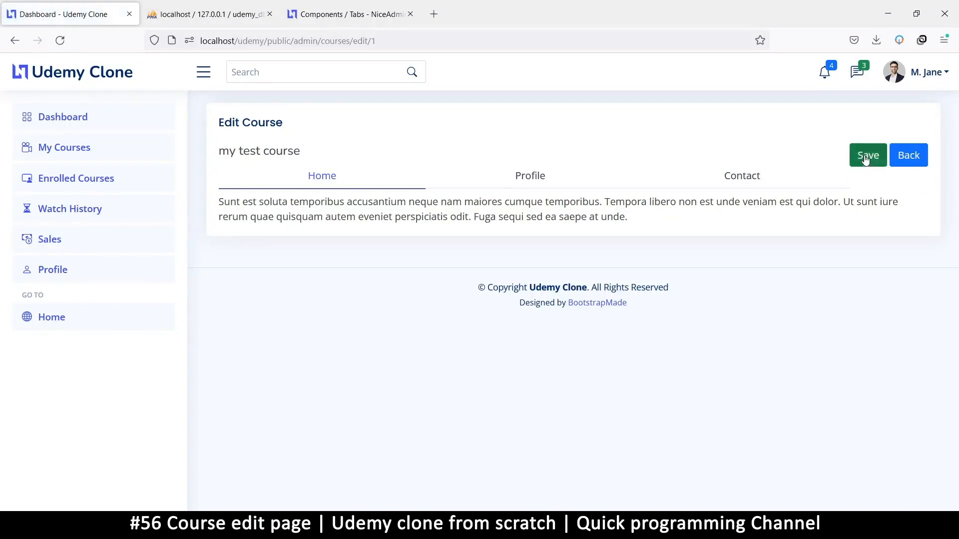
pyautogui.moveTo(701, 510)
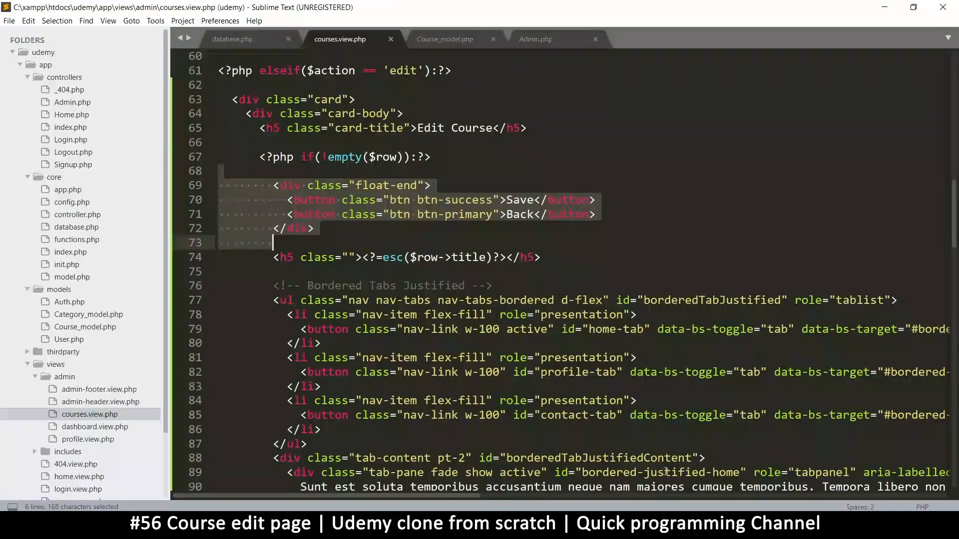
# Wrap the Back button in <a href="<?=ROOT?>/admin/courses"> and save the view file
pyautogui.click(594, 200)
pyautogui.write('<a href=""></a>')
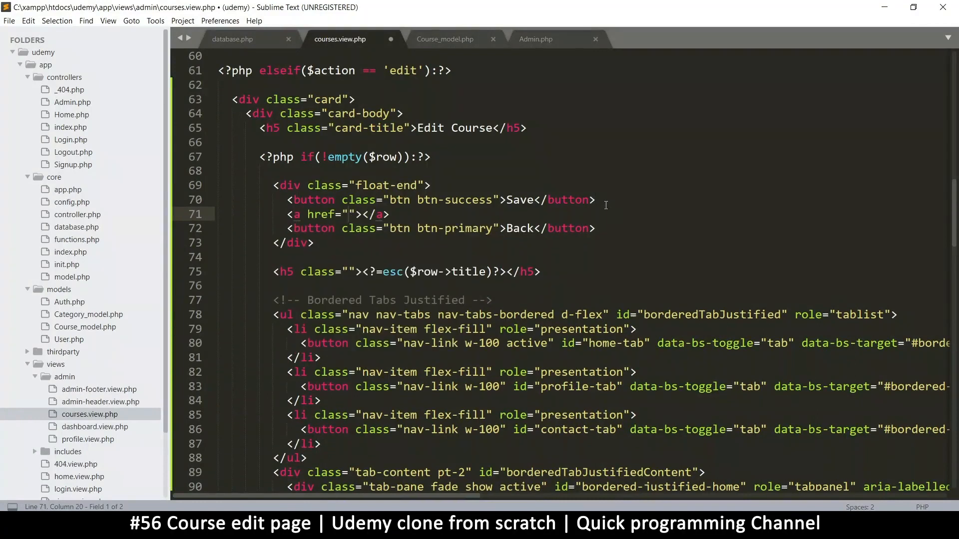
pyautogui.doubleClick(374, 215)
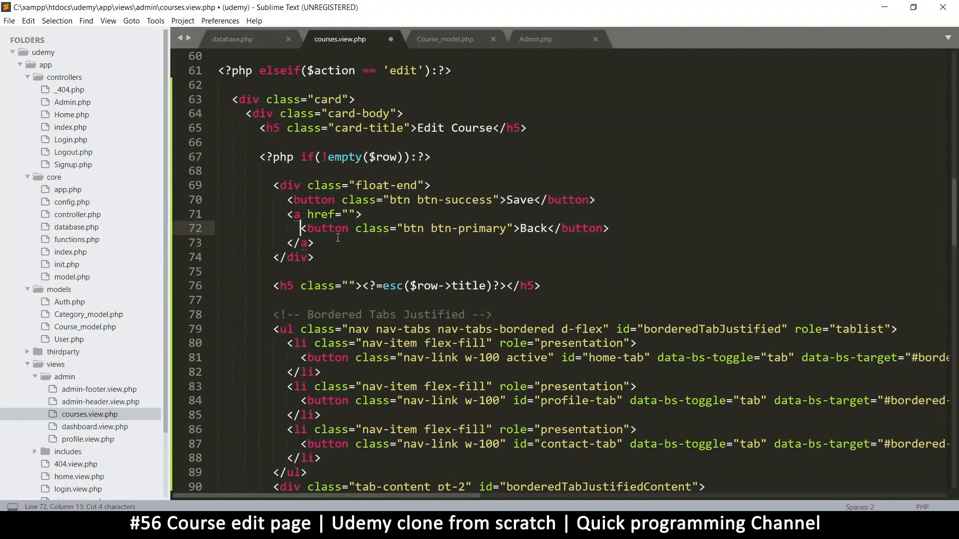
pyautogui.press('ctrl+s')
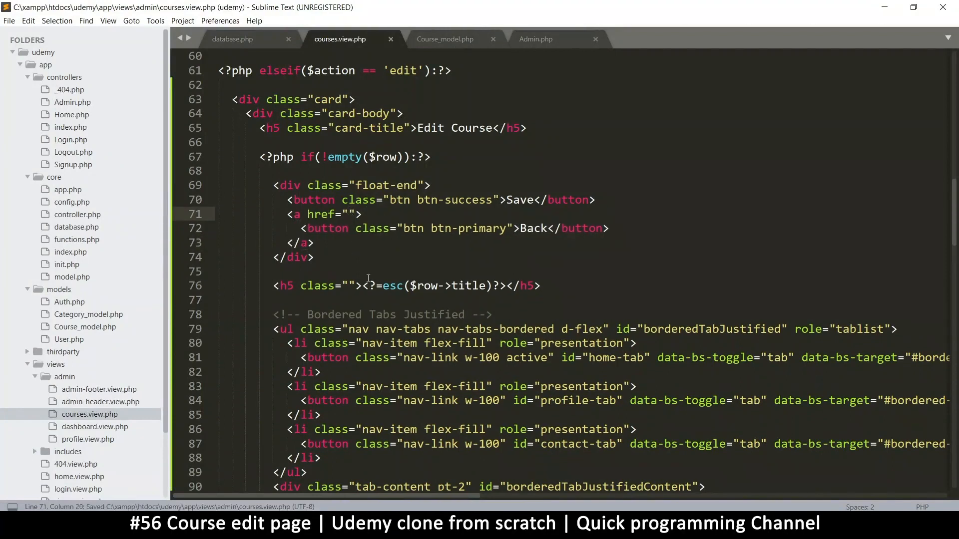
pyautogui.write('<?=ROOT?>/')
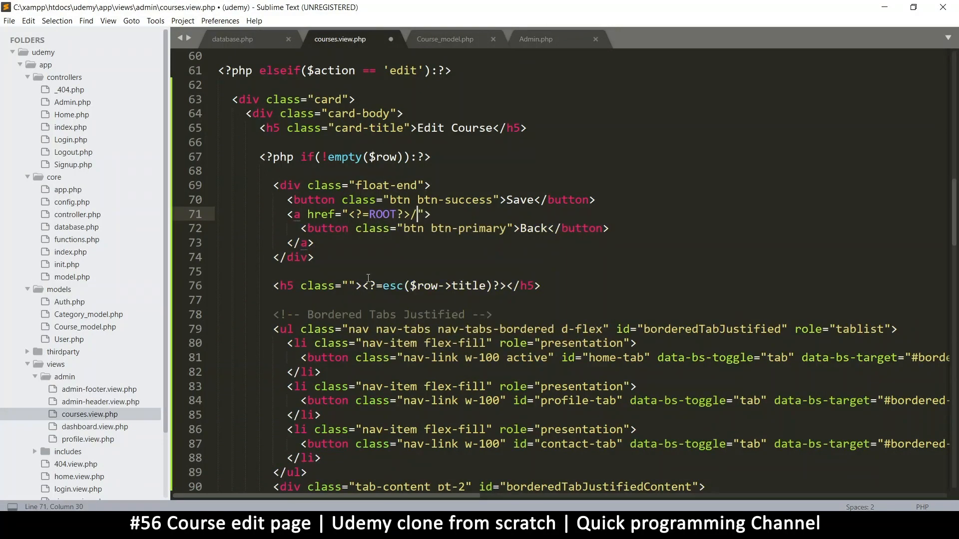
pyautogui.write('admin/')
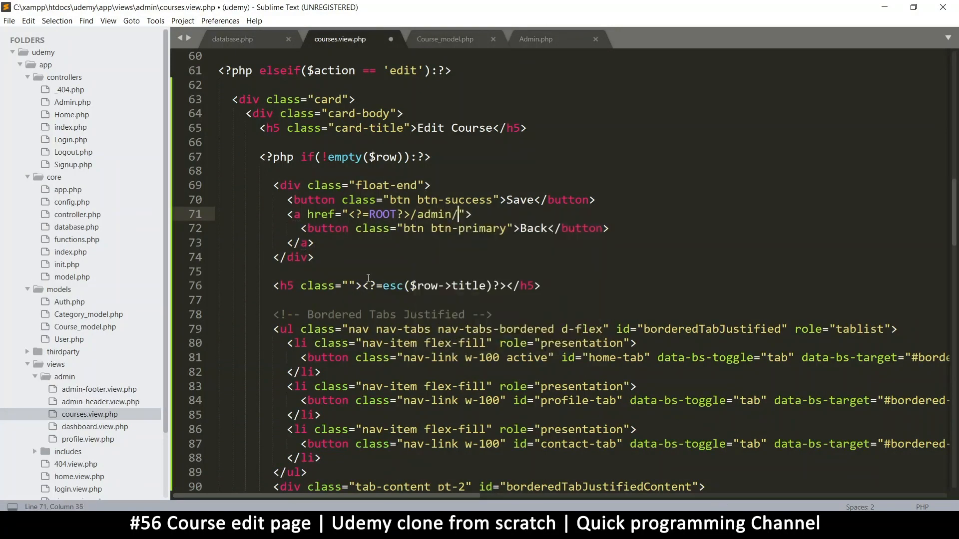
pyautogui.write('courses')
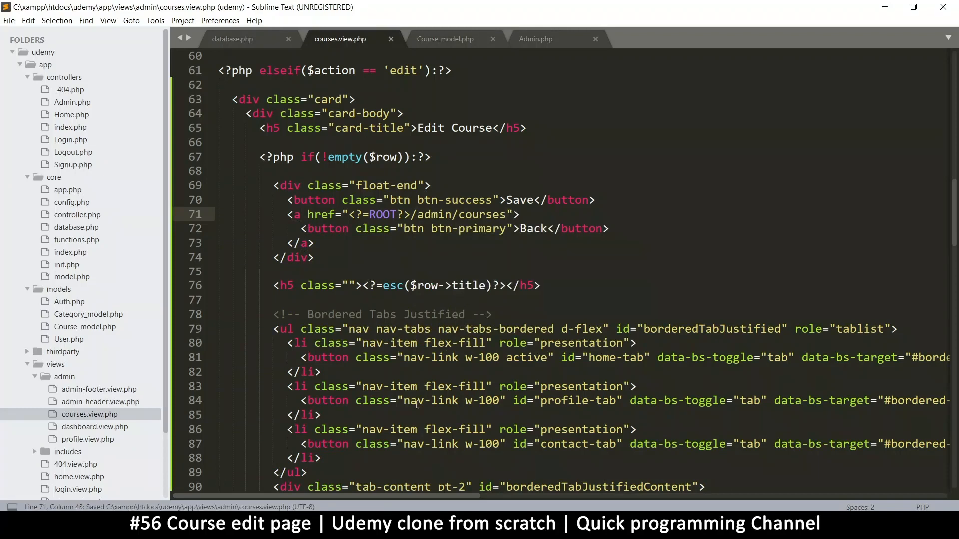
pyautogui.click(208, 13)
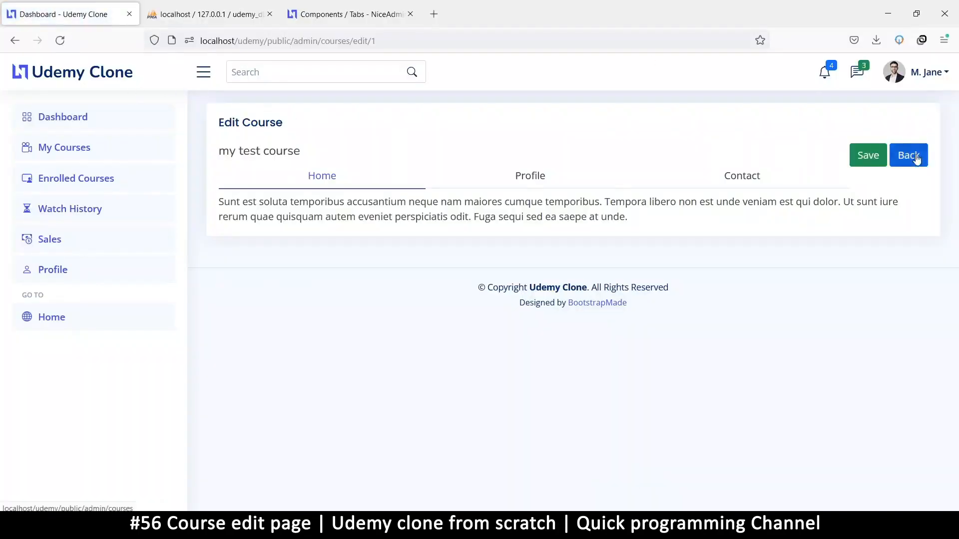
# Verify Back returns to My Courses, then reopen the photography for beginners course's edit page
pyautogui.click(908, 155)
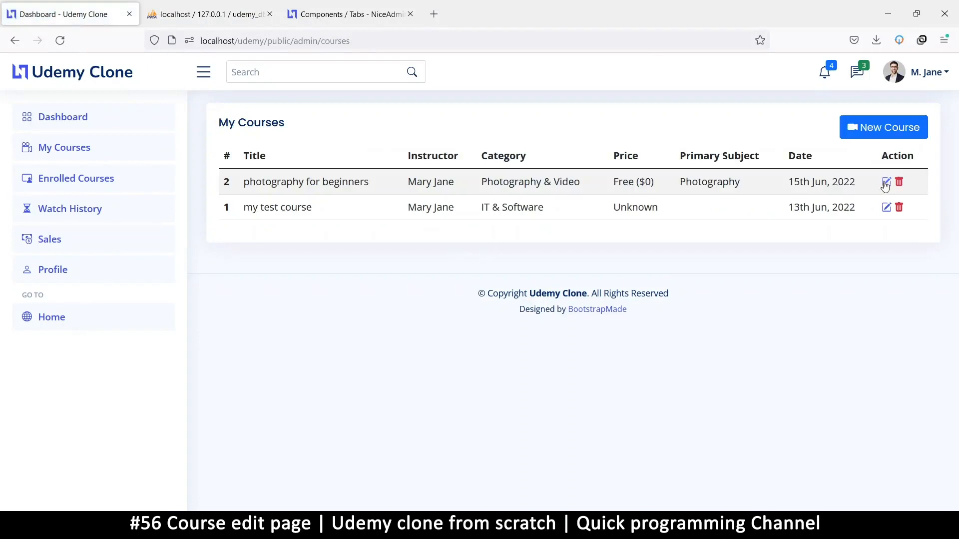
pyautogui.click(886, 181)
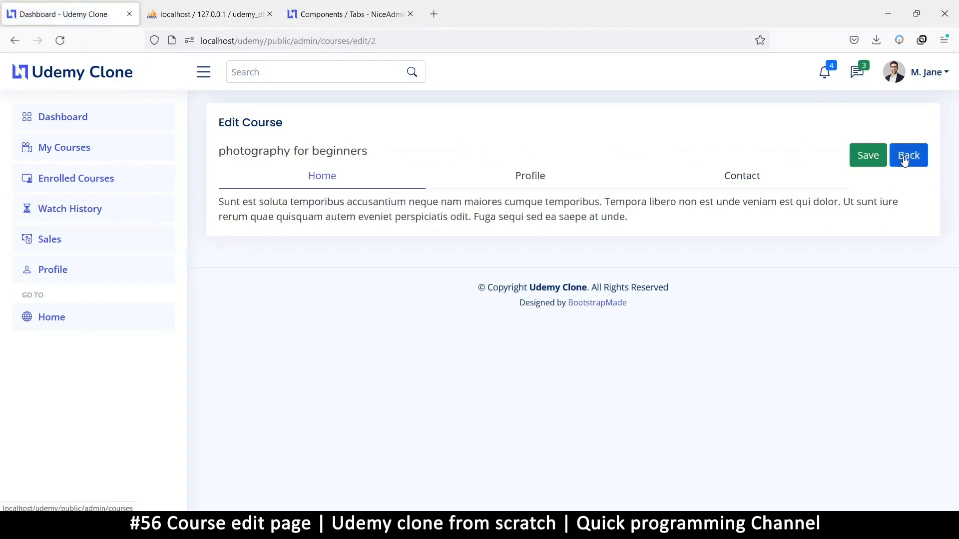
pyautogui.click(908, 155)
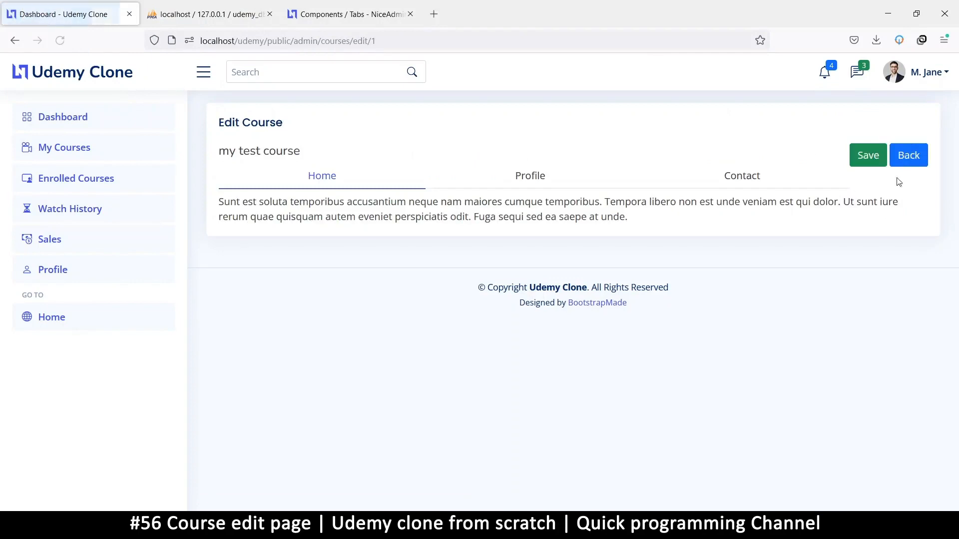
pyautogui.click(908, 155)
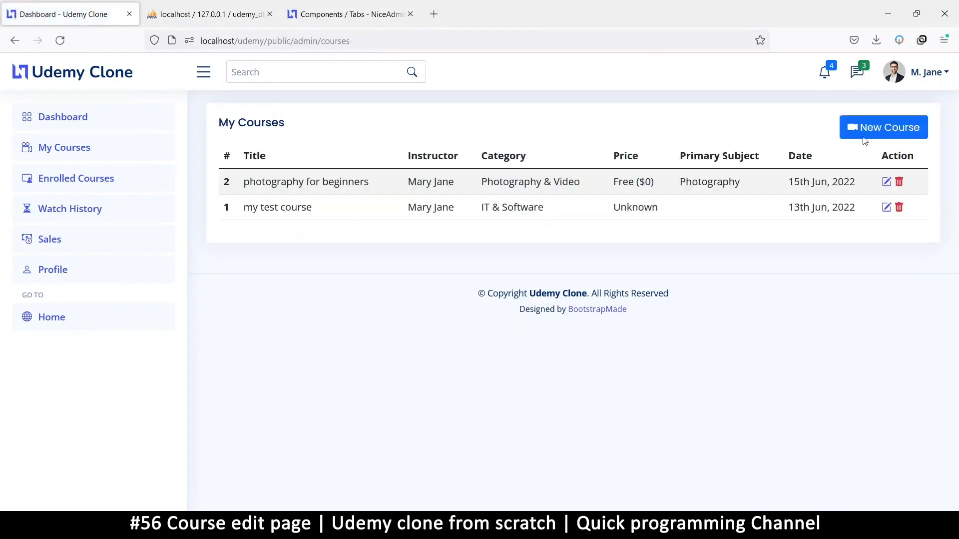
pyautogui.click(886, 182)
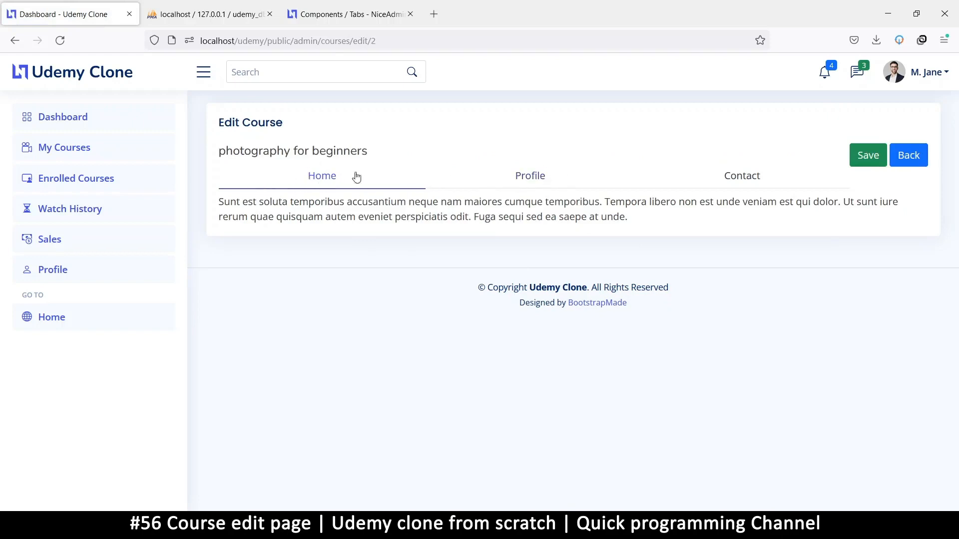
pyautogui.moveTo(252, 176)
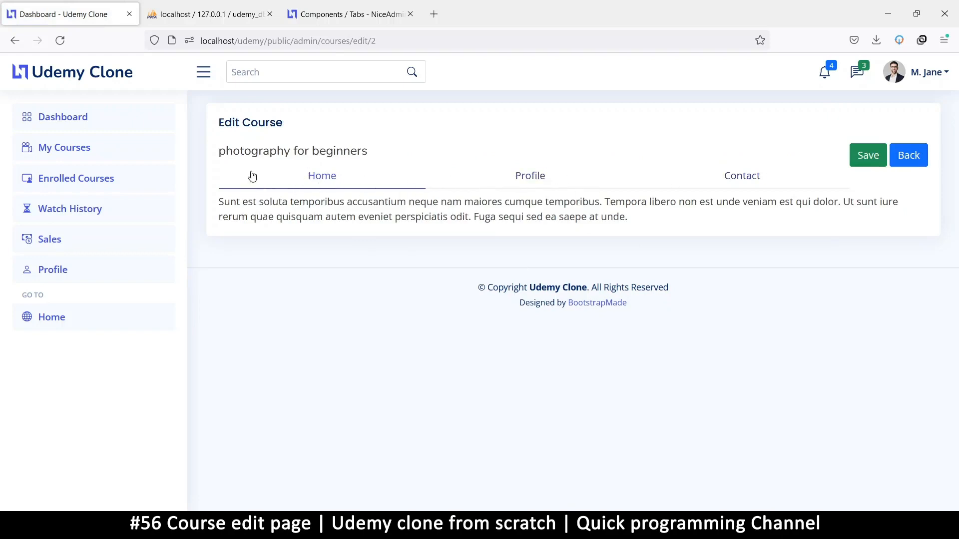
pyautogui.moveTo(592, 190)
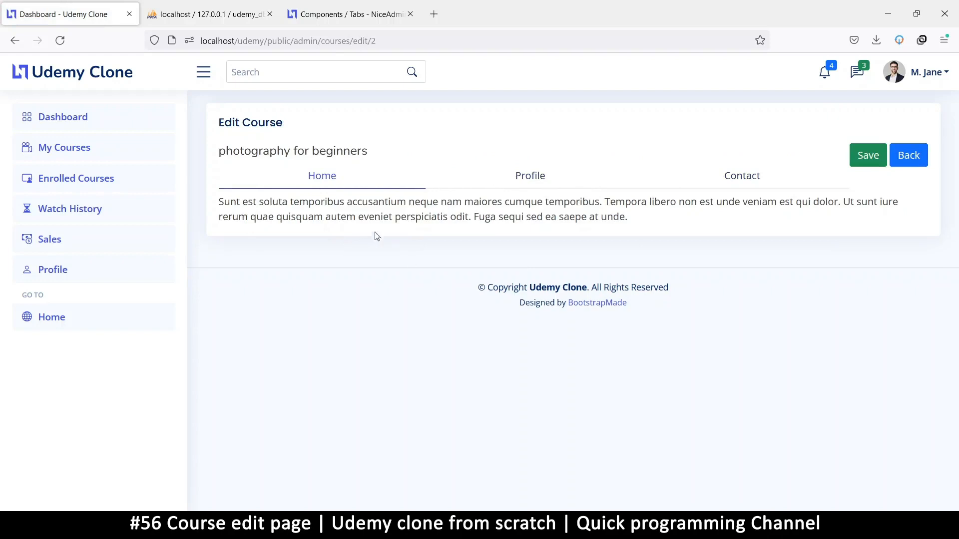
# Switch between the Profile and Home tabs on the course edit page
pyautogui.click(529, 175)
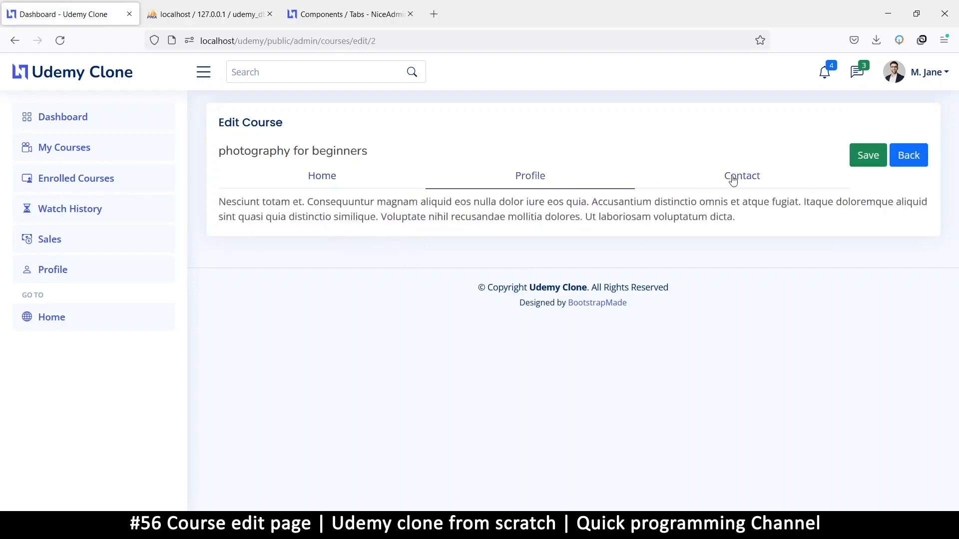
pyautogui.click(322, 176)
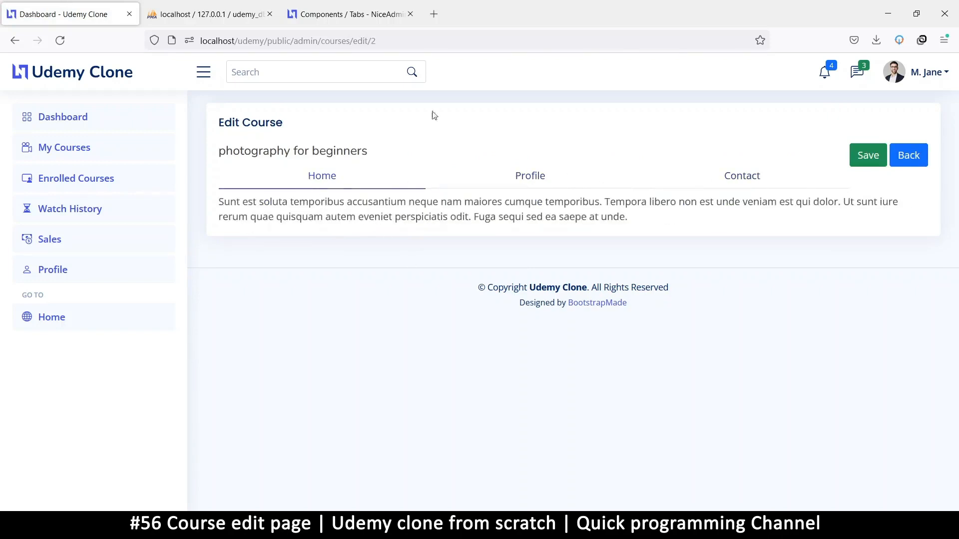
pyautogui.moveTo(685, 217)
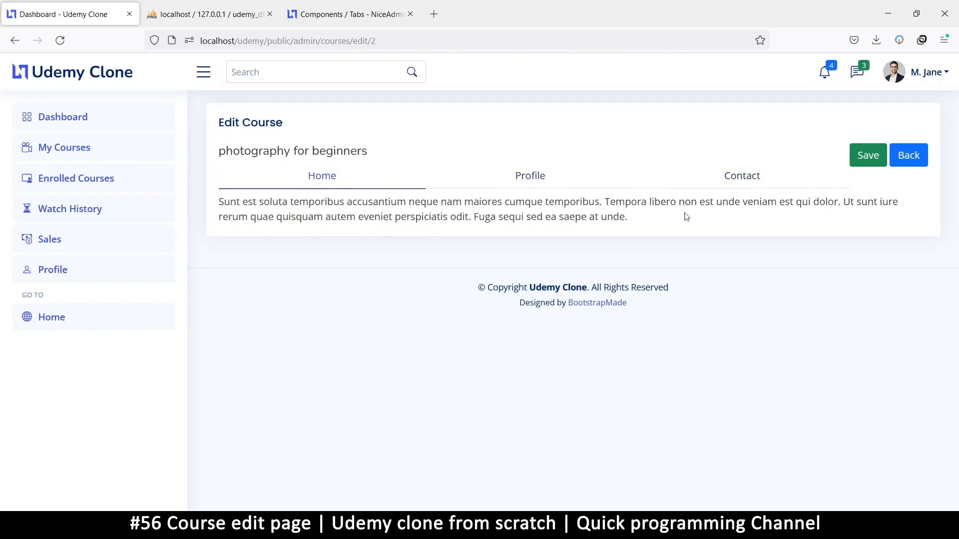
pyautogui.moveTo(488, 368)
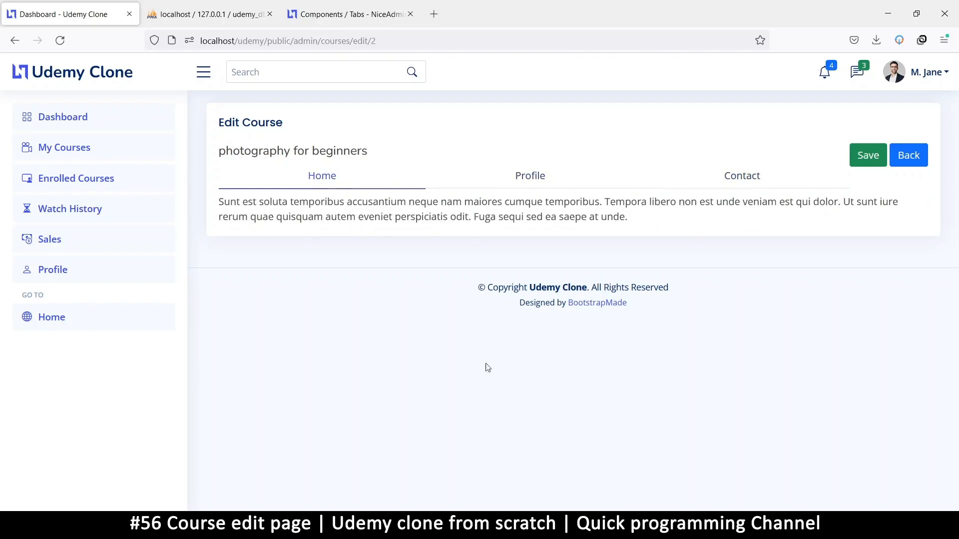